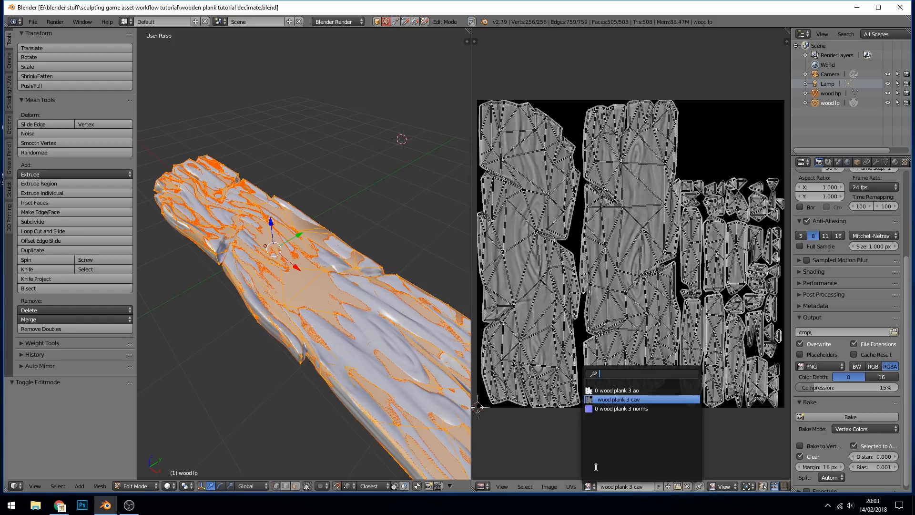
# Step: Show the 'wood plank 3 norms' bake, switch to Cycles Render and make the lower area a Node Editor
pyautogui.click(616, 390)
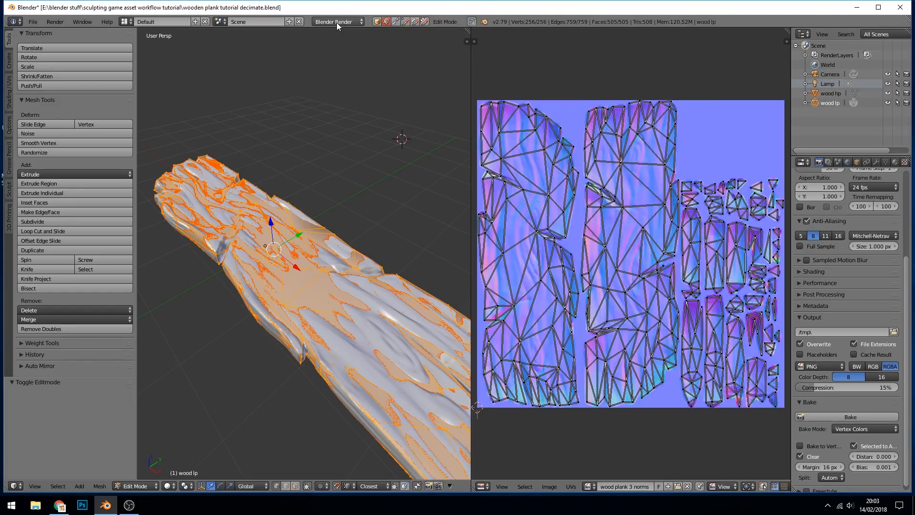
pyautogui.click(338, 22)
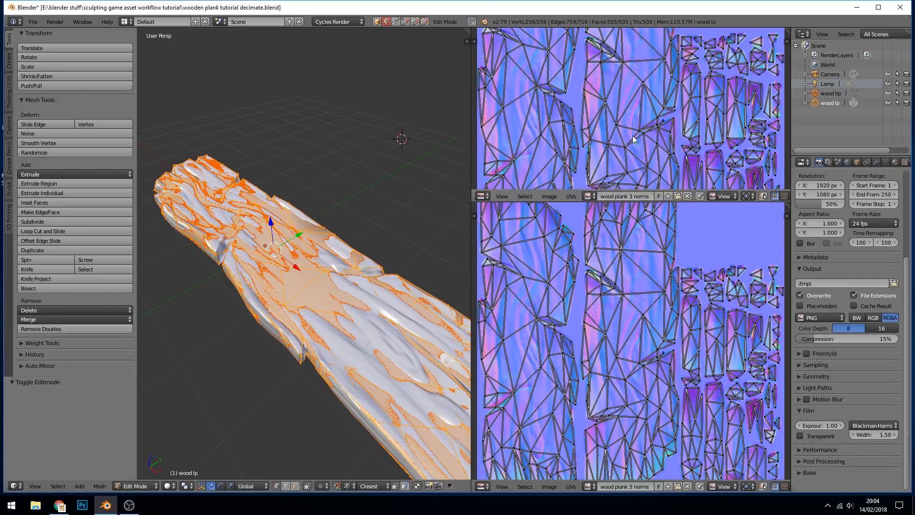
pyautogui.click(482, 485)
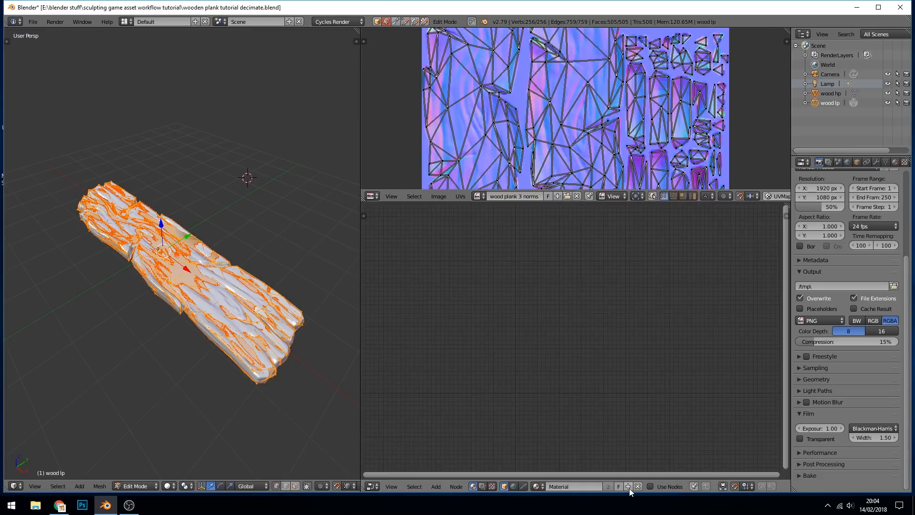
pyautogui.moveTo(628, 485)
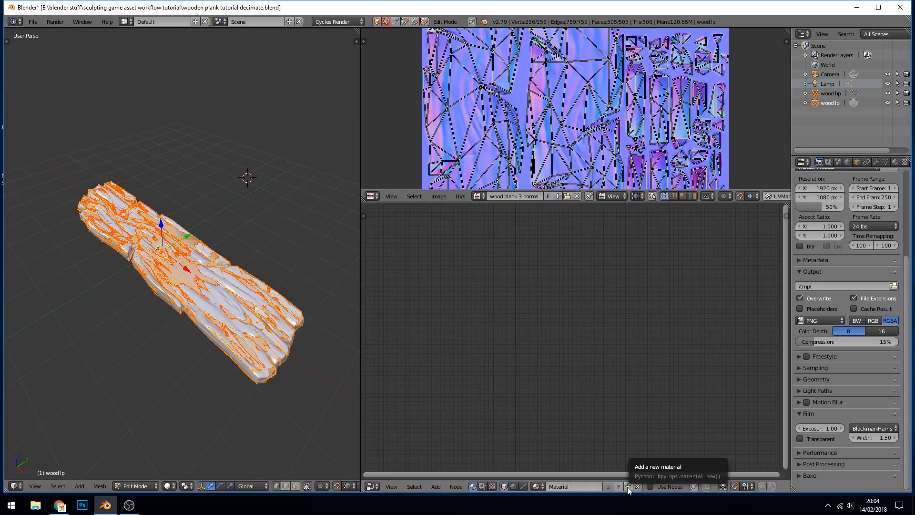
# Step: Create material 'wood plank 4 c' with a Principled BSDF feeding the Material Output surface
pyautogui.click(617, 486)
pyautogui.write('wood plank 4 c')
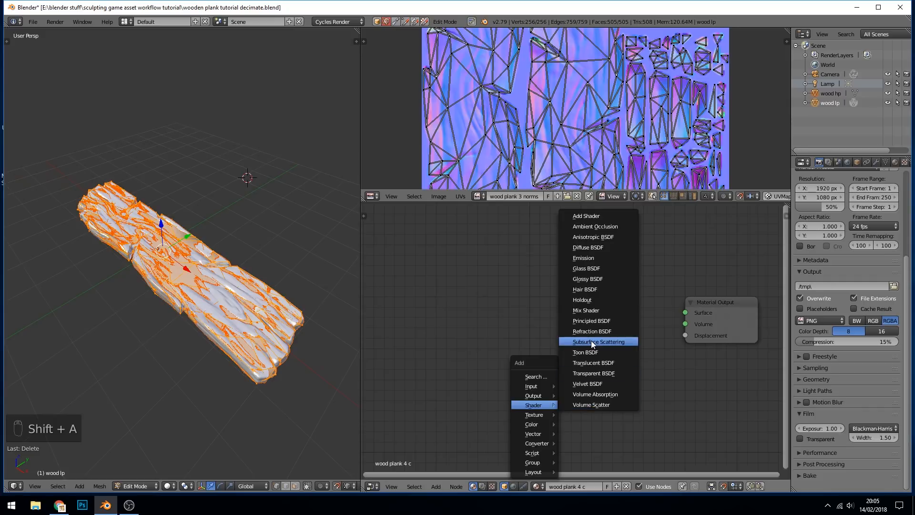
pyautogui.moveTo(590, 320)
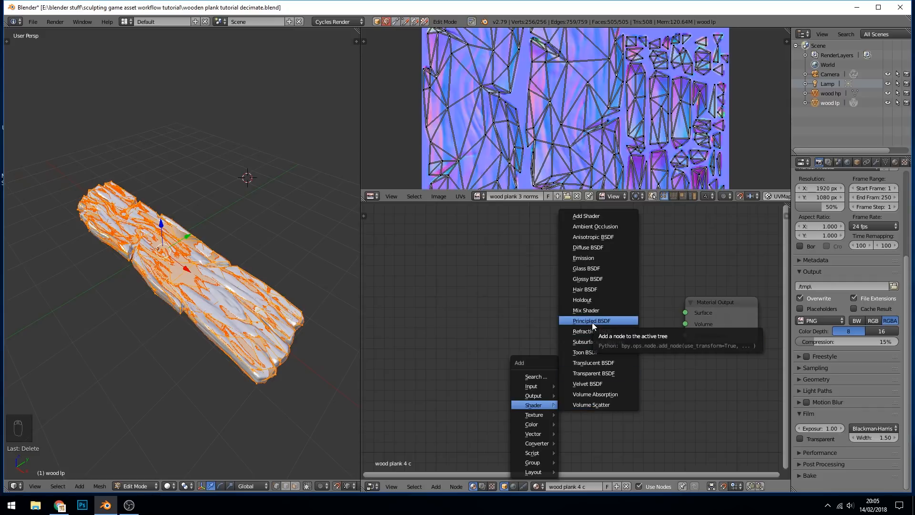
pyautogui.click(591, 320)
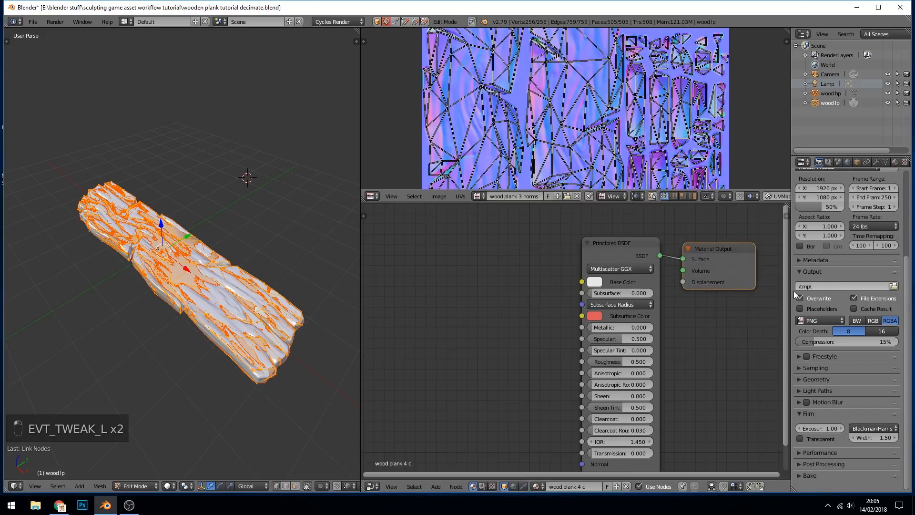
pyautogui.moveTo(789, 205)
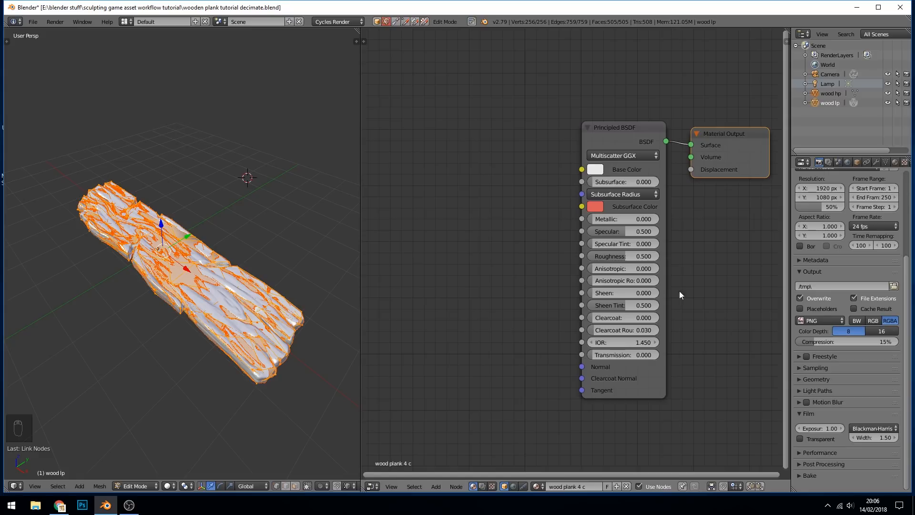
pyautogui.moveTo(575, 264)
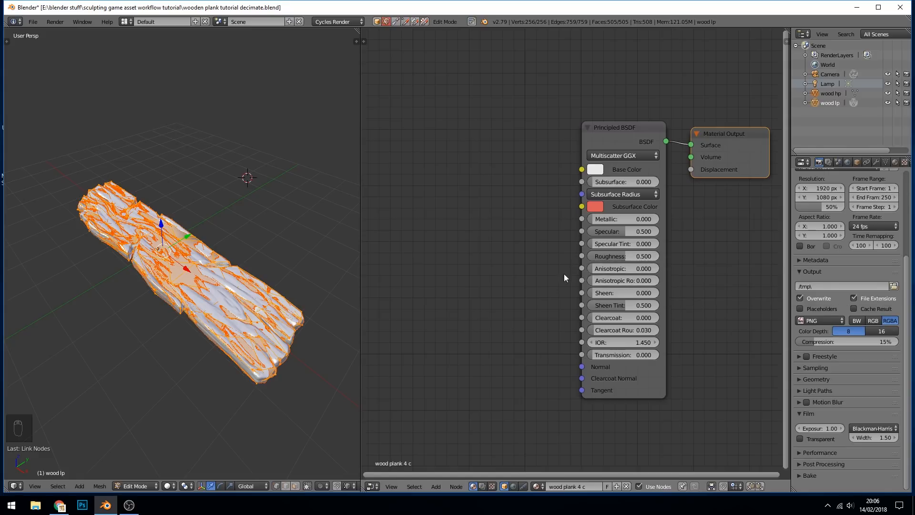
pyautogui.moveTo(581, 253)
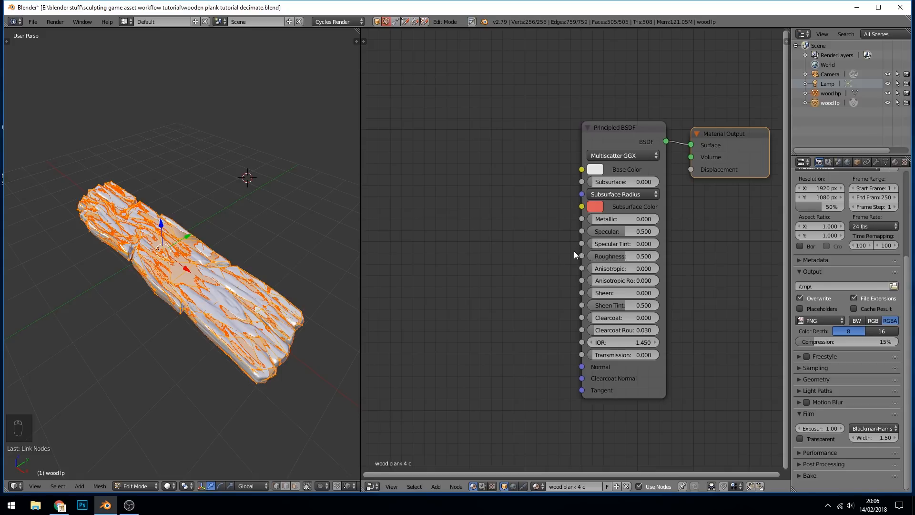
pyautogui.moveTo(503, 245)
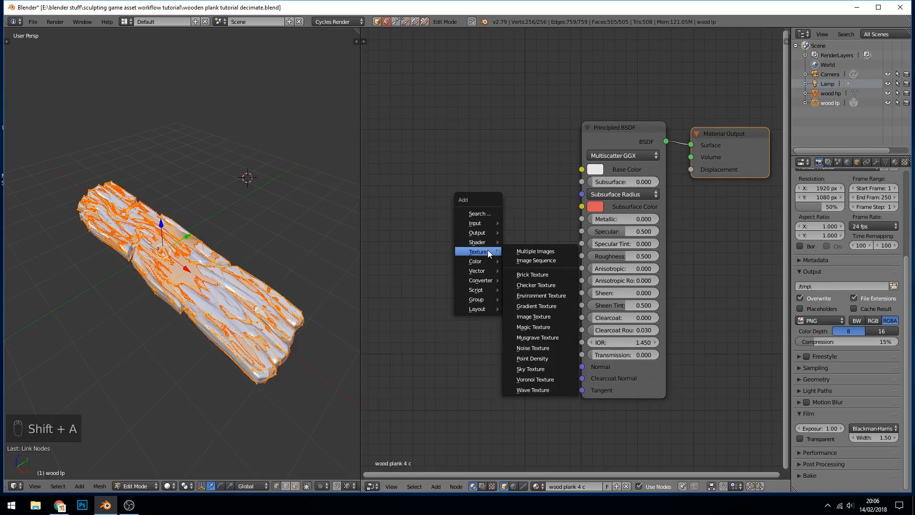
pyautogui.moveTo(532, 316)
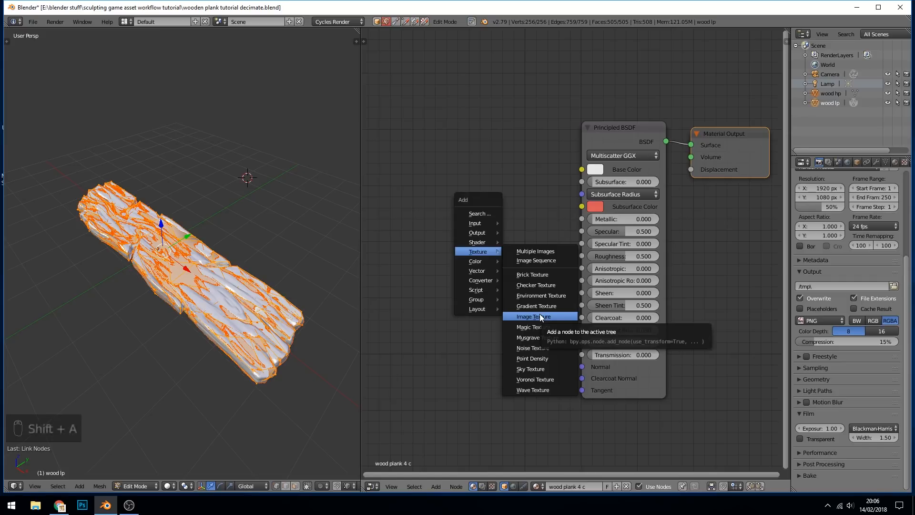
# Step: Add an Image Texture node set to Non-Color Data and duplicate it for the other bakes
pyautogui.click(532, 315)
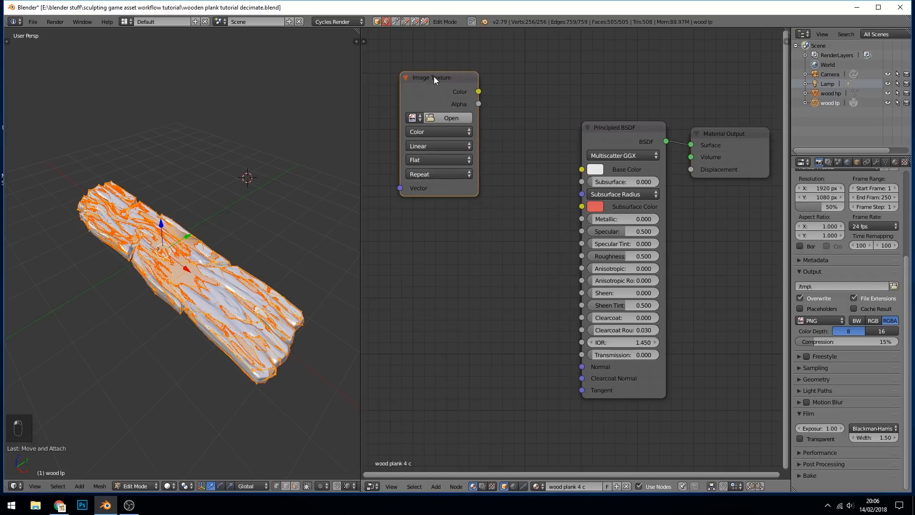
pyautogui.click(437, 132)
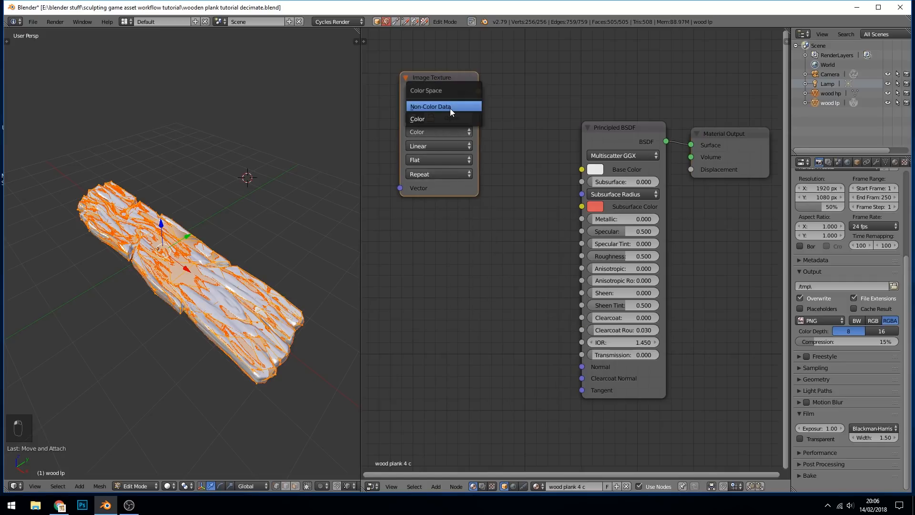
pyautogui.moveTo(444, 110)
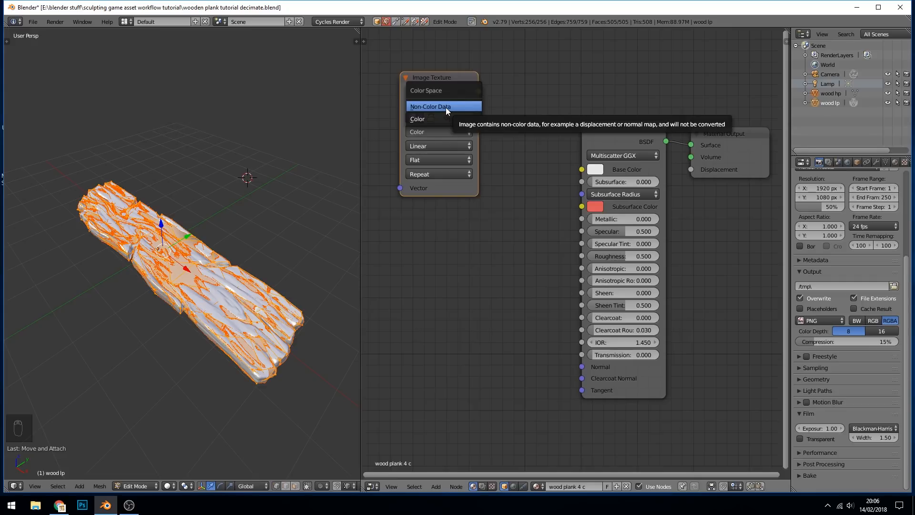
pyautogui.click(431, 106)
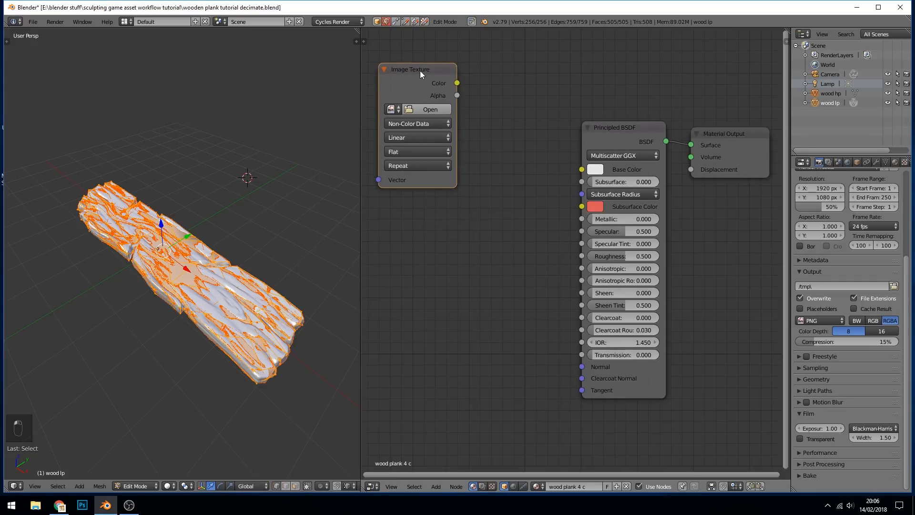
pyautogui.press('shift+d')
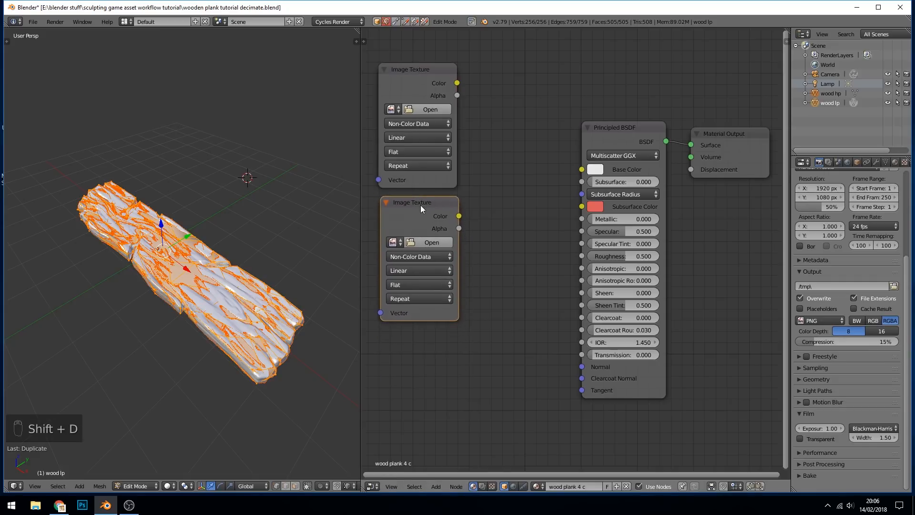
pyautogui.moveTo(426, 225)
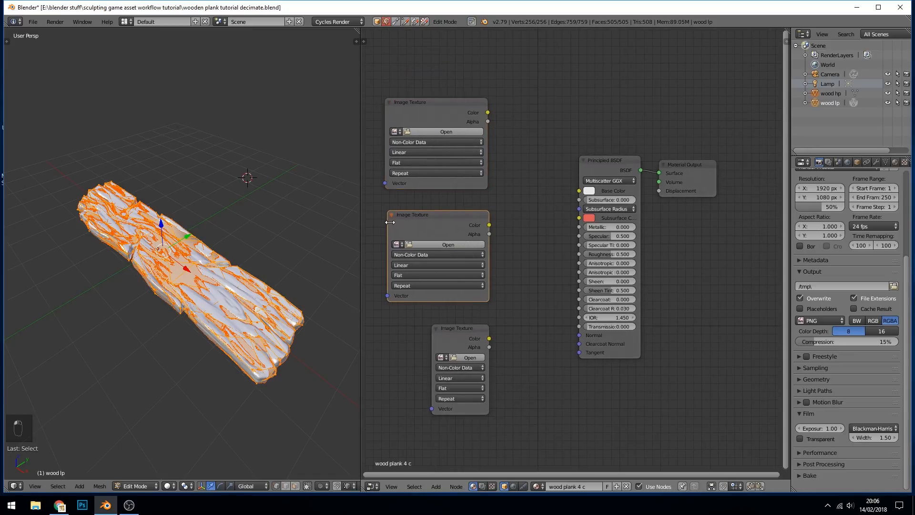
# Step: Assign the wood plank 3 cav and ao images to the duplicated texture nodes
pyautogui.click(400, 357)
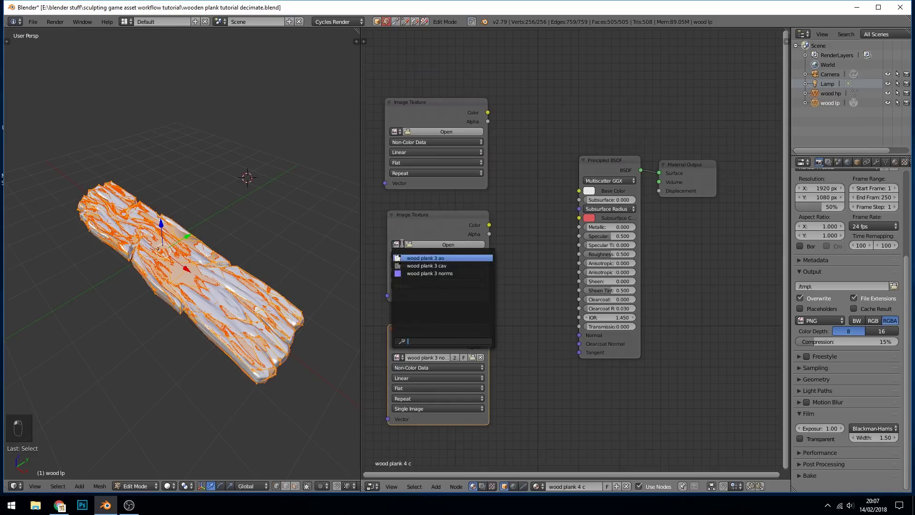
pyautogui.click(426, 265)
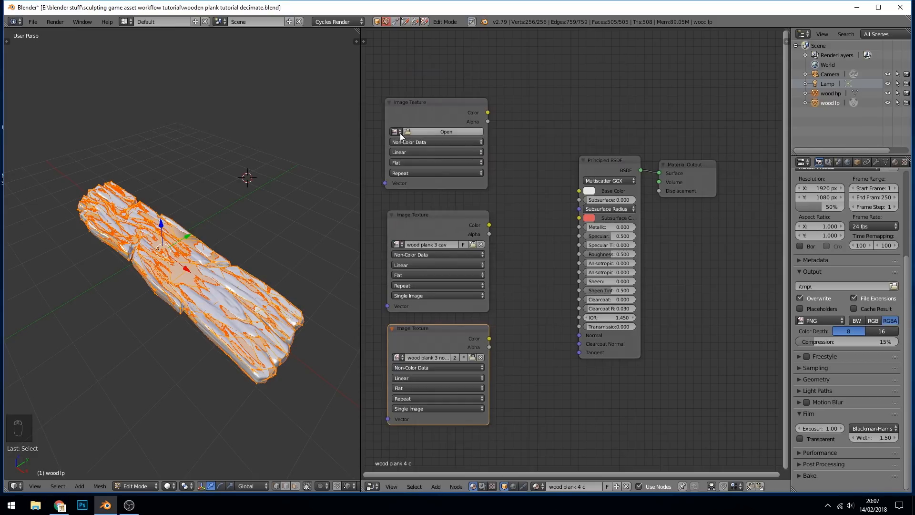
pyautogui.click(445, 131)
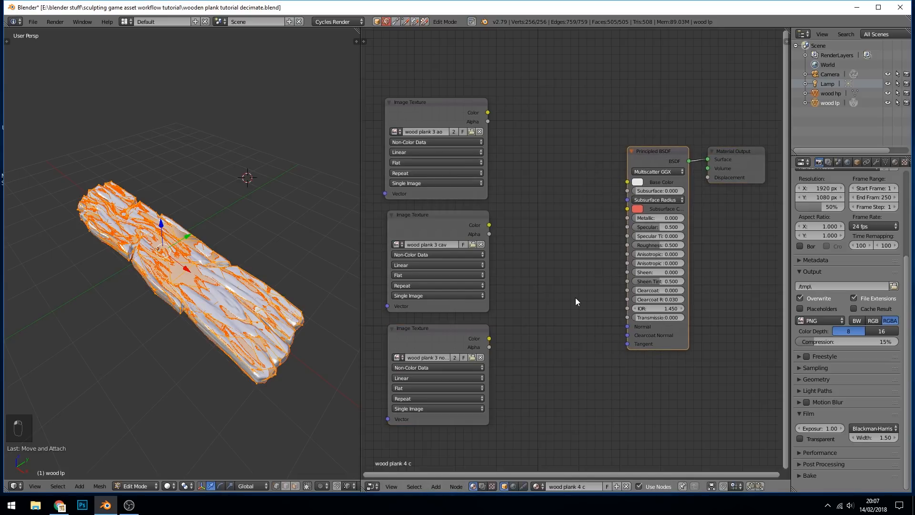
pyautogui.moveTo(552, 335)
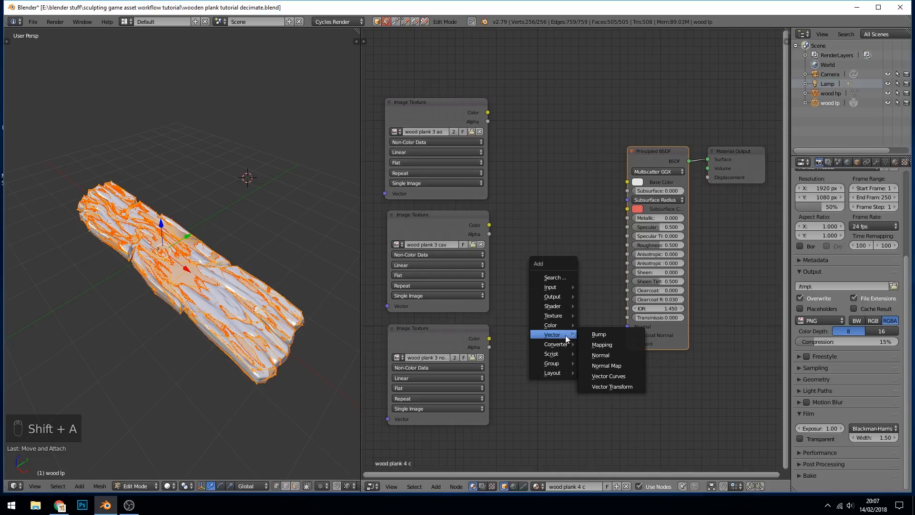
# Step: Drive the Principled BSDF normal through a Normal Map node and preview the plank rendered in object mode
pyautogui.click(606, 365)
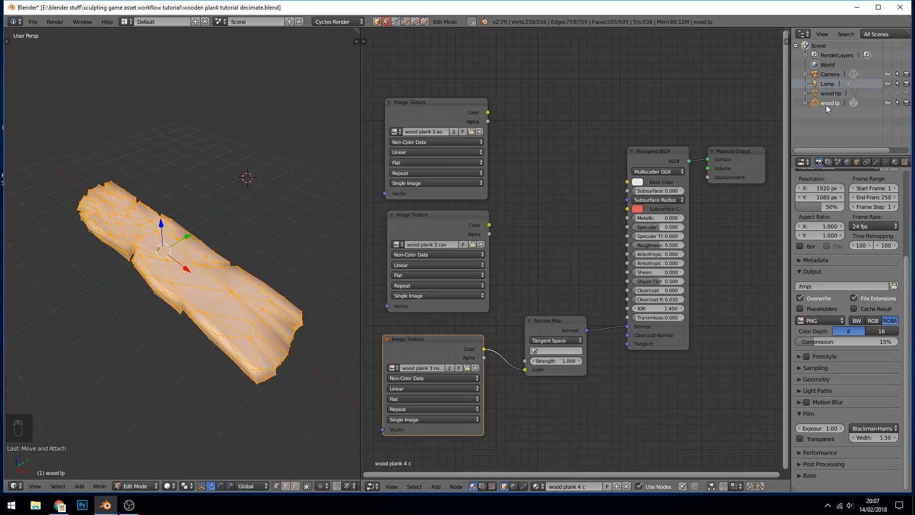
pyautogui.press('Tab')
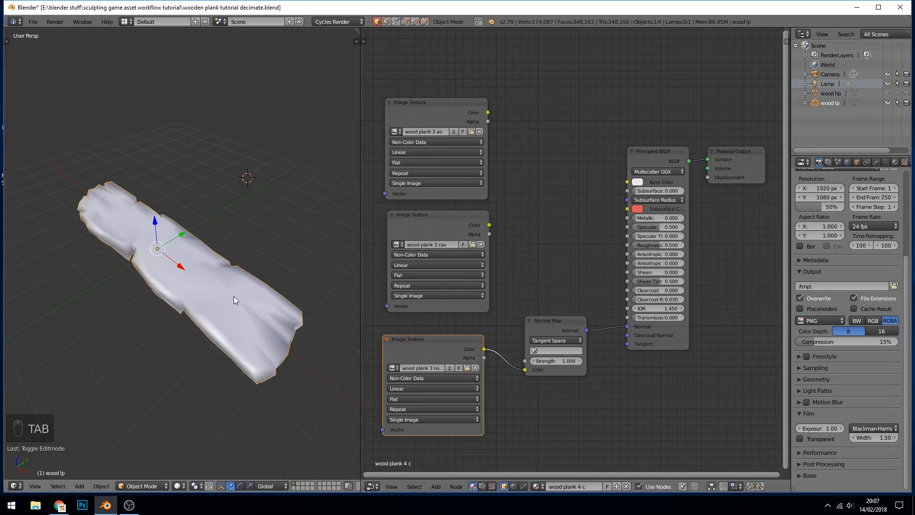
pyautogui.moveTo(173, 404)
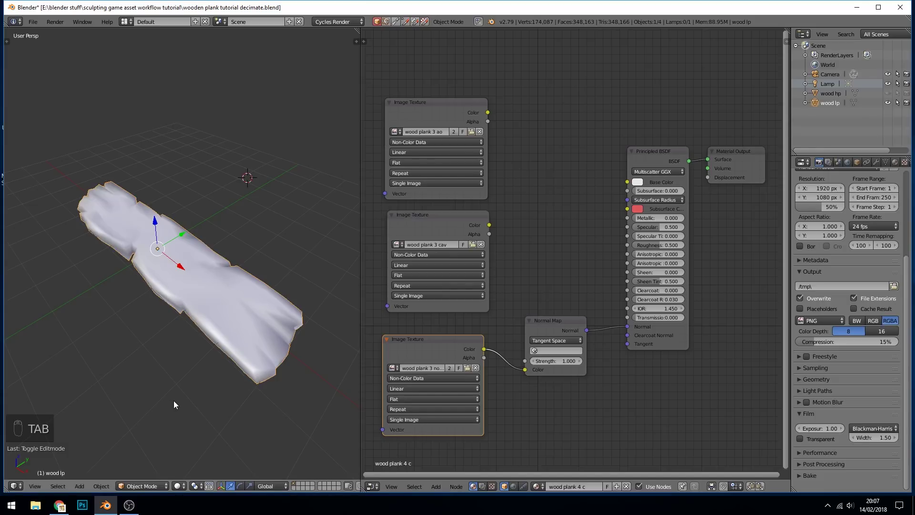
pyautogui.moveTo(196, 318)
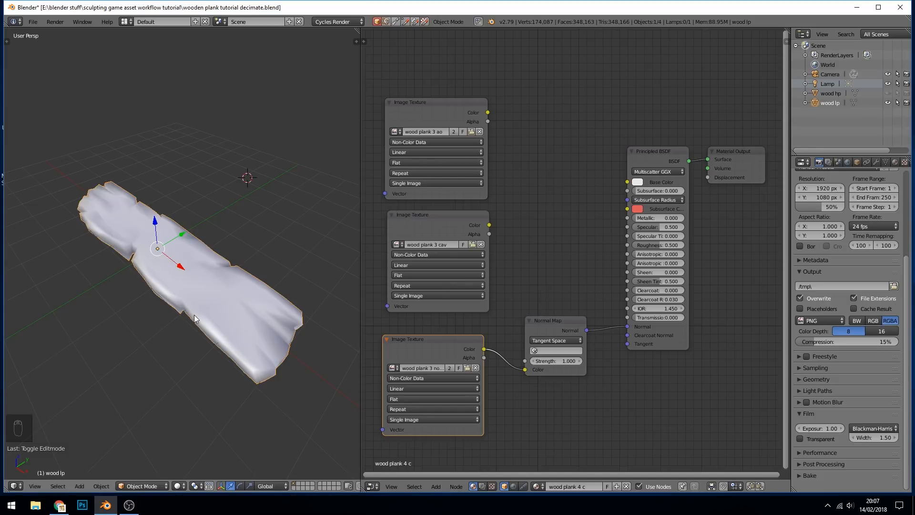
pyautogui.press('shift+z')
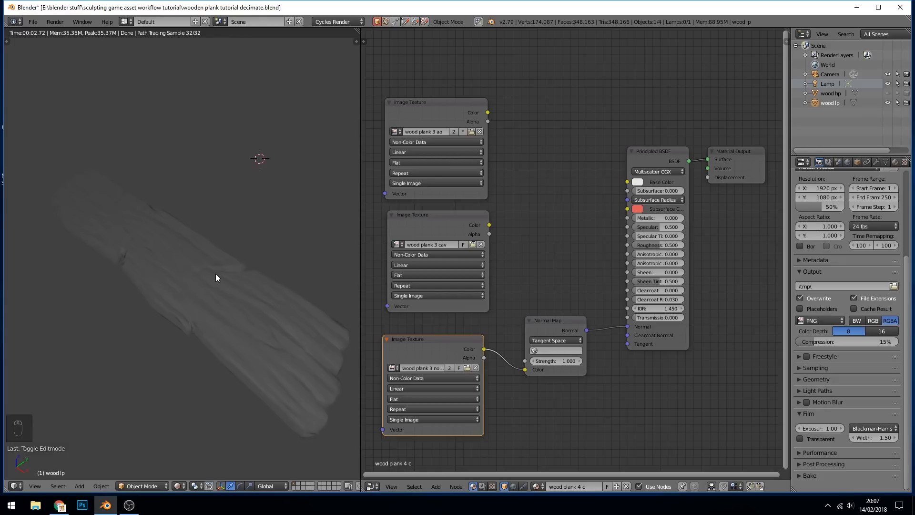
pyautogui.moveTo(231, 248)
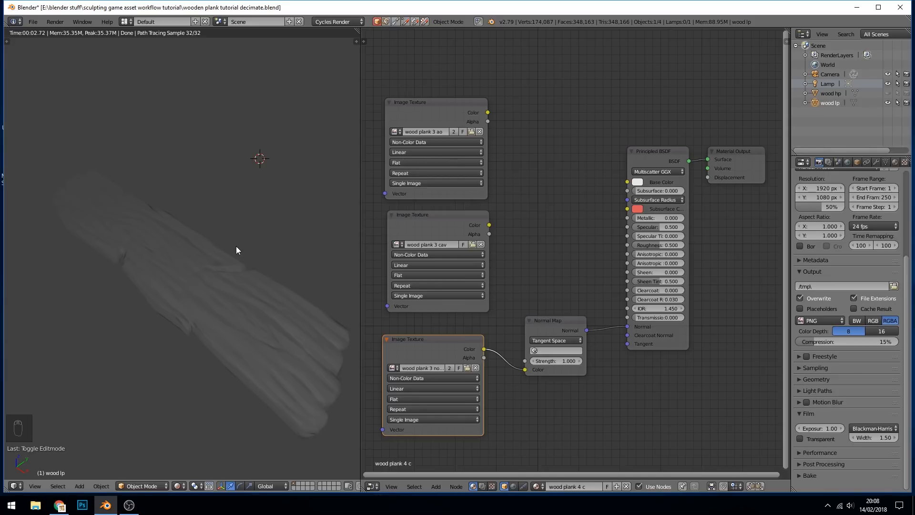
# Step: Make the lamp a Sun with strength 1.000 and return the viewport to rendered preview
pyautogui.press('shift+z')
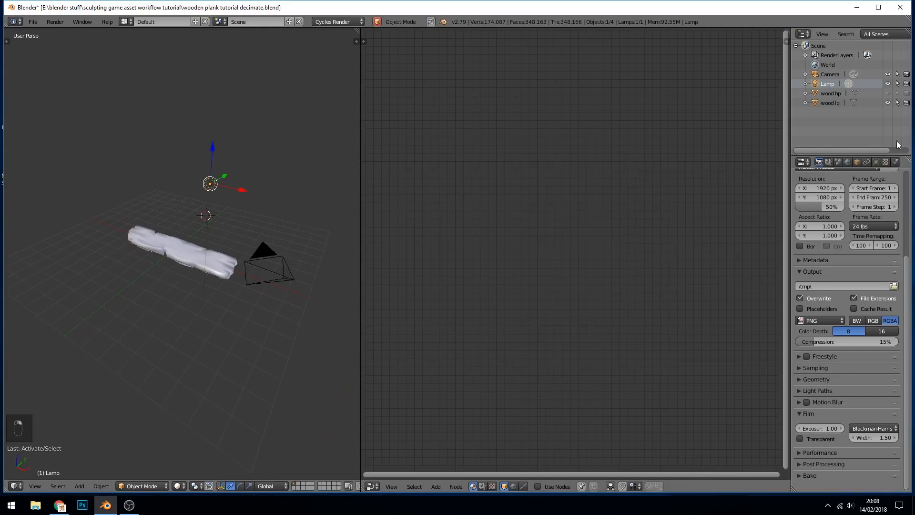
pyautogui.click(866, 162)
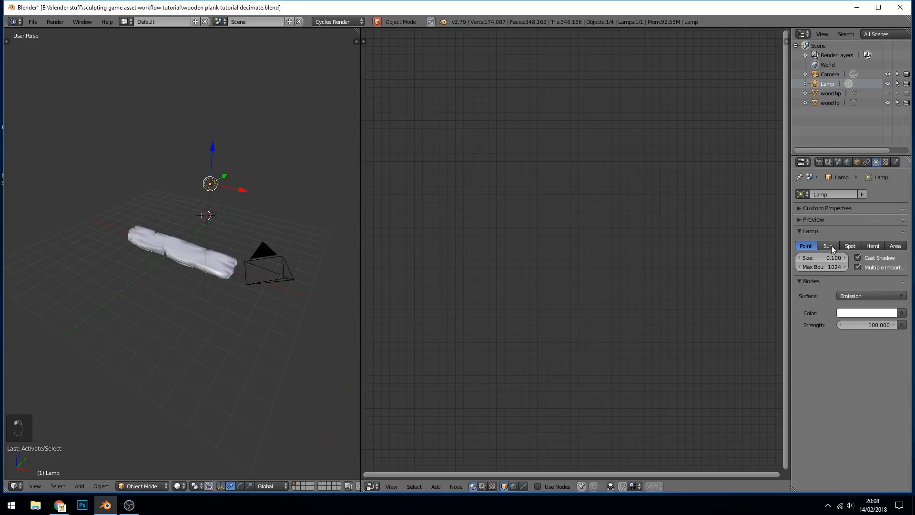
pyautogui.click(827, 245)
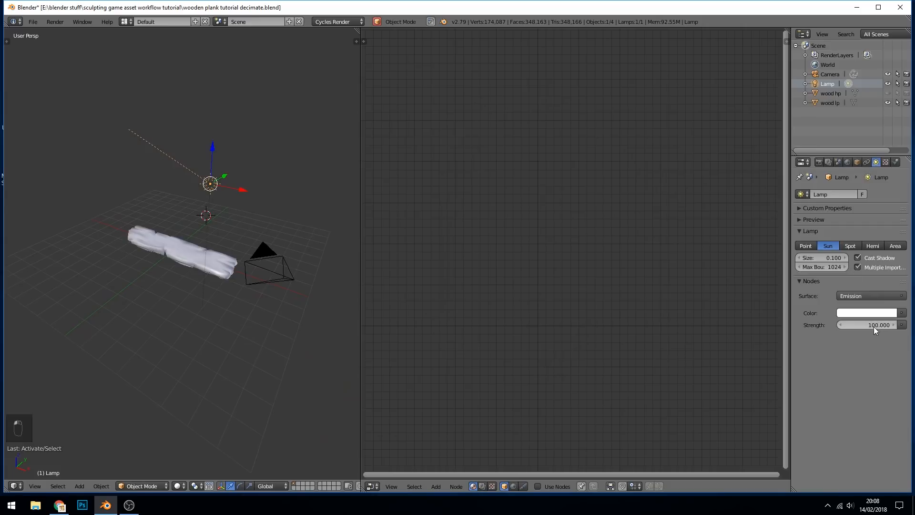
pyautogui.moveTo(878, 325)
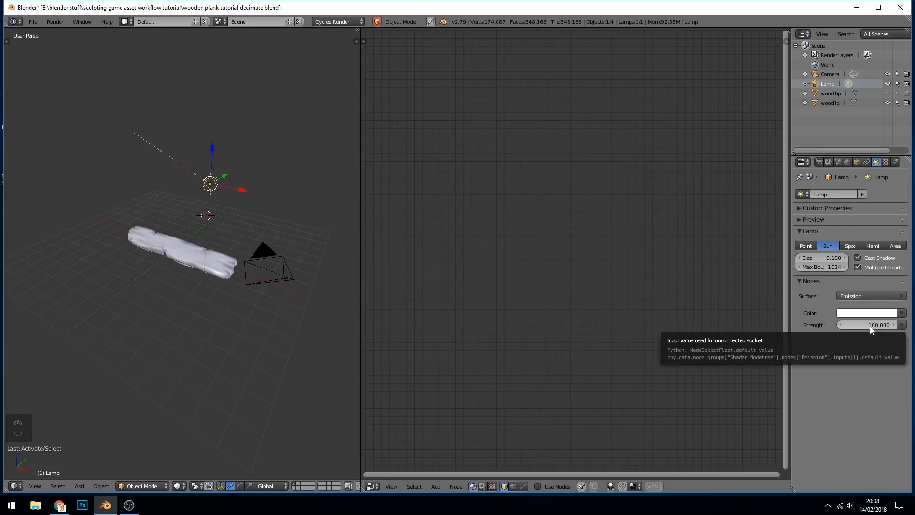
pyautogui.click(869, 325)
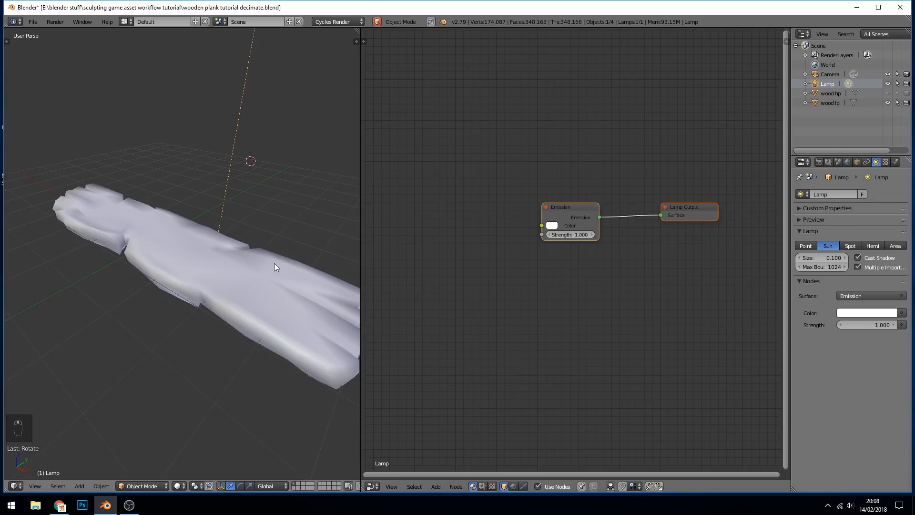
pyautogui.press('shift+z')
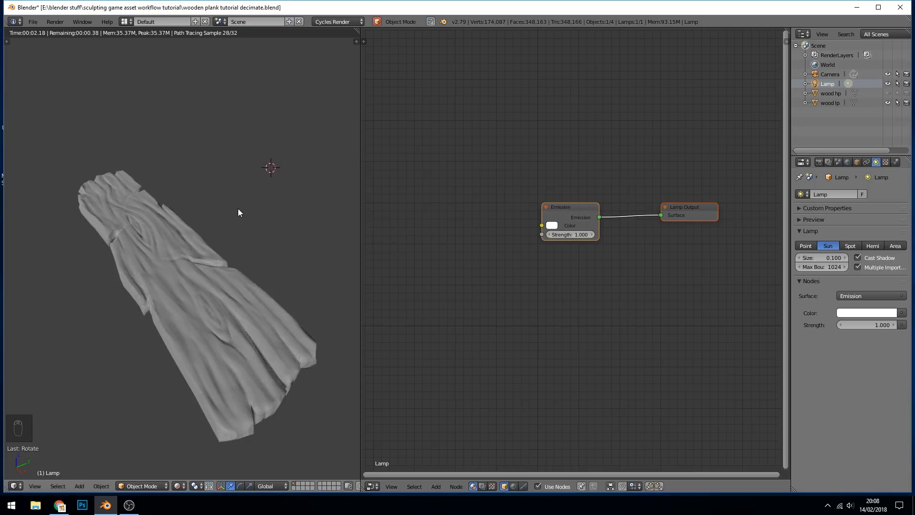
pyautogui.moveTo(227, 266)
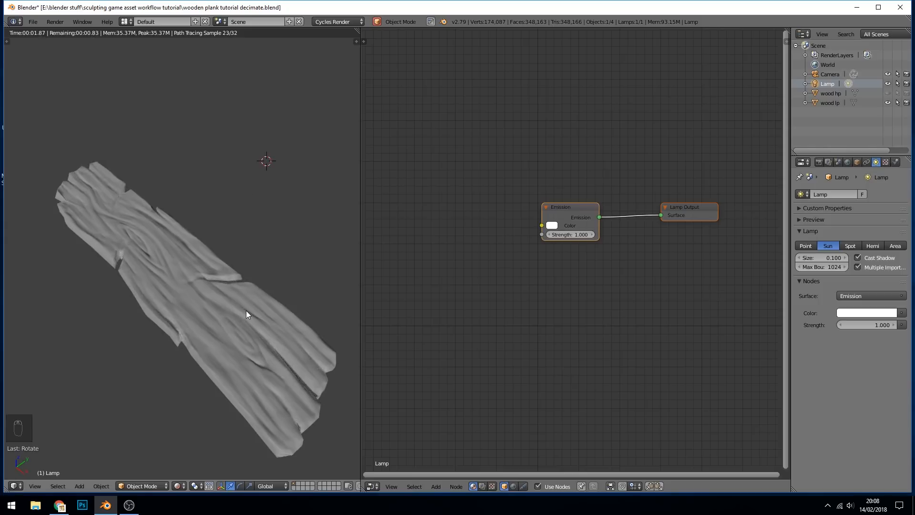
# Step: Select the wooden plank to show its material rendered, then head to User Preferences
pyautogui.click(182, 485)
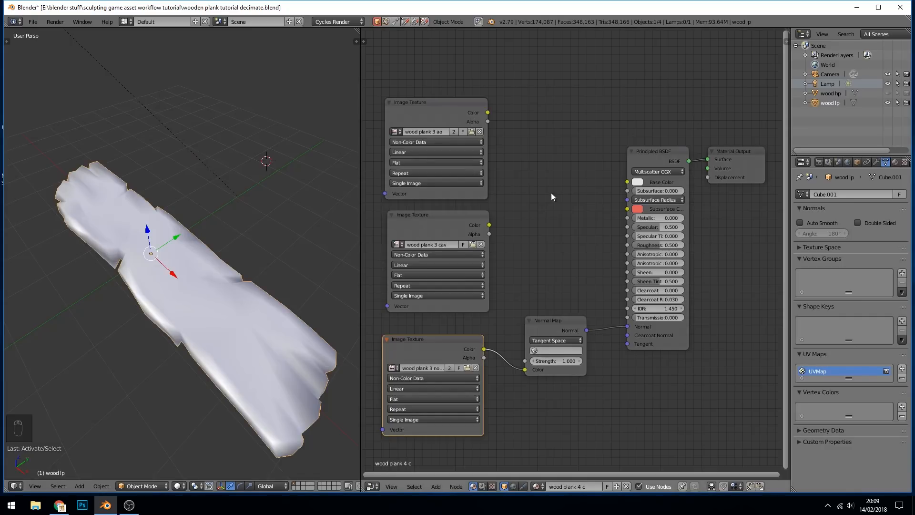
pyautogui.press('shift+z')
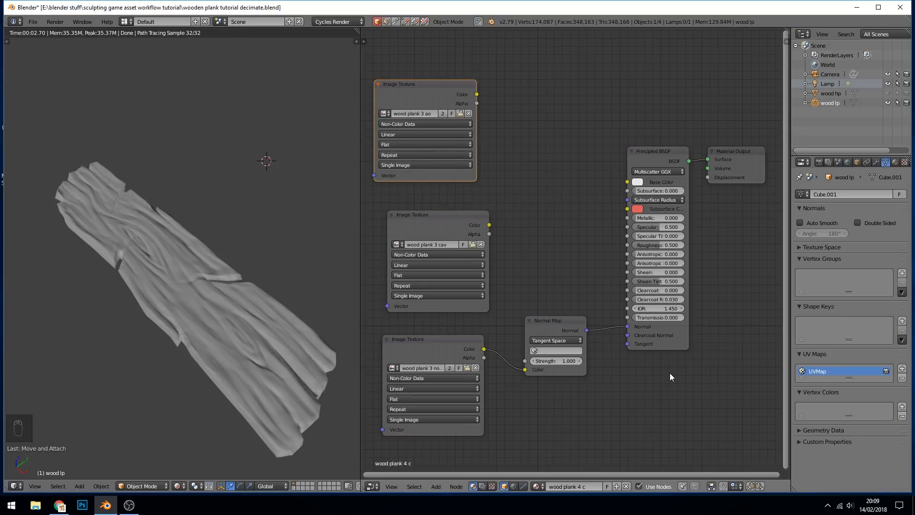
pyautogui.moveTo(683, 365)
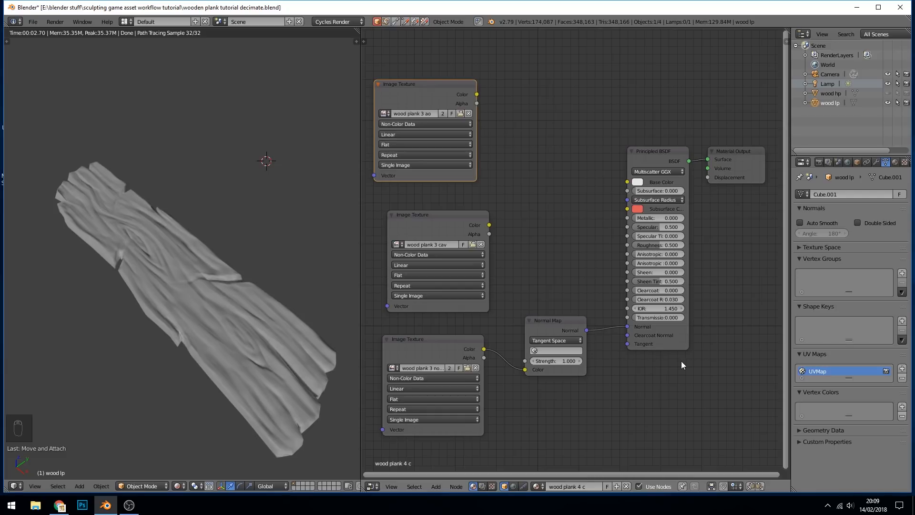
pyautogui.moveTo(82, 22)
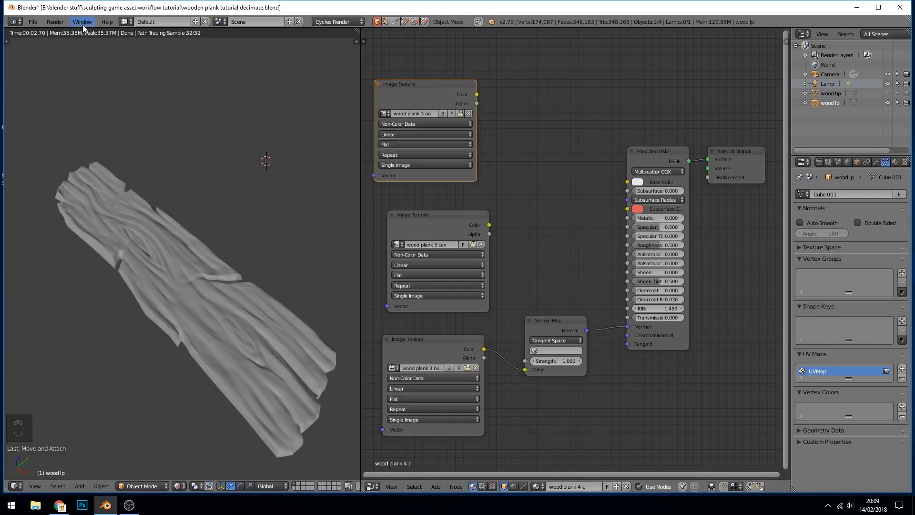
pyautogui.click(82, 21)
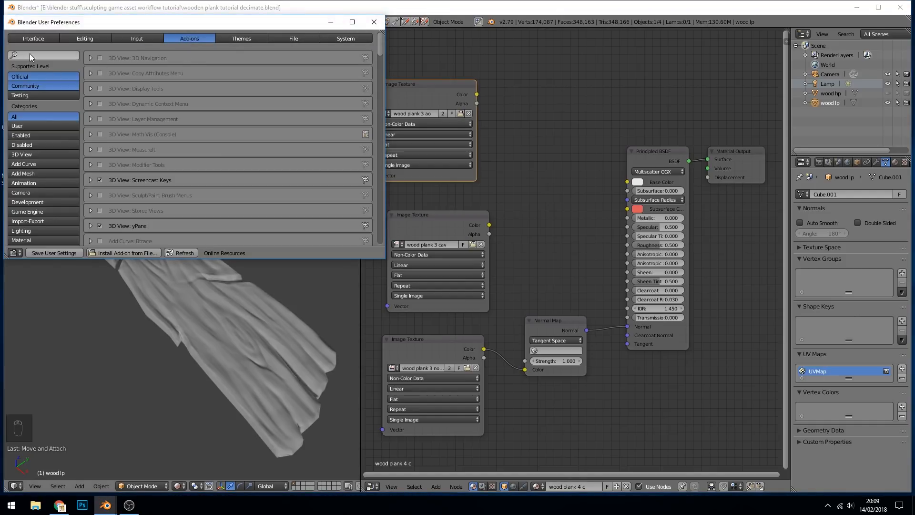
# Step: Filter the add-ons list with 'wrang' to find and enable Node Wrangler
pyautogui.write('wrang')
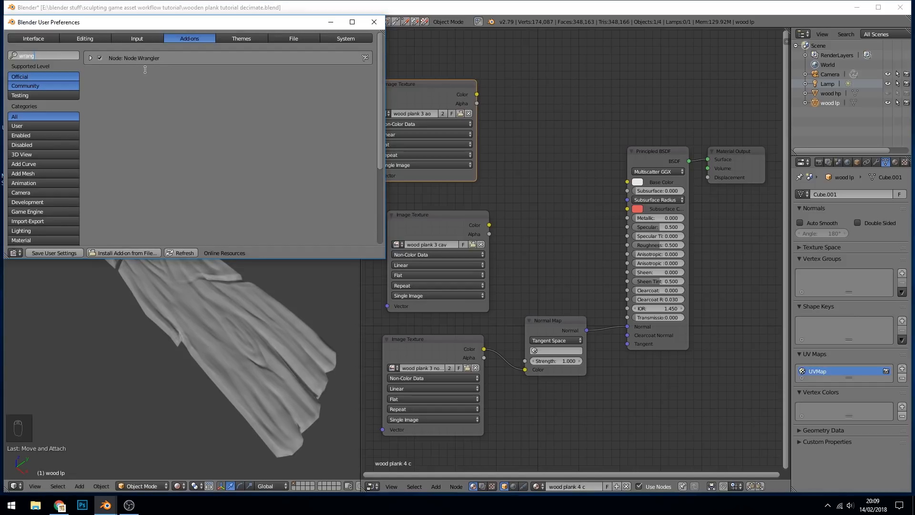
pyautogui.moveTo(42, 261)
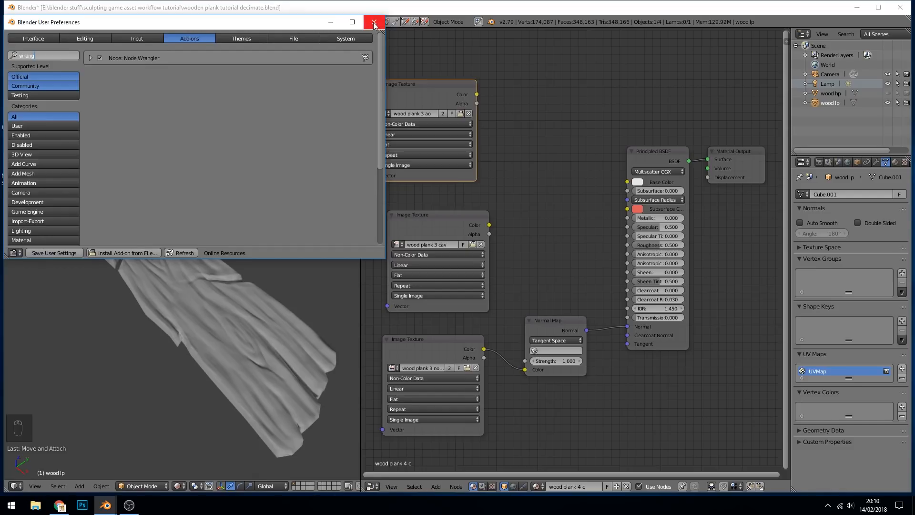
# Step: Close the User Preferences window to return to the plank material
pyautogui.click(374, 22)
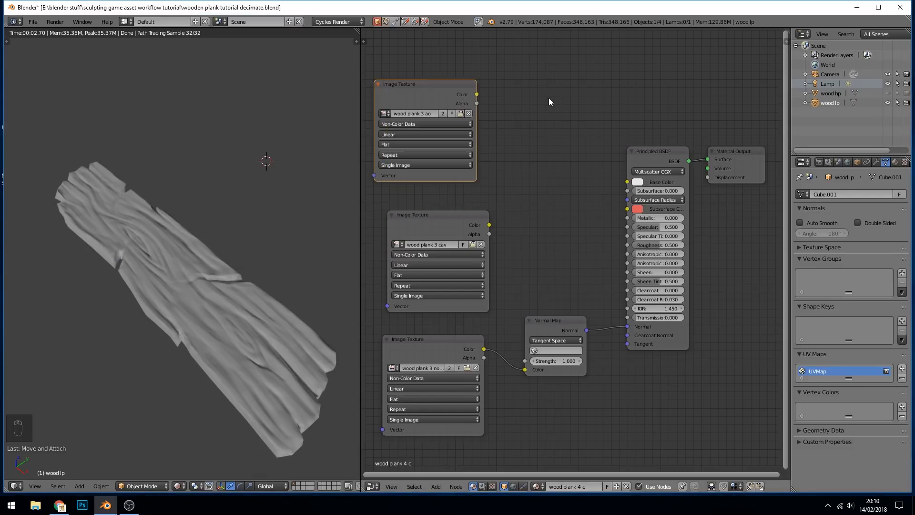
pyautogui.moveTo(443, 93)
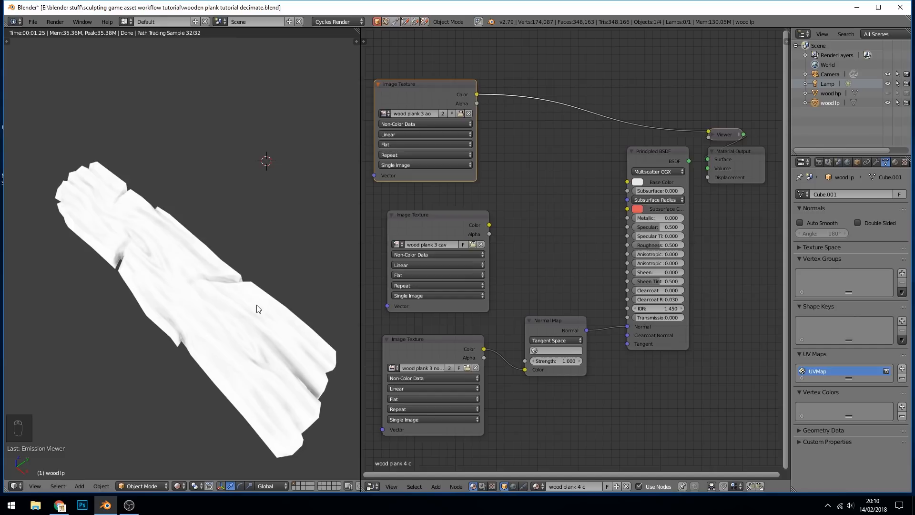
pyautogui.moveTo(667, 118)
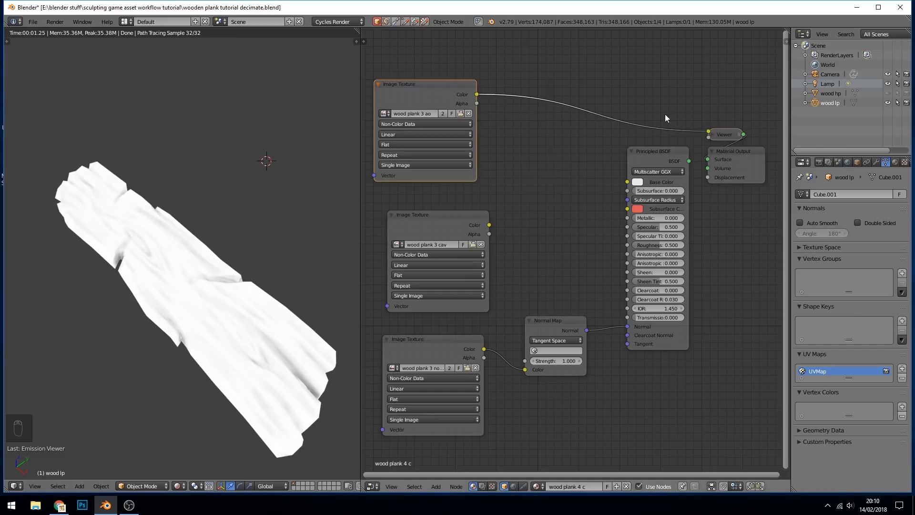
pyautogui.moveTo(446, 228)
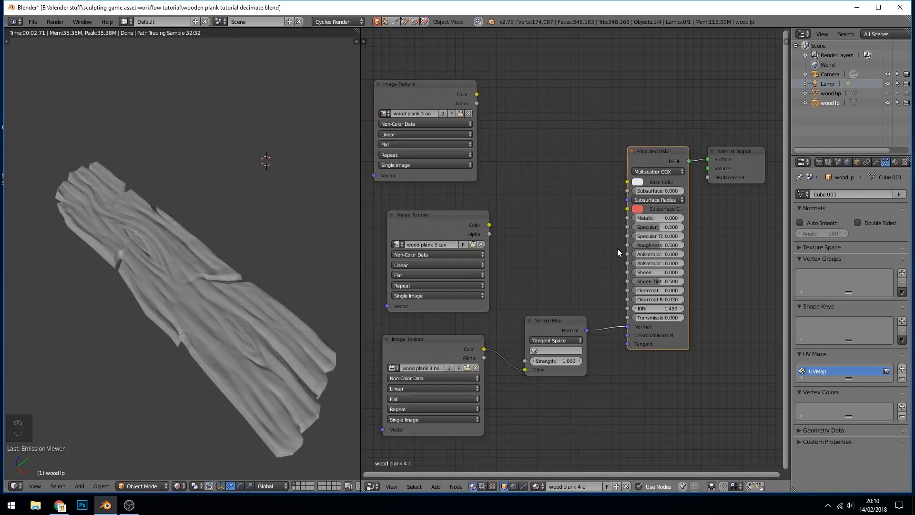
pyautogui.moveTo(718, 160)
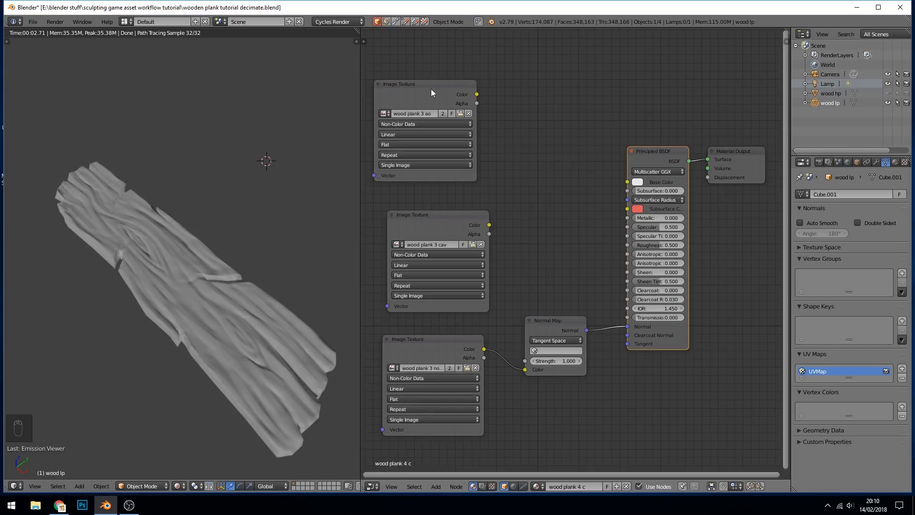
pyautogui.moveTo(514, 115)
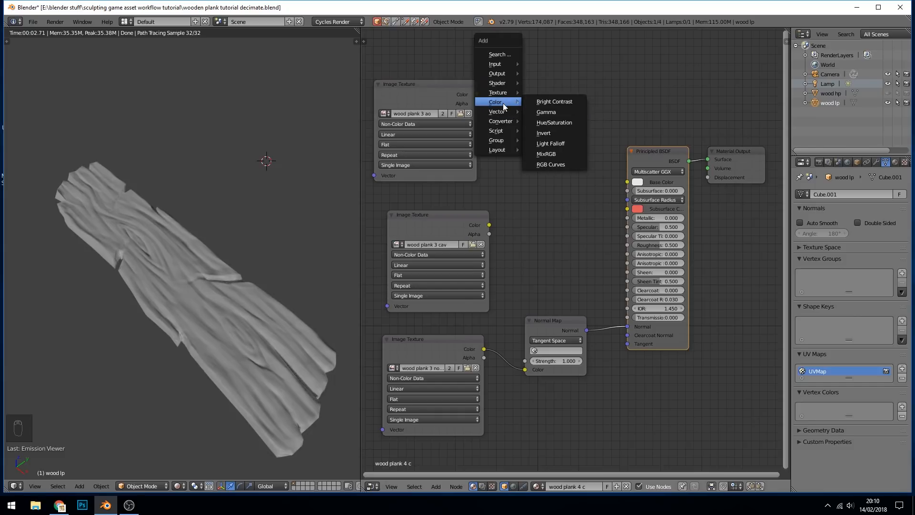
# Step: Add a MixRGB node blending the AO texture with dark brown at full factor and preview it
pyautogui.click(545, 153)
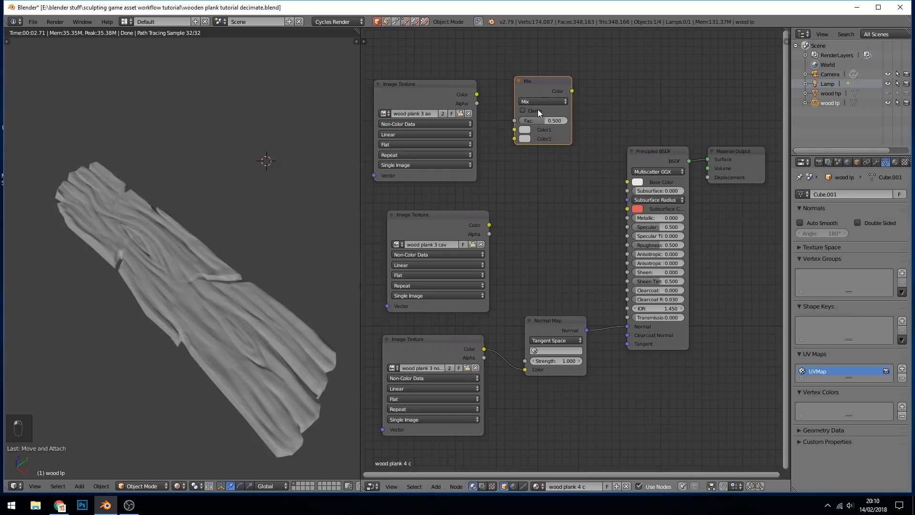
pyautogui.moveTo(542, 100)
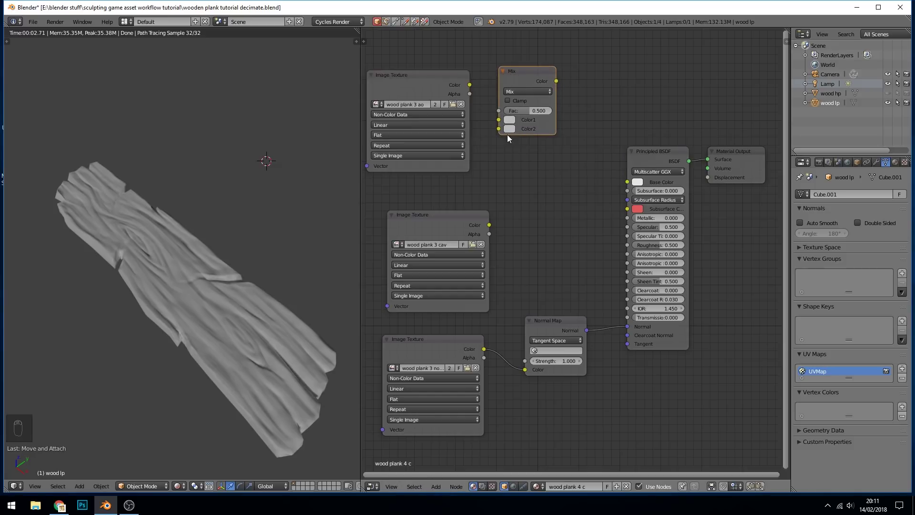
pyautogui.moveTo(509, 129)
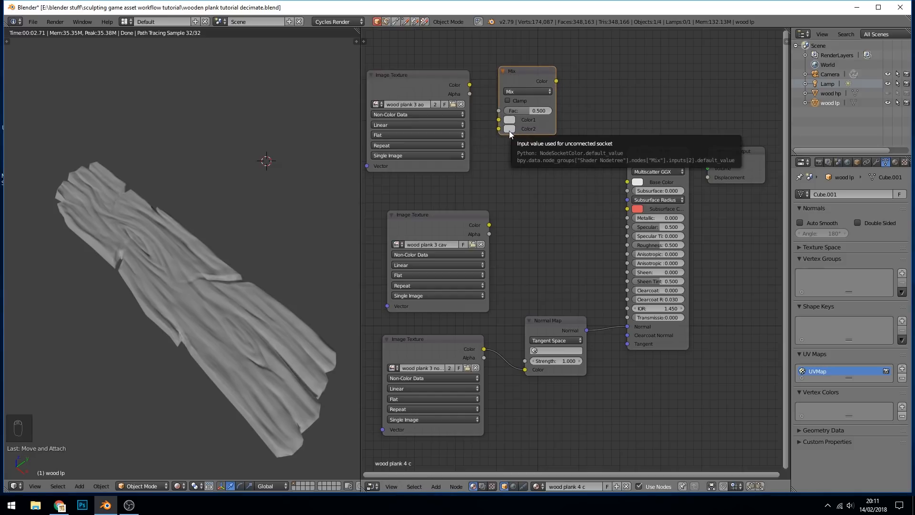
pyautogui.click(508, 129)
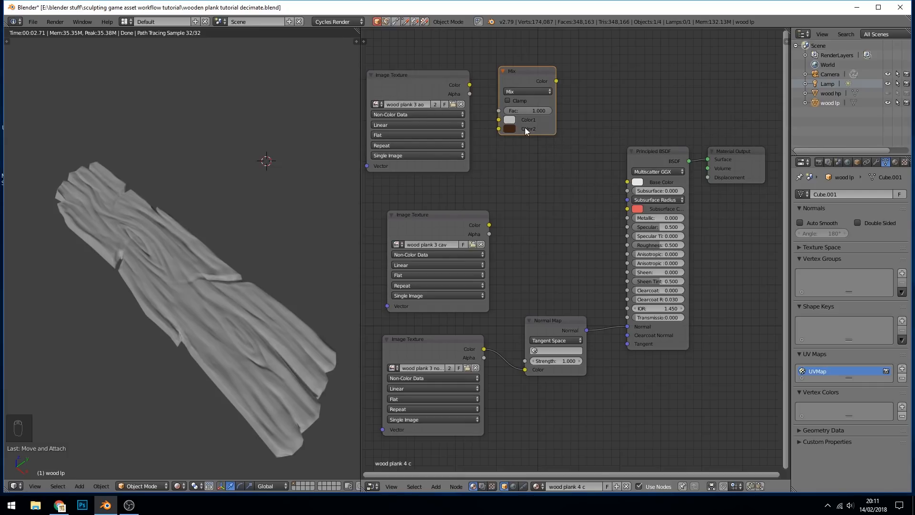
pyautogui.moveTo(529, 74)
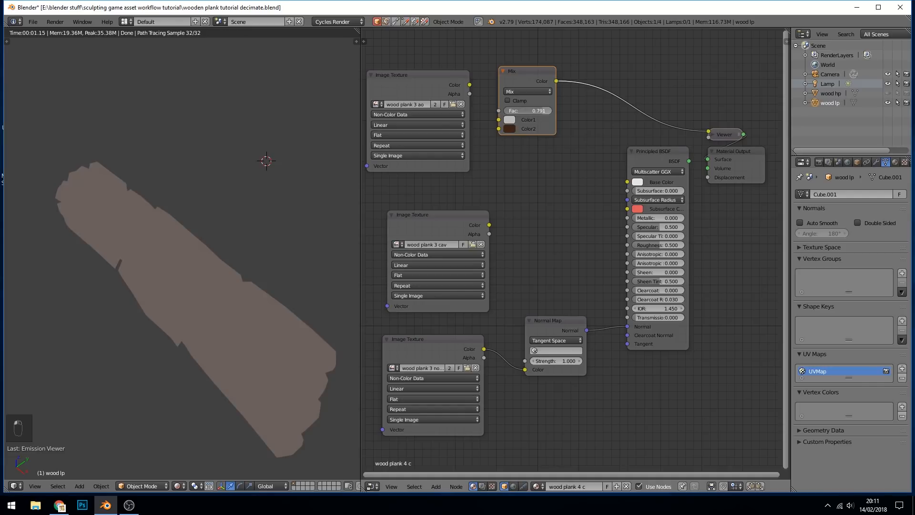
pyautogui.click(526, 110)
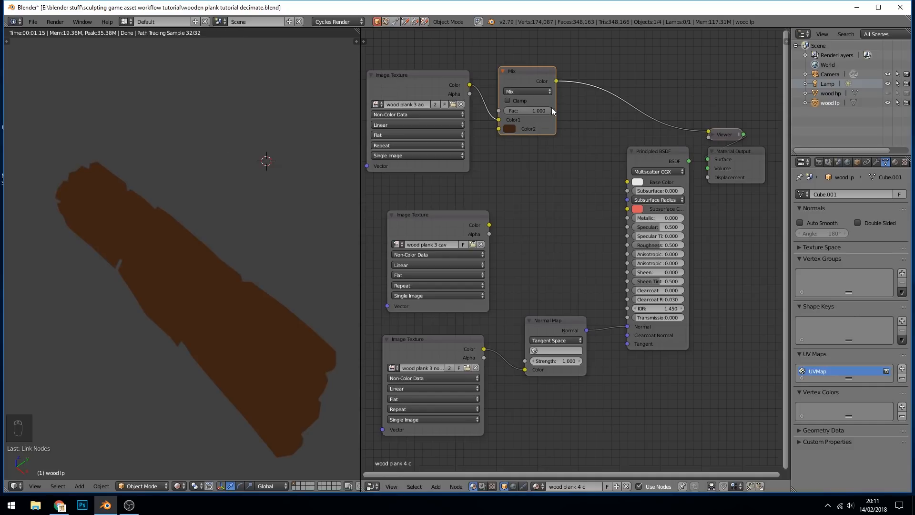
pyautogui.moveTo(511, 133)
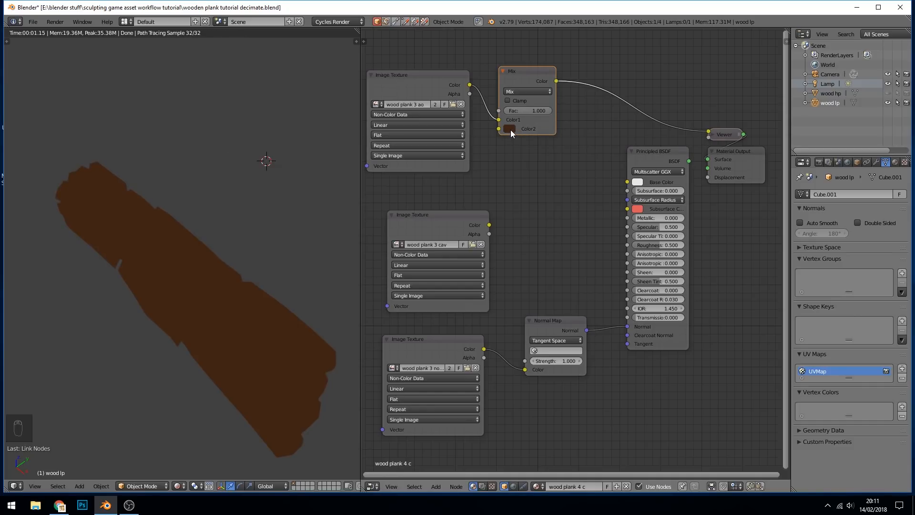
pyautogui.moveTo(521, 132)
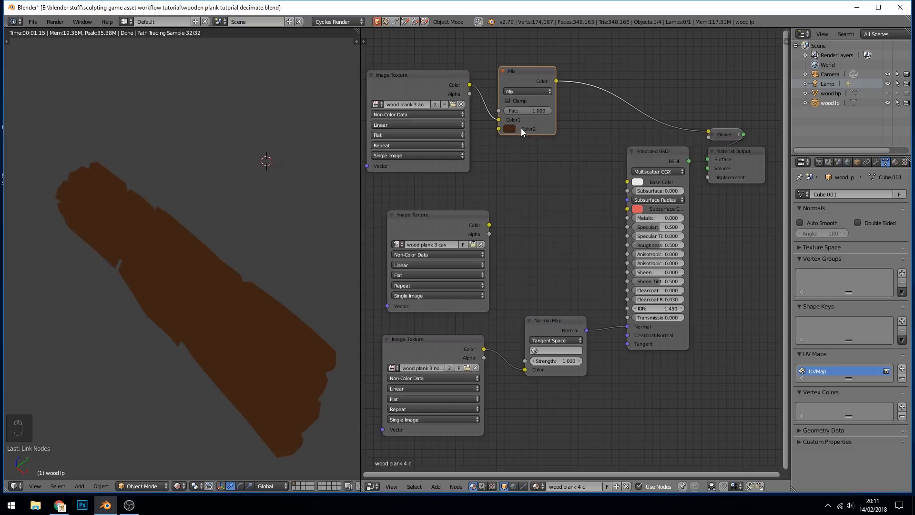
# Step: Set the Mix node's blend type to Multiply so the AO darkens the brown
pyautogui.click(527, 92)
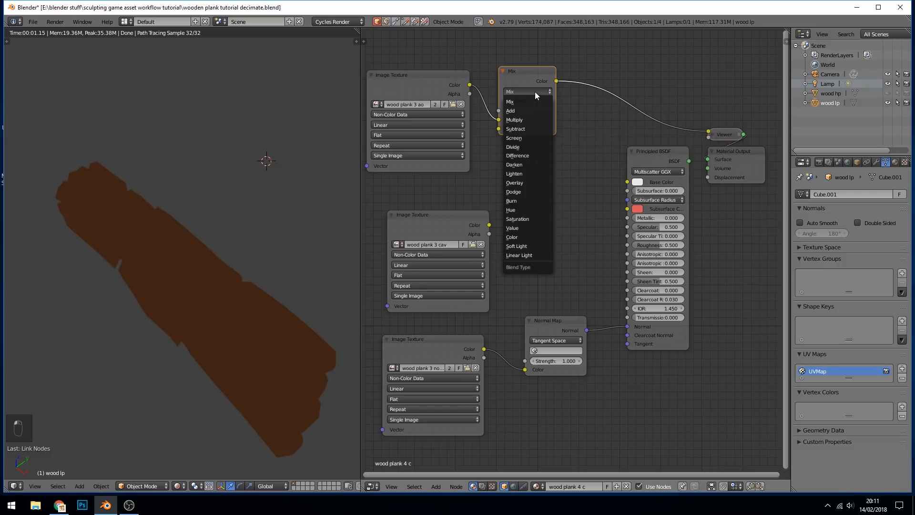
pyautogui.moveTo(521, 123)
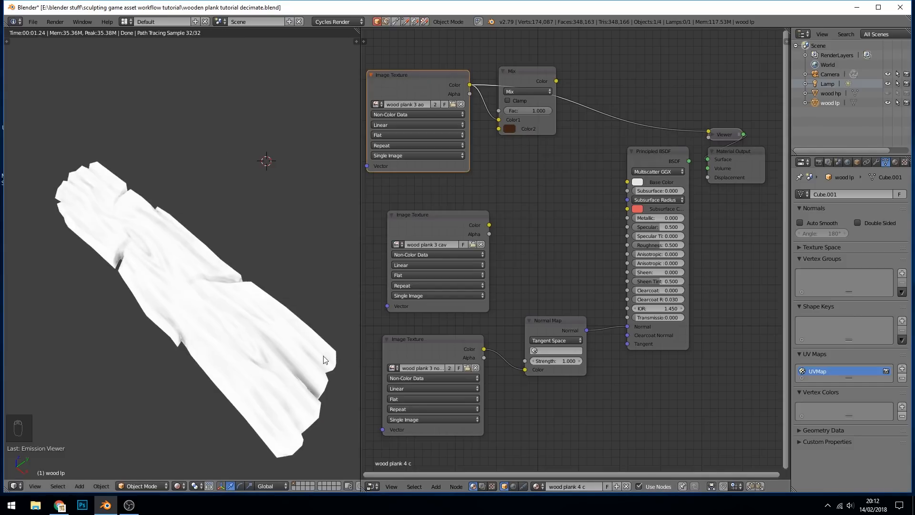
pyautogui.moveTo(518, 91)
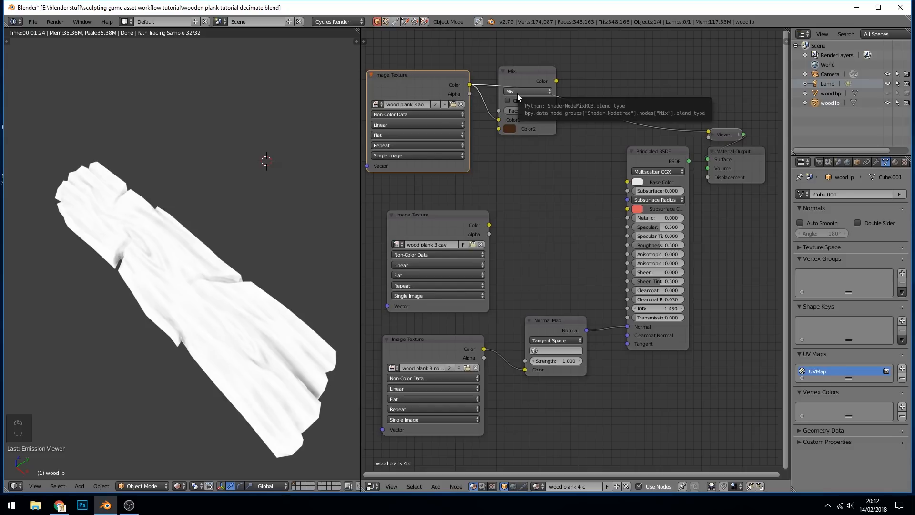
pyautogui.click(526, 92)
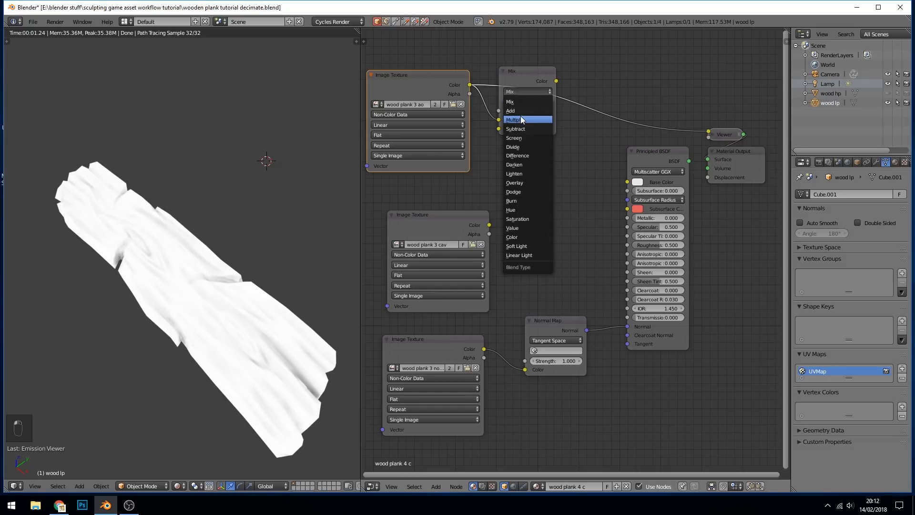
pyautogui.click(514, 121)
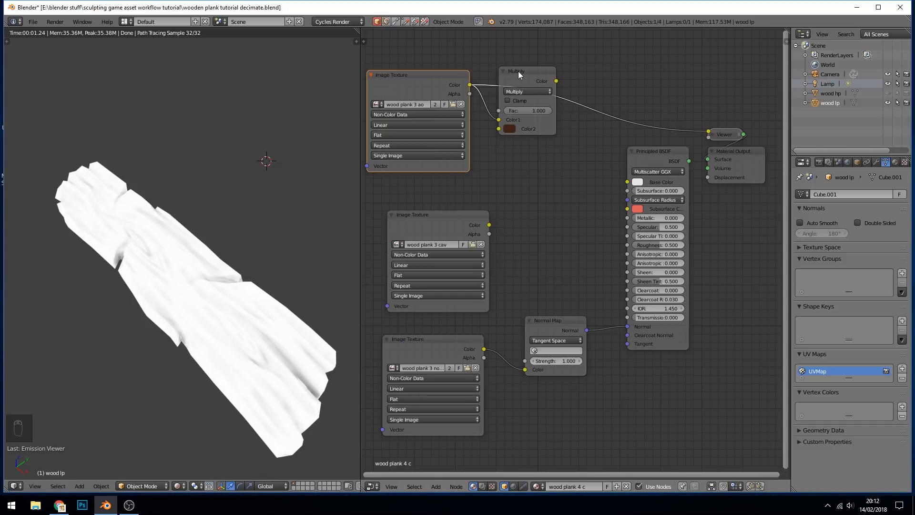
pyautogui.moveTo(521, 76)
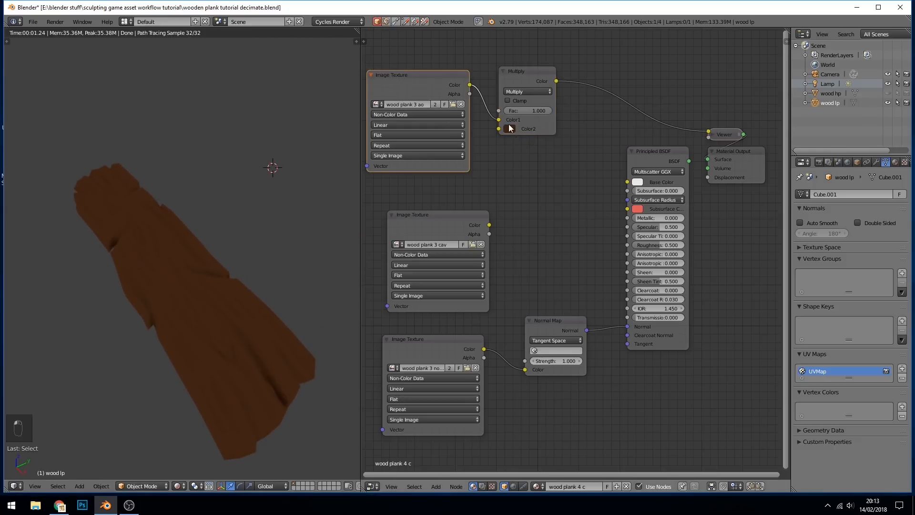
pyautogui.moveTo(511, 128)
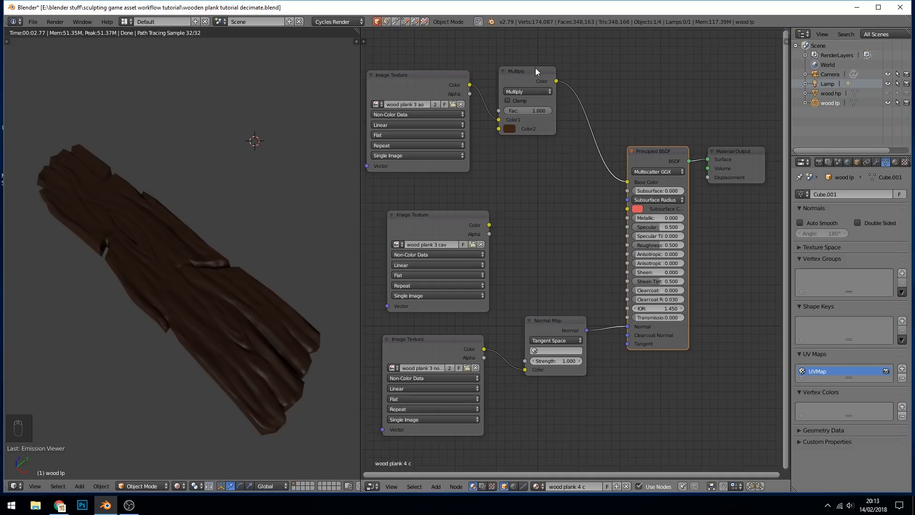
pyautogui.moveTo(533, 74)
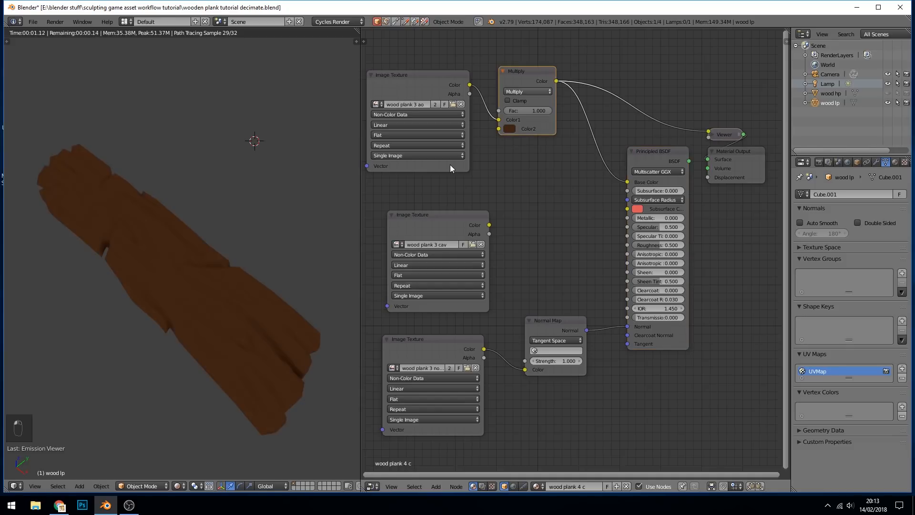
pyautogui.moveTo(252, 344)
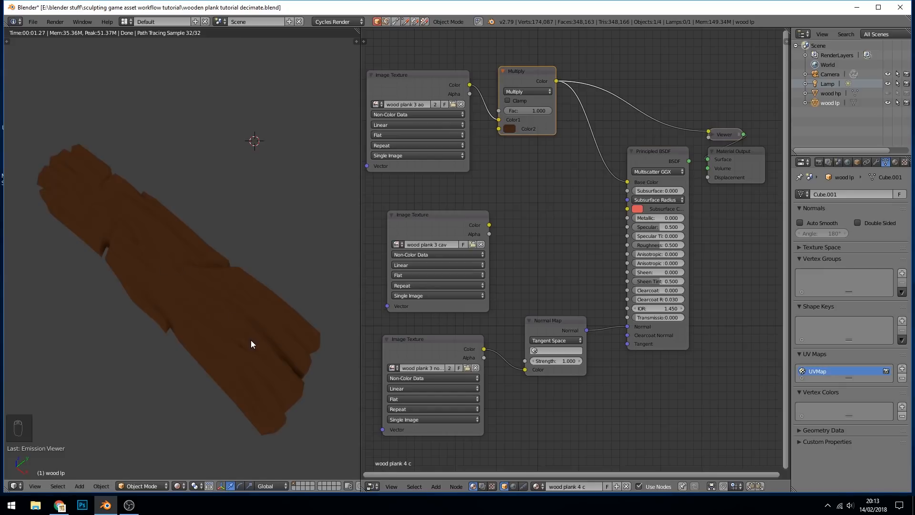
pyautogui.moveTo(515, 145)
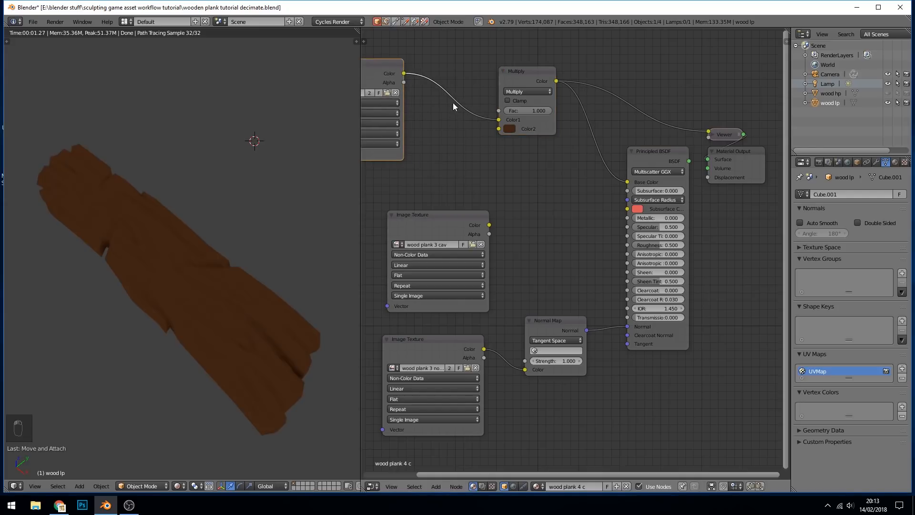
pyautogui.moveTo(459, 120)
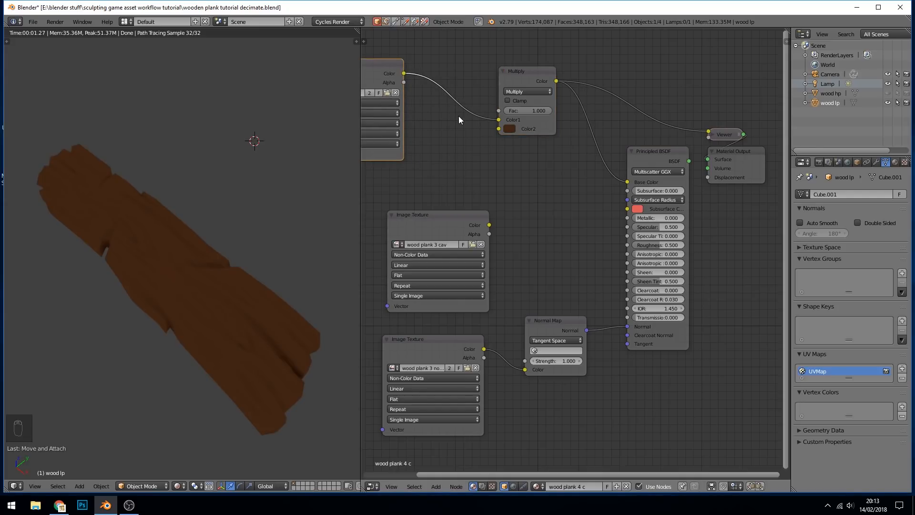
# Step: Add a ColorRamp after the ao Image Texture feeding the Multiply node, black stop at 0.106
pyautogui.click(396, 65)
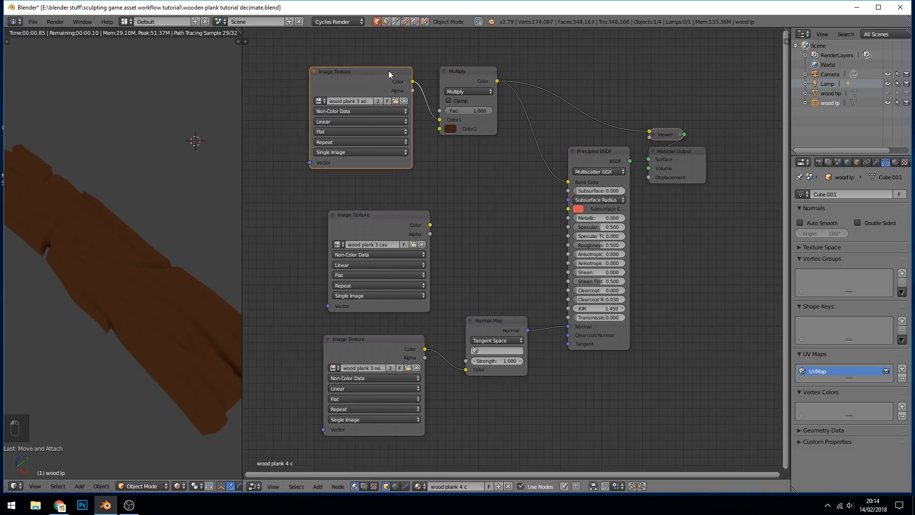
pyautogui.press('shift+a')
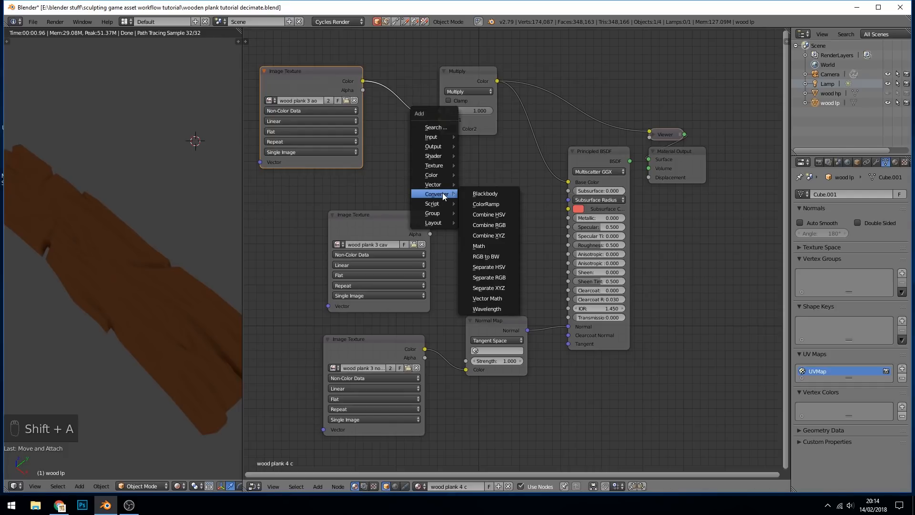
pyautogui.moveTo(485, 204)
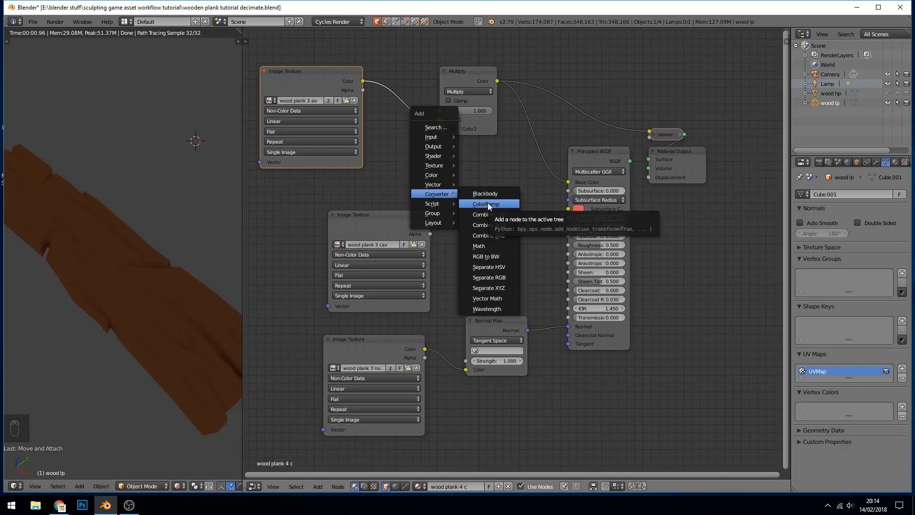
pyautogui.click(486, 204)
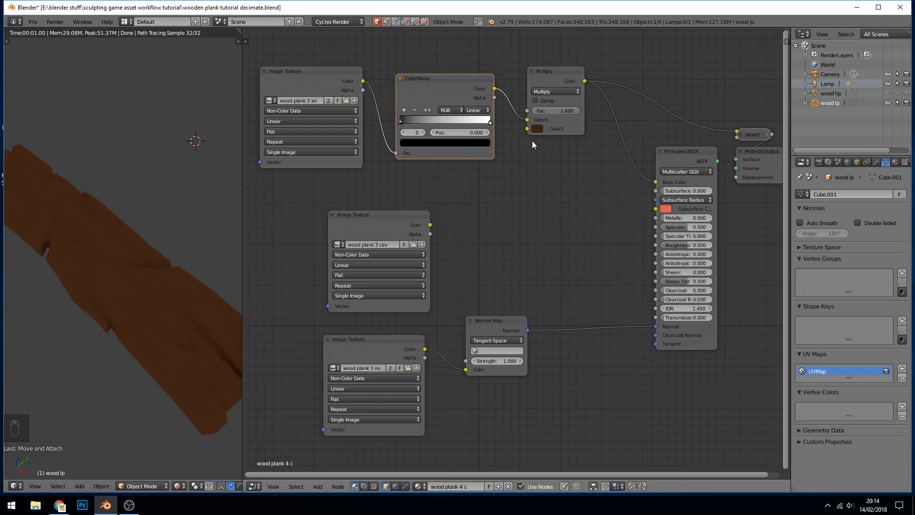
pyautogui.moveTo(553, 76)
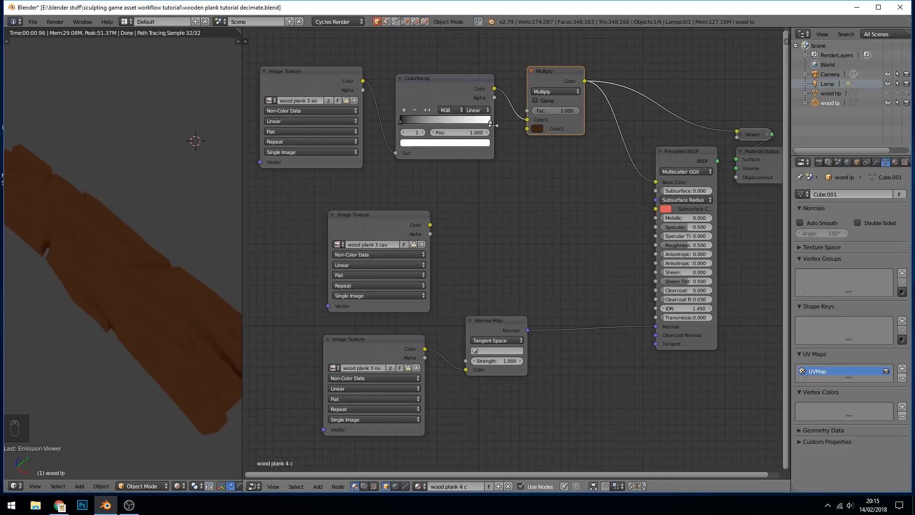
pyautogui.moveTo(433, 84)
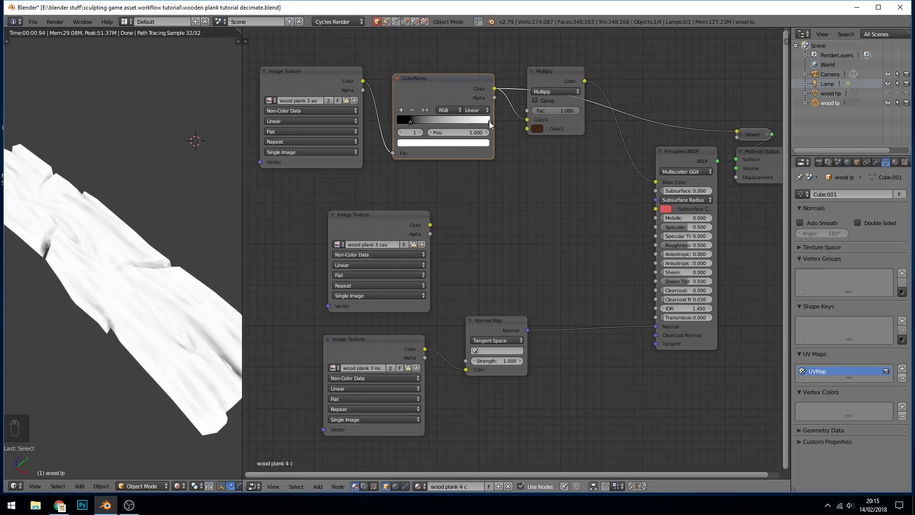
pyautogui.moveTo(500, 126)
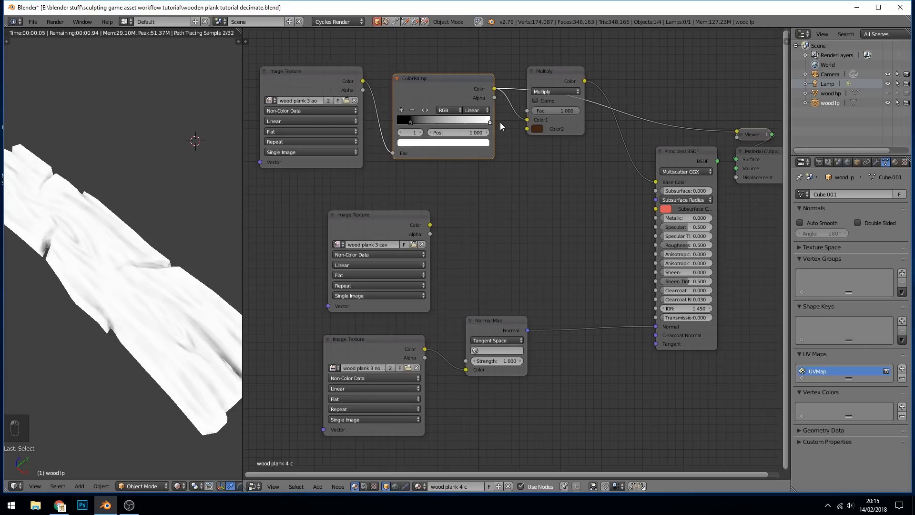
pyautogui.moveTo(204, 199)
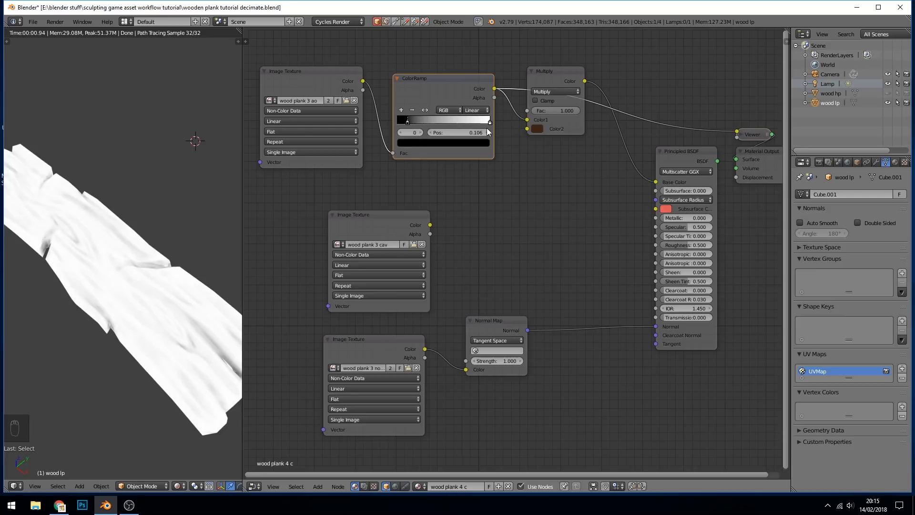
pyautogui.moveTo(327, 87)
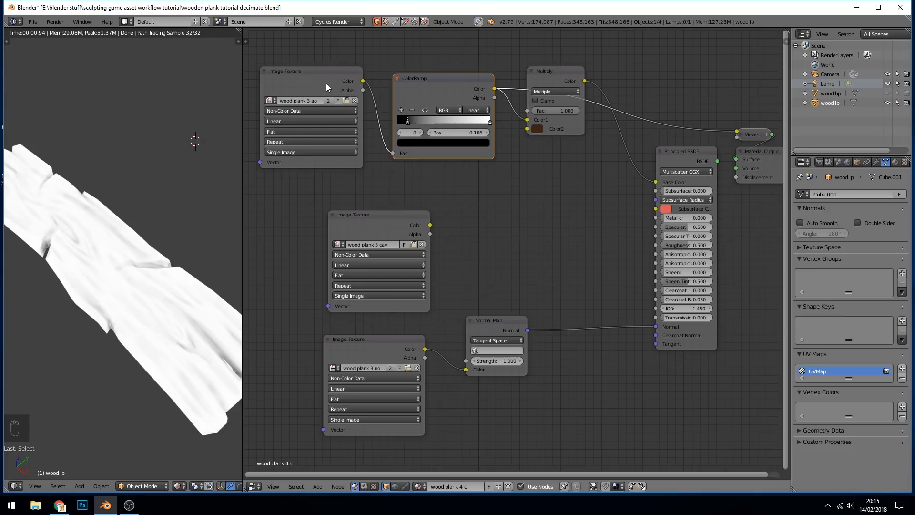
pyautogui.moveTo(305, 85)
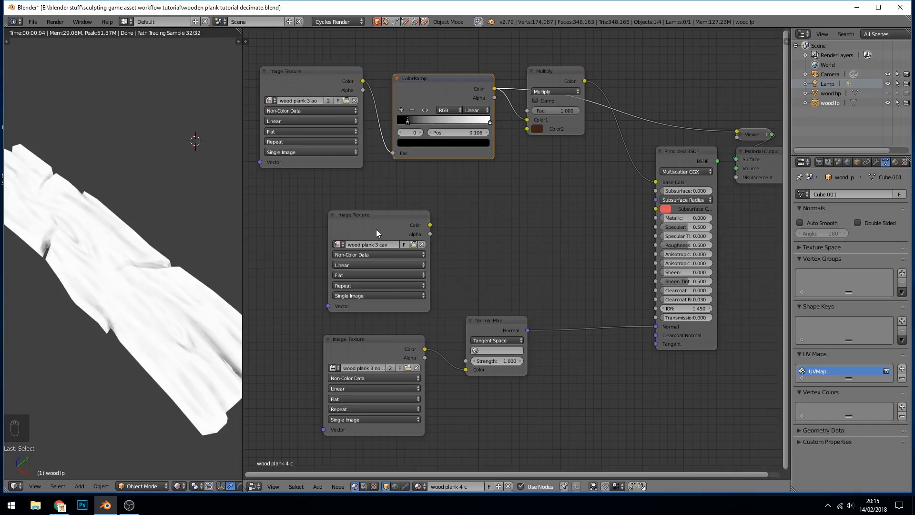
pyautogui.moveTo(274, 254)
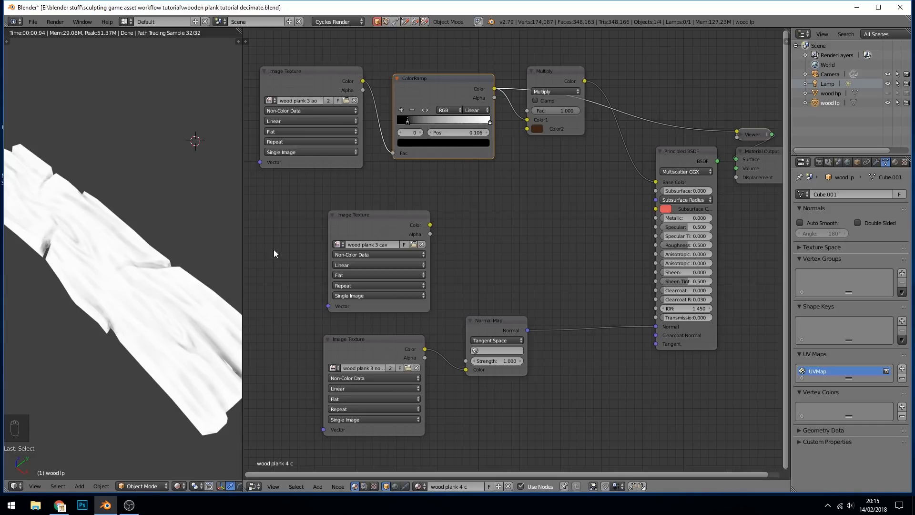
pyautogui.moveTo(287, 248)
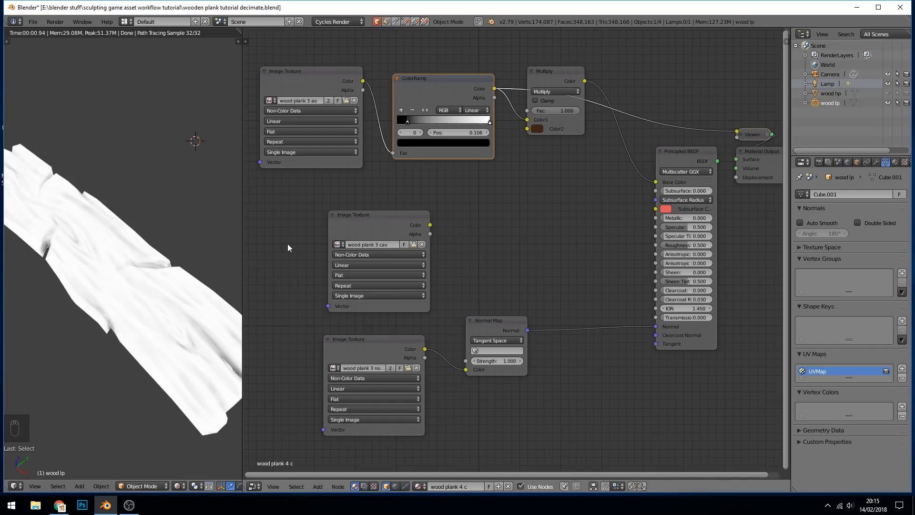
pyautogui.moveTo(334, 91)
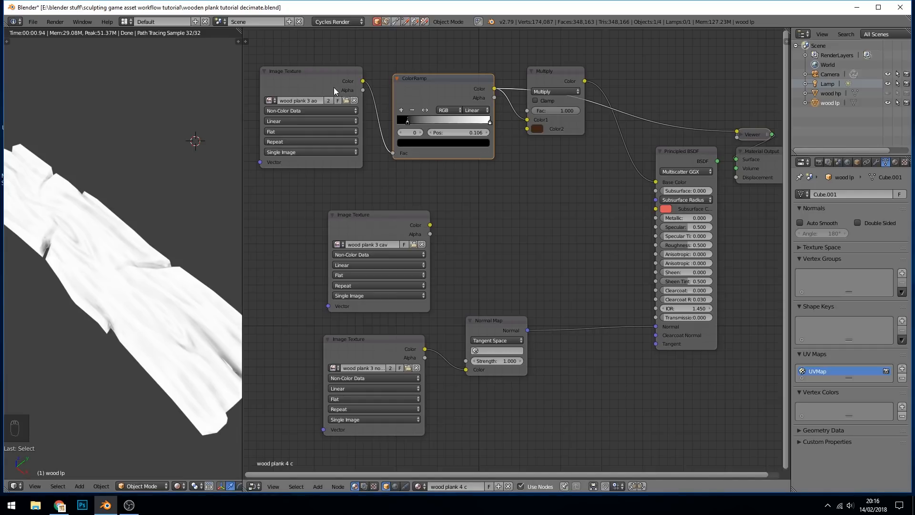
pyautogui.moveTo(239, 373)
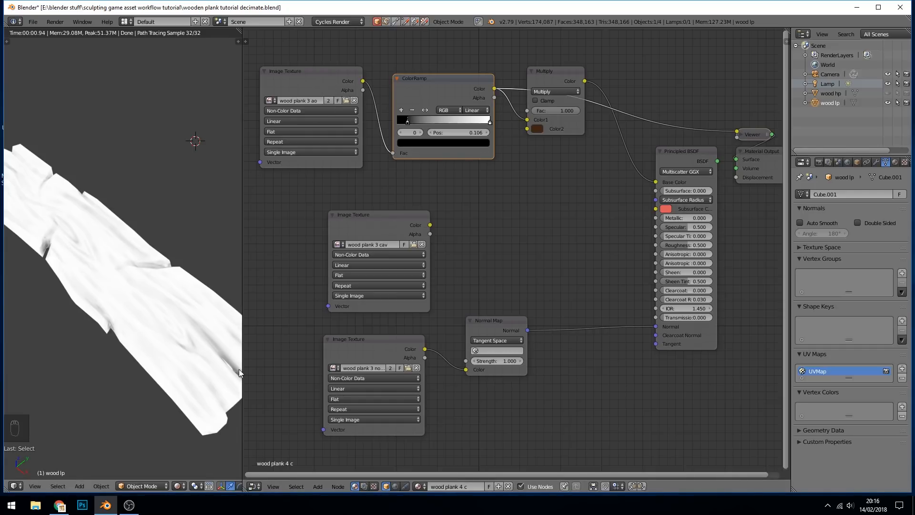
pyautogui.moveTo(115, 216)
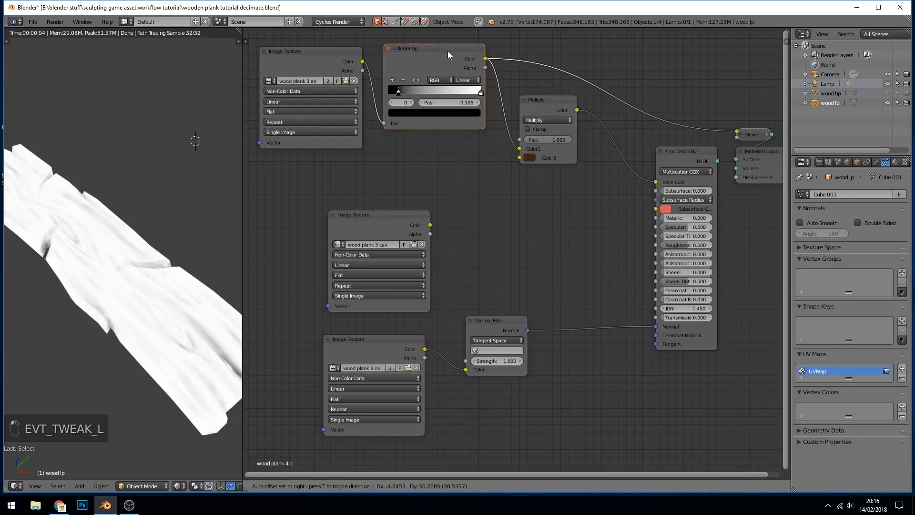
# Step: Preview the full Principled BSDF material so the plank renders as dark brown wood
pyautogui.click(700, 156)
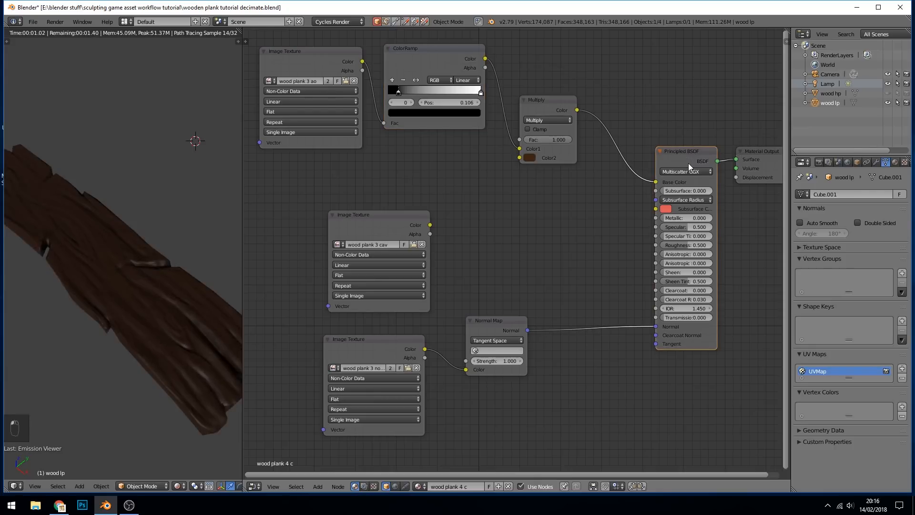
pyautogui.moveTo(449, 249)
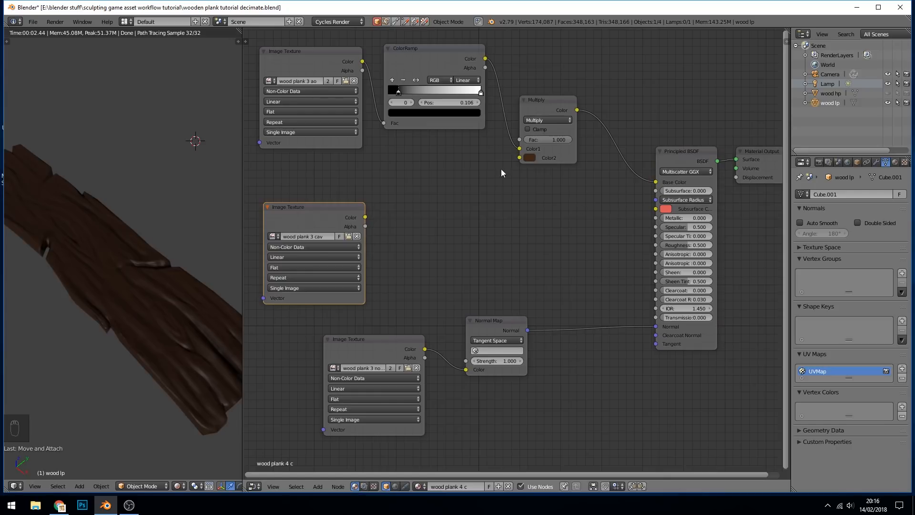
pyautogui.moveTo(374, 155)
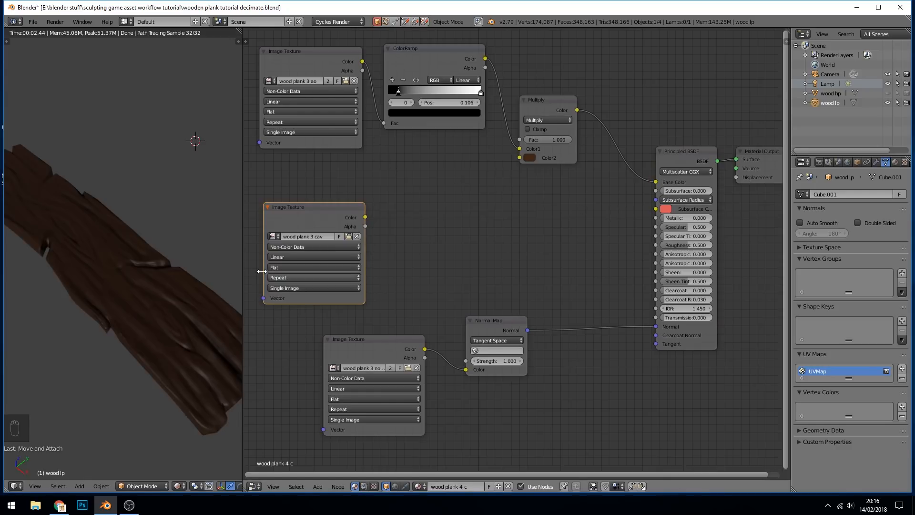
pyautogui.moveTo(542, 111)
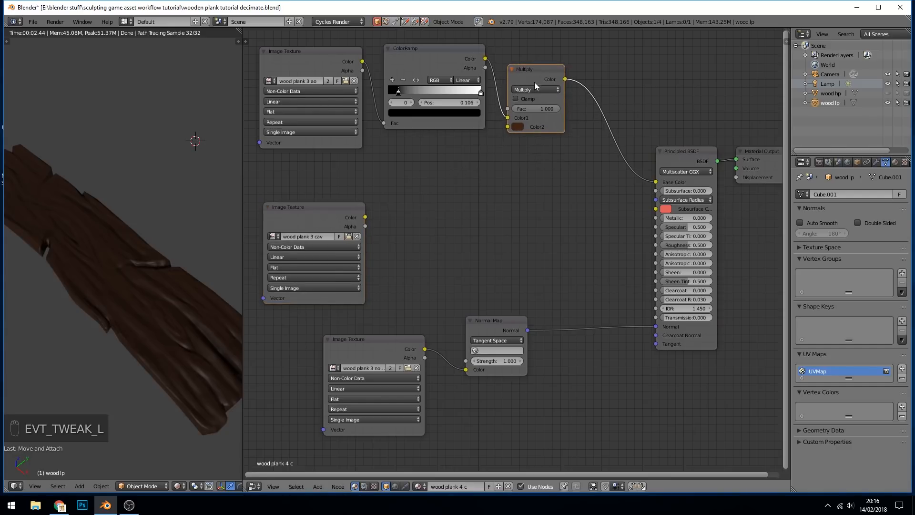
pyautogui.moveTo(520, 183)
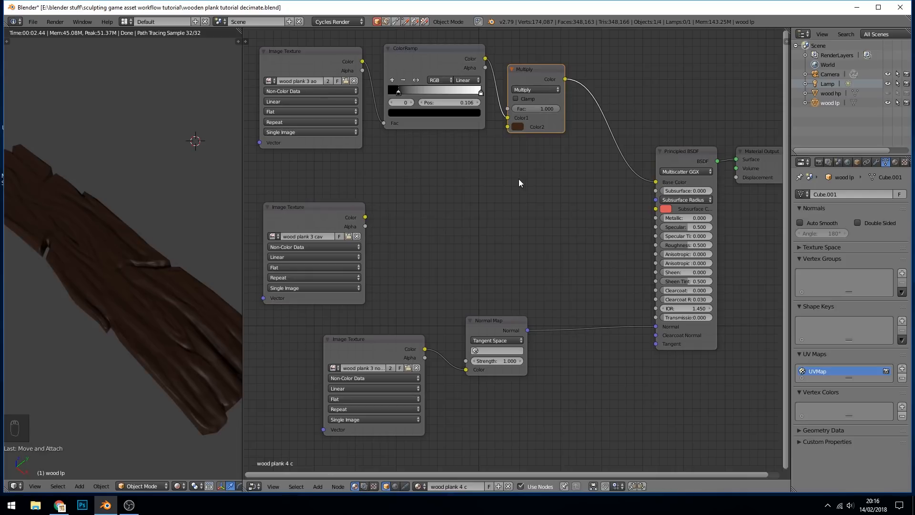
# Step: Add a MixRGB node between Multiply and Base Color with its Fac at 1.000
pyautogui.press('shift+a')
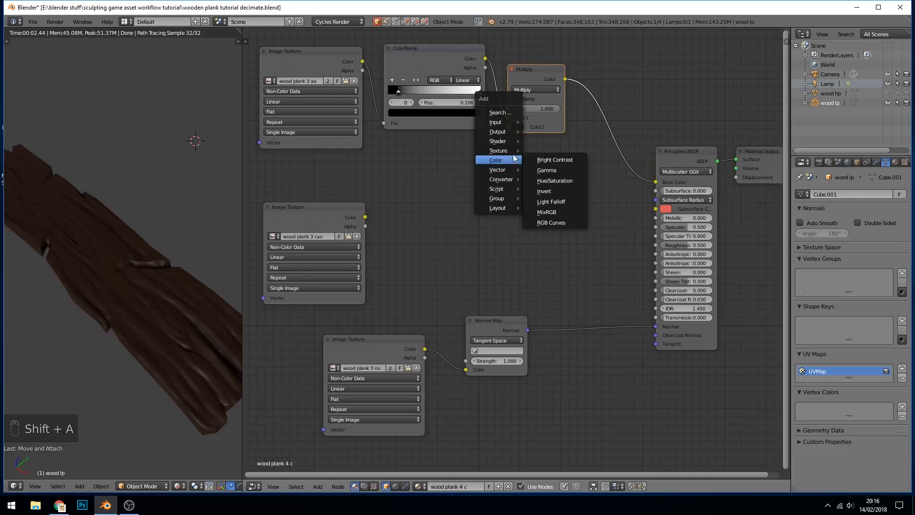
pyautogui.click(546, 211)
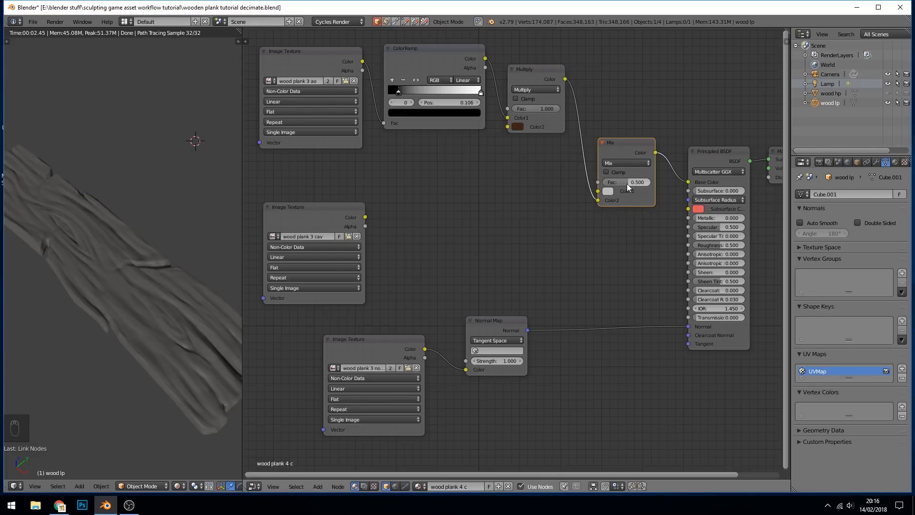
pyautogui.click(626, 181)
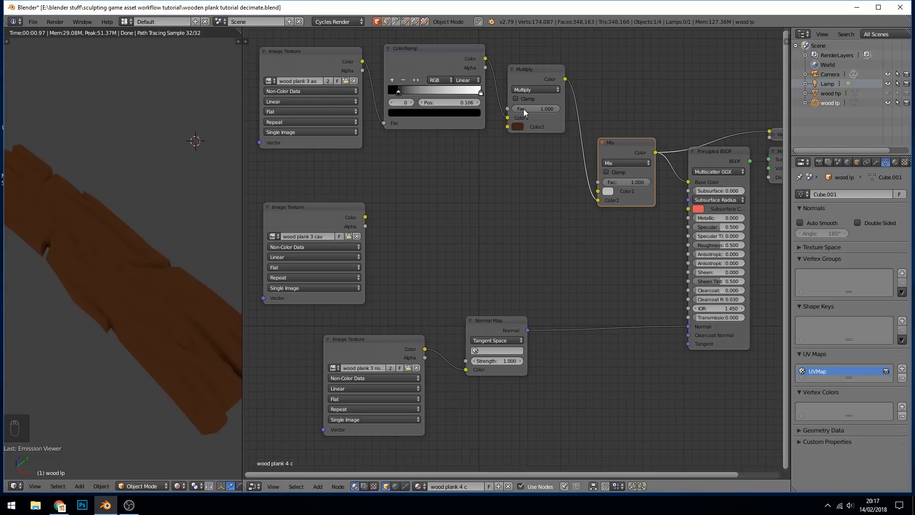
pyautogui.moveTo(530, 90)
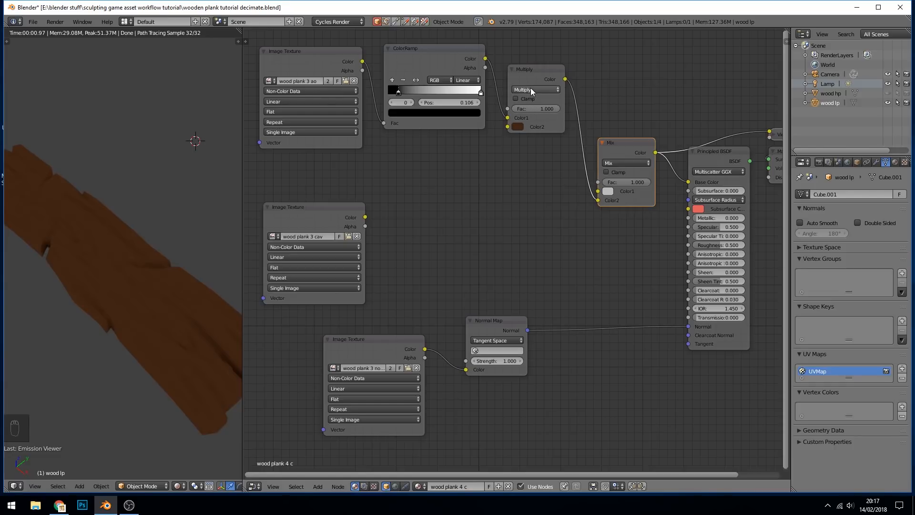
pyautogui.moveTo(538, 96)
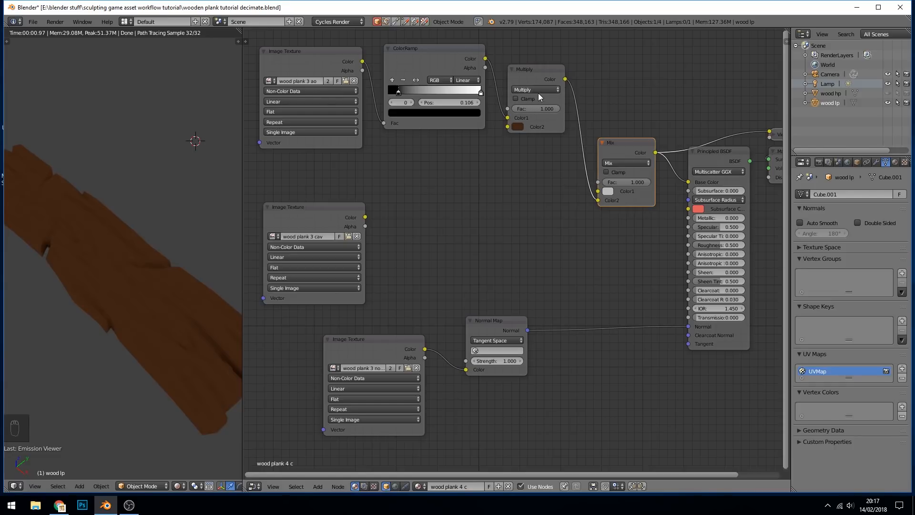
pyautogui.moveTo(532, 116)
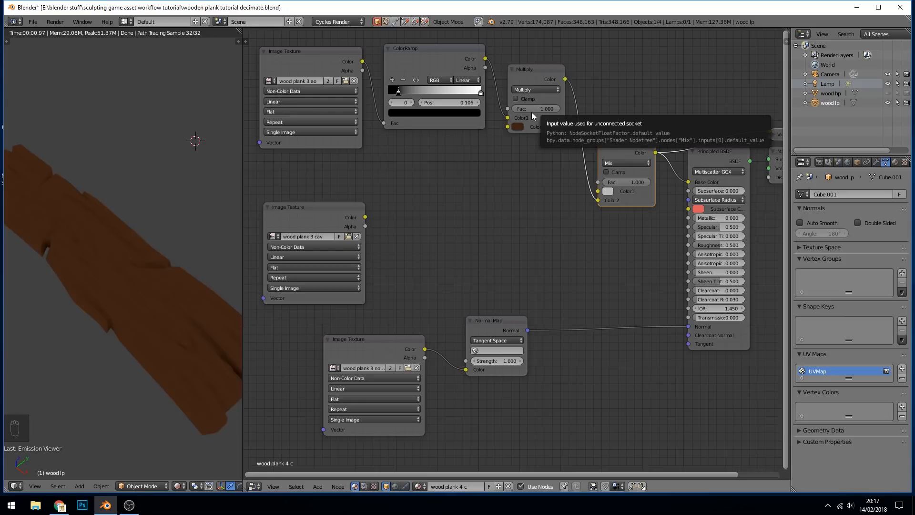
pyautogui.moveTo(547, 131)
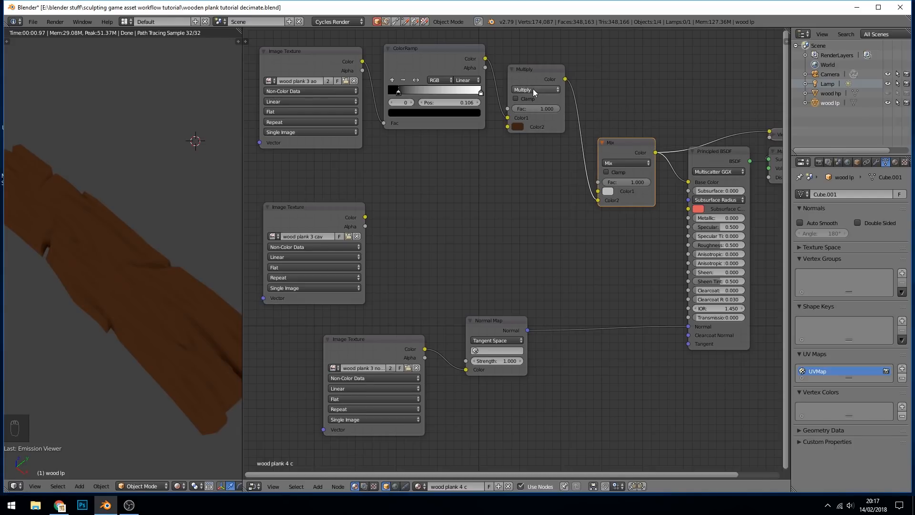
pyautogui.moveTo(624, 163)
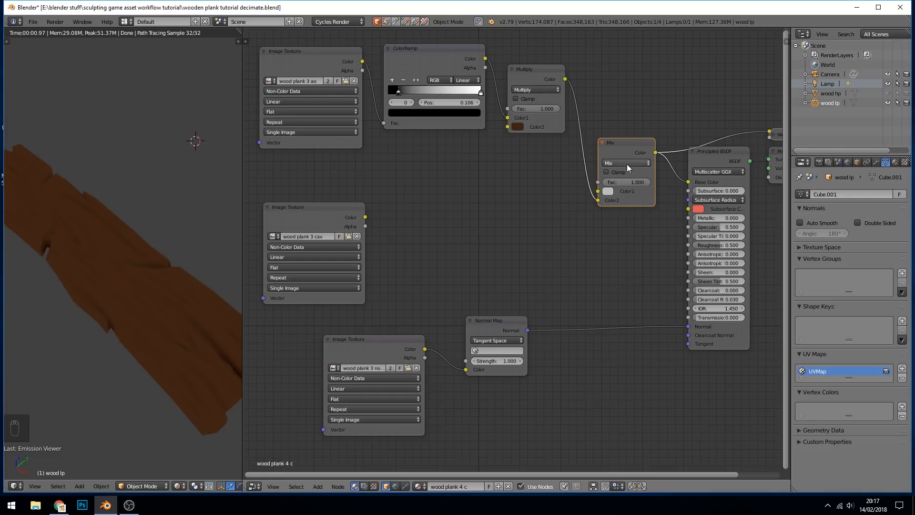
# Step: Set the new Mix node to Overlay blending after comparing other blend modes
pyautogui.click(625, 163)
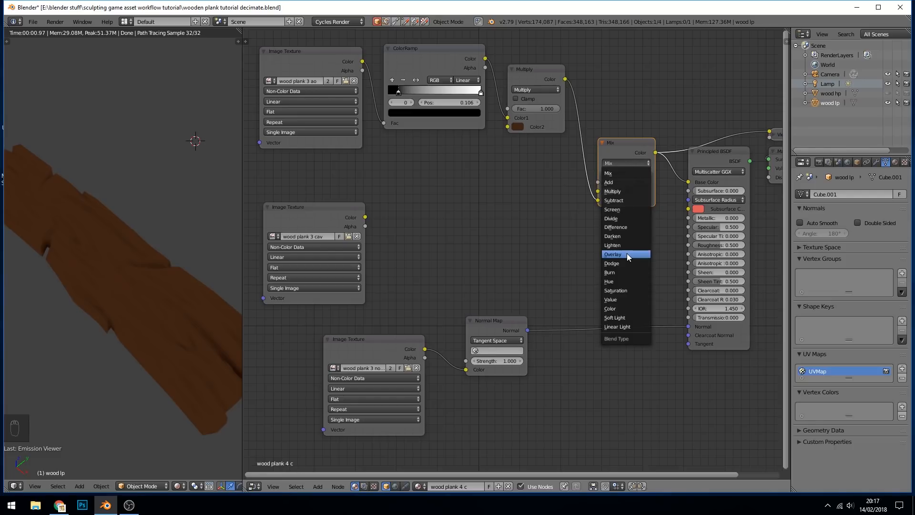
pyautogui.click(613, 254)
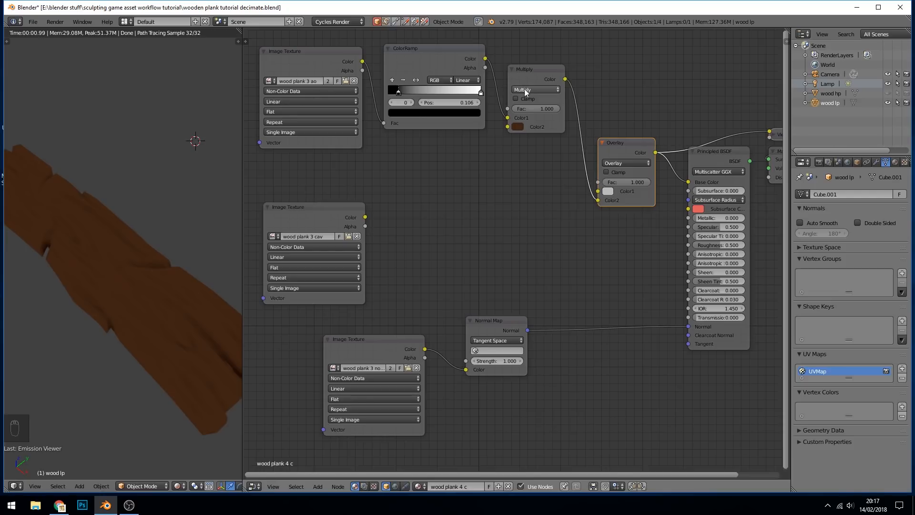
pyautogui.moveTo(534, 90)
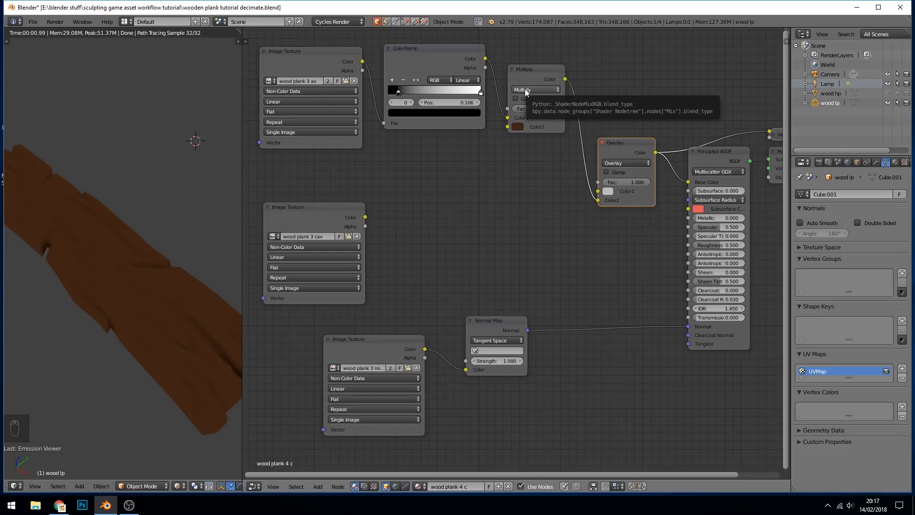
pyautogui.moveTo(524, 95)
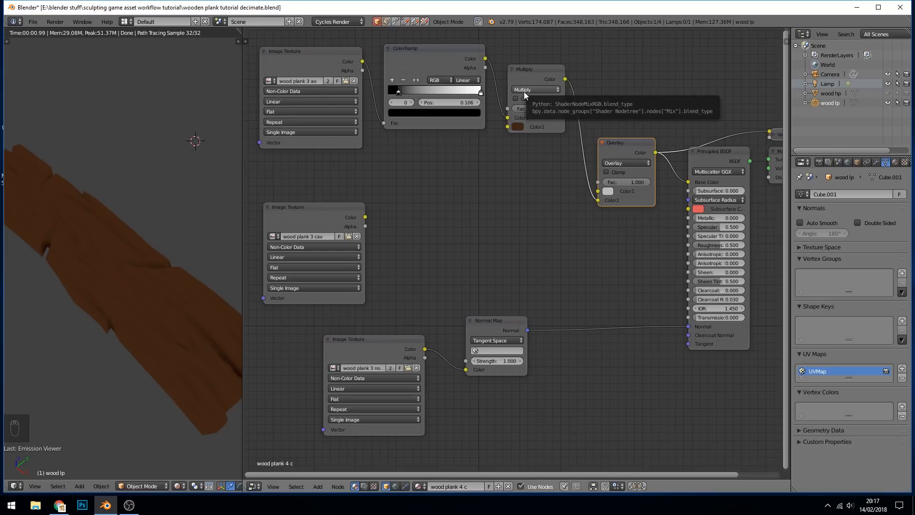
pyautogui.click(624, 163)
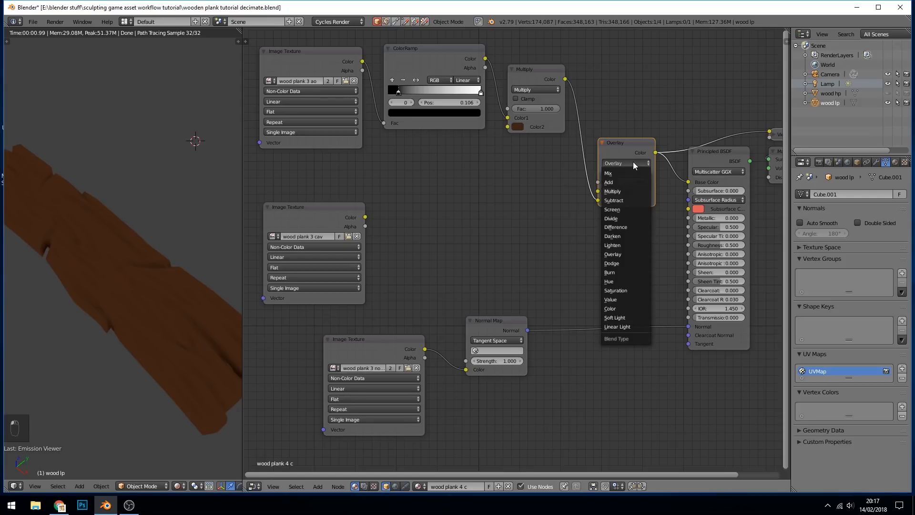
pyautogui.moveTo(616, 290)
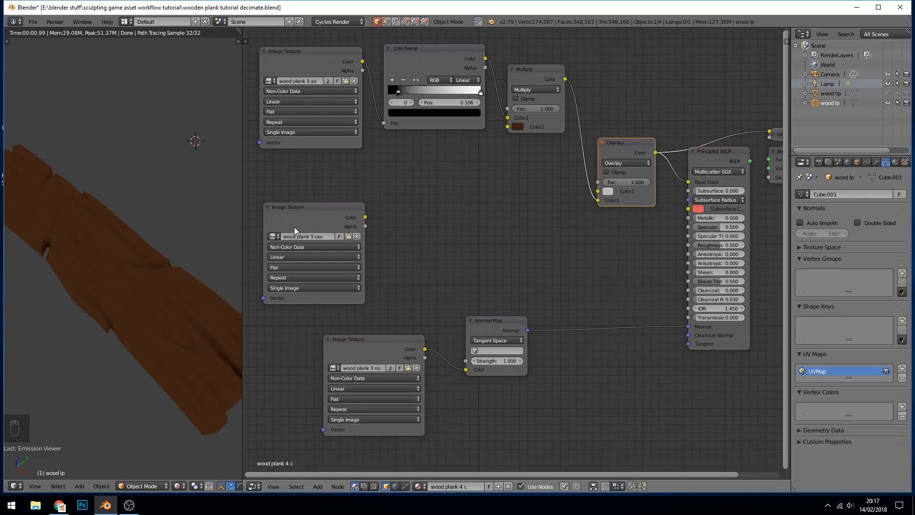
pyautogui.click(625, 162)
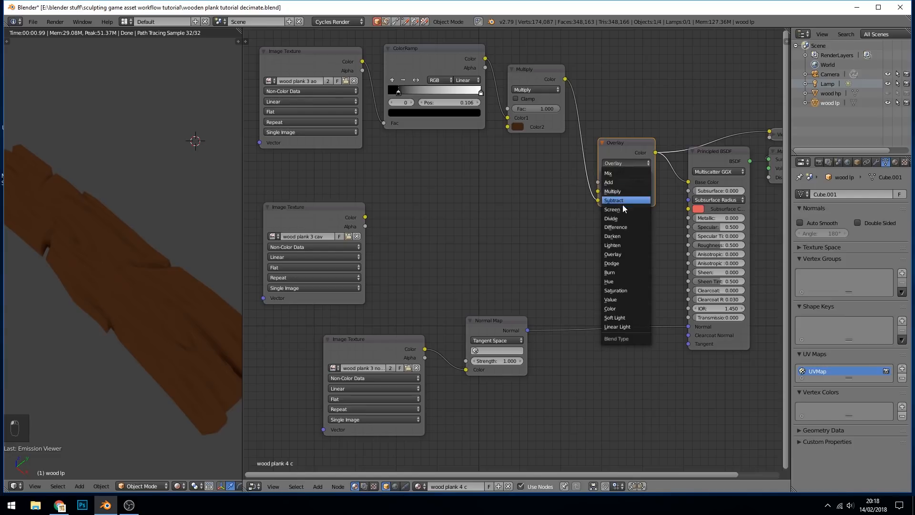
pyautogui.moveTo(611, 209)
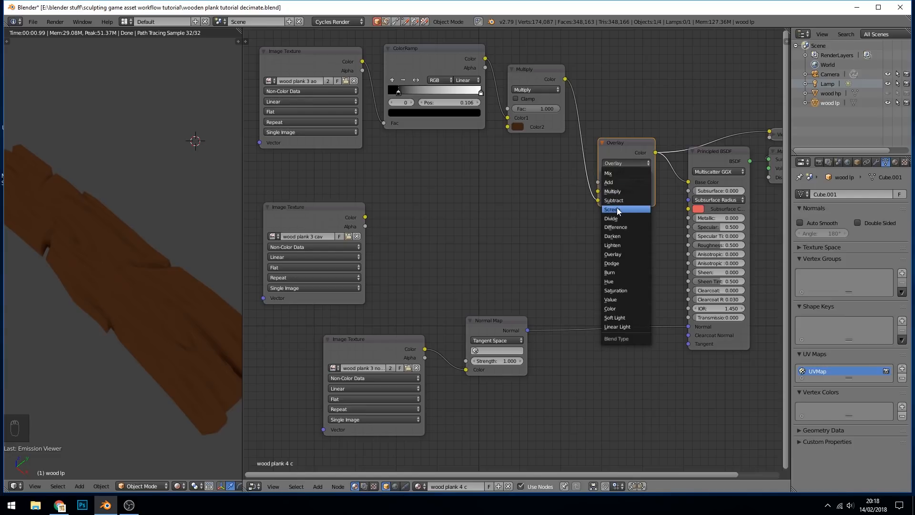
pyautogui.moveTo(613, 254)
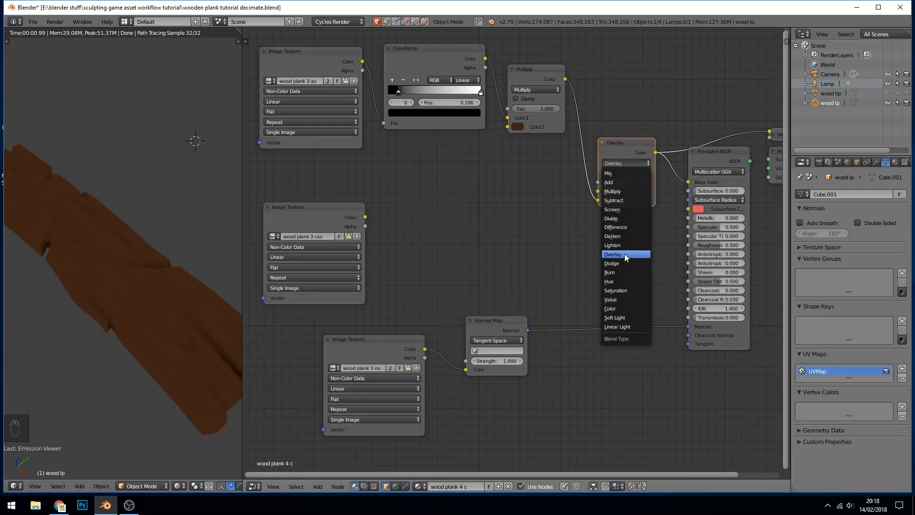
pyautogui.click(612, 254)
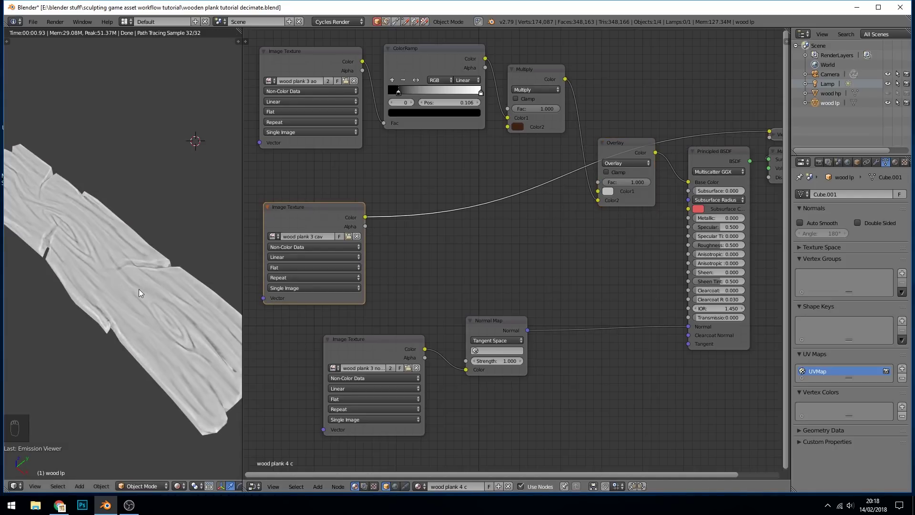
pyautogui.moveTo(149, 294)
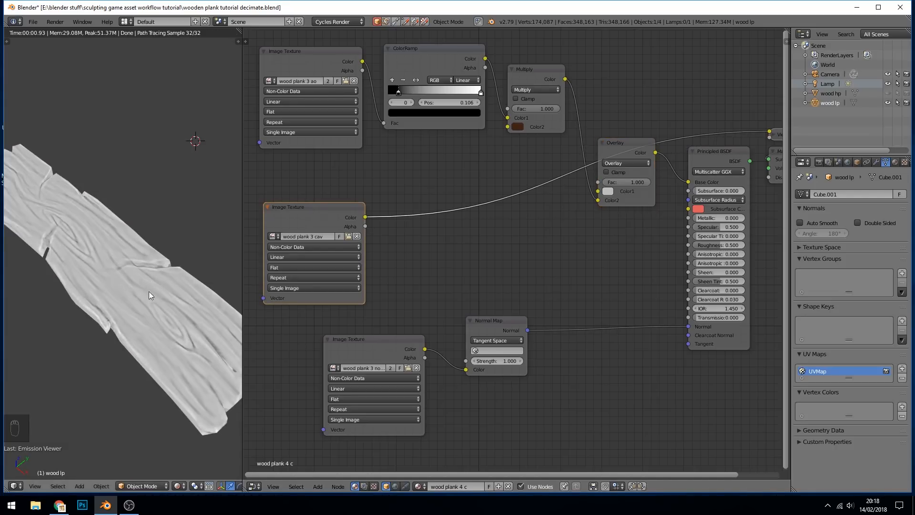
pyautogui.moveTo(184, 352)
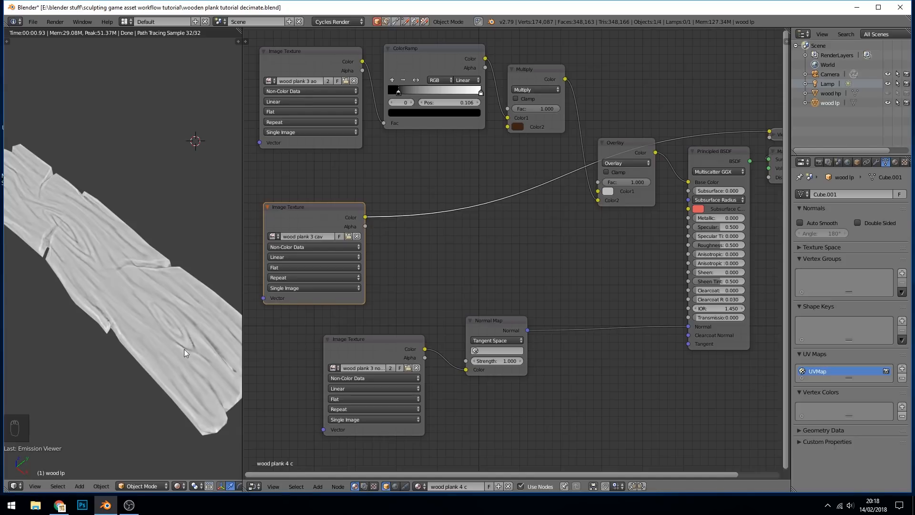
pyautogui.moveTo(104, 330)
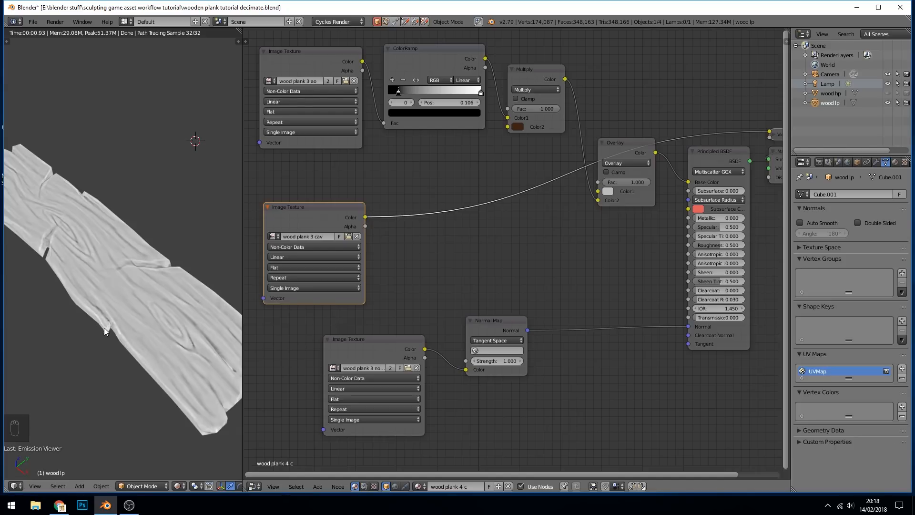
pyautogui.moveTo(95, 323)
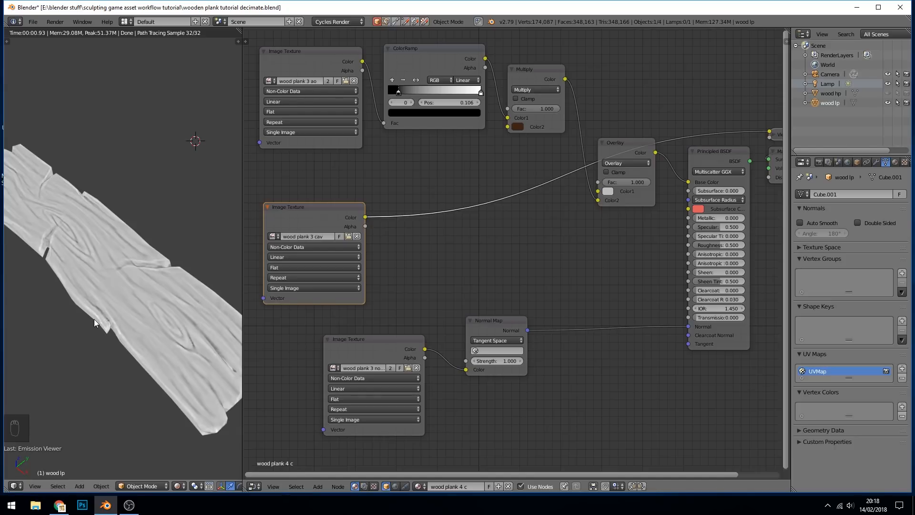
pyautogui.moveTo(116, 287)
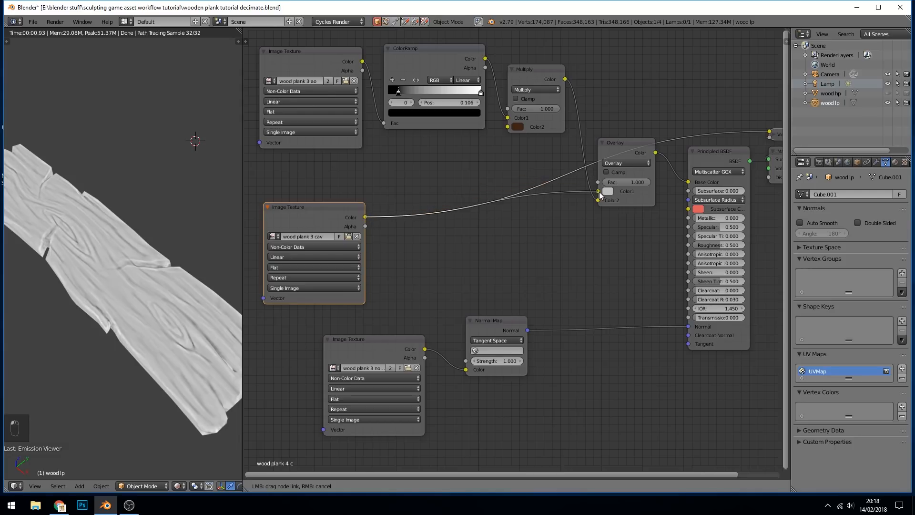
pyautogui.moveTo(605, 195)
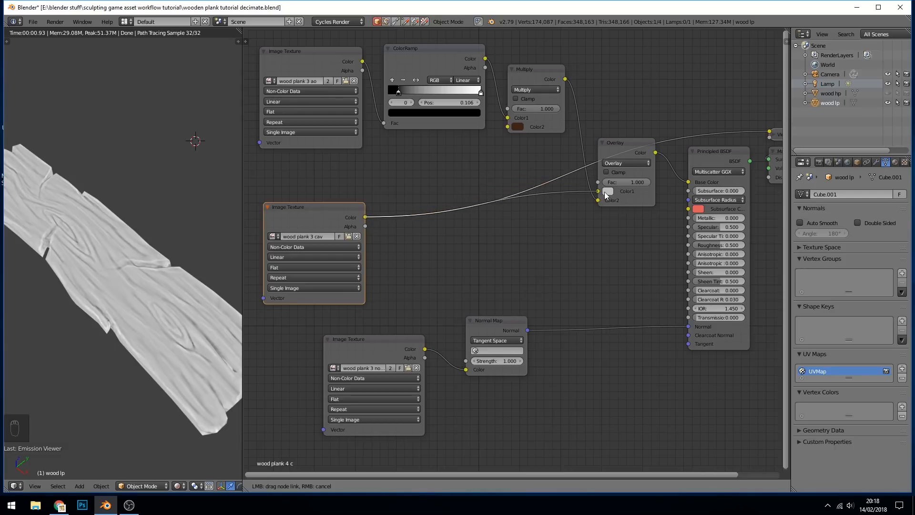
# Step: Link the middle Image Texture's Color into the Overlay node's colour input
pyautogui.click(597, 191)
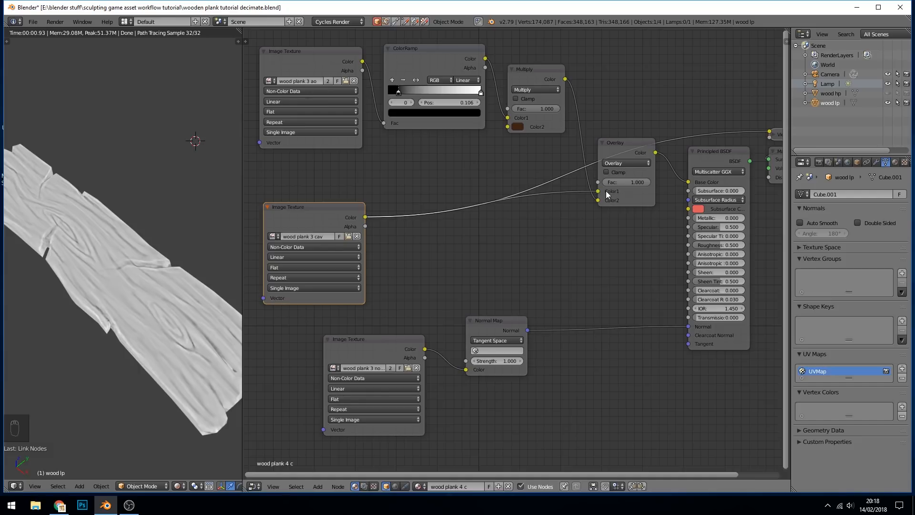
pyautogui.moveTo(625, 194)
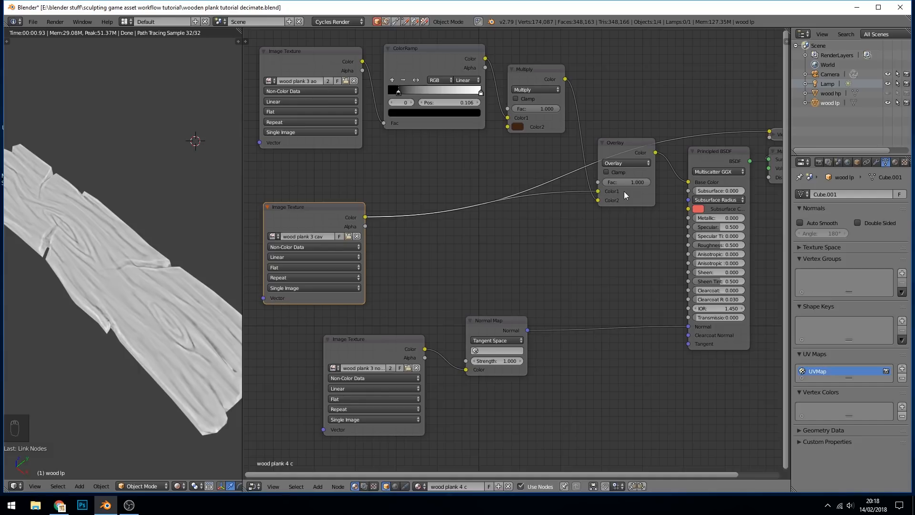
pyautogui.moveTo(629, 198)
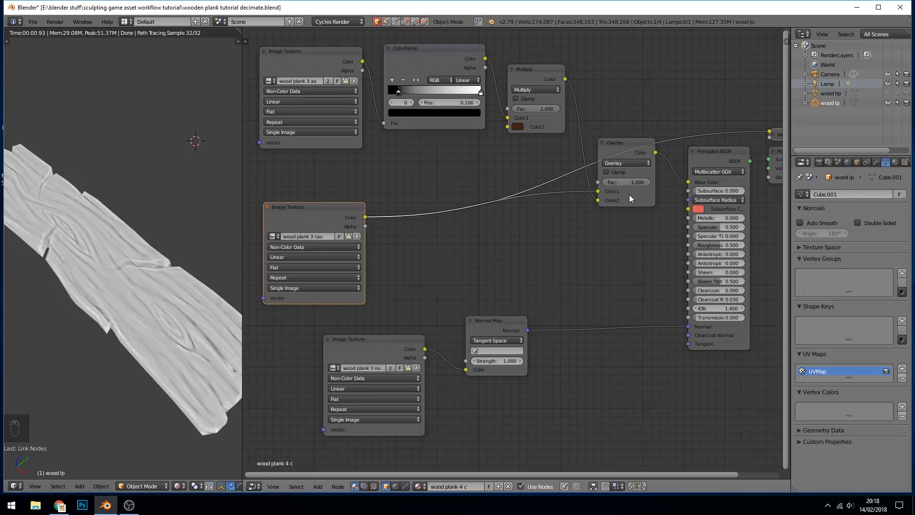
pyautogui.moveTo(645, 187)
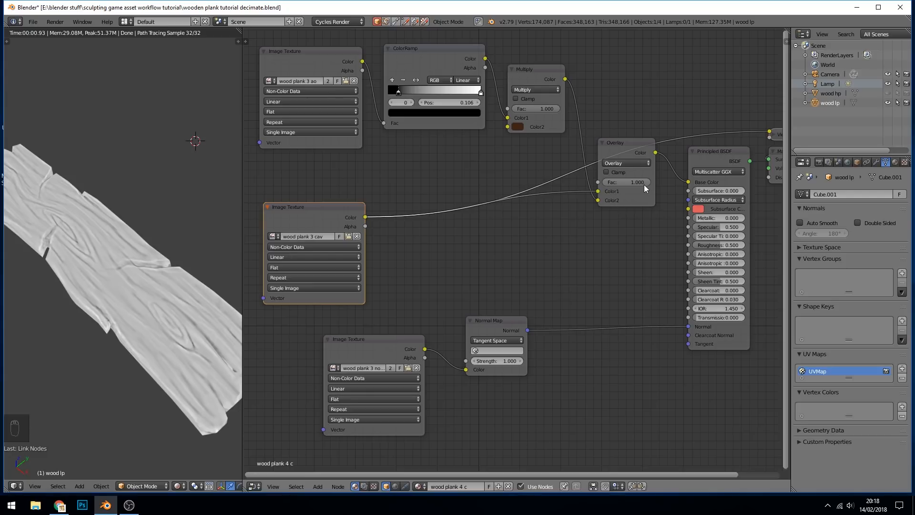
pyautogui.moveTo(616, 196)
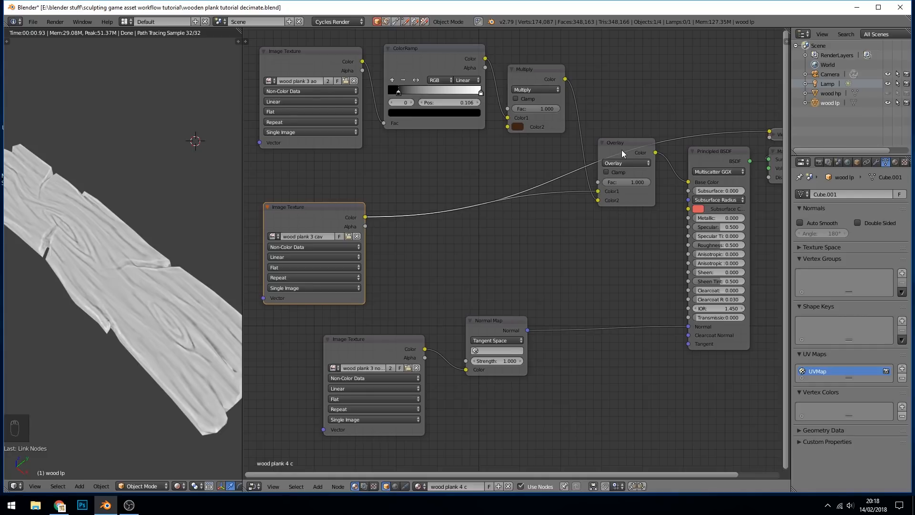
# Step: Preview the Overlay mix output on the plank and view it from another angle
pyautogui.click(614, 143)
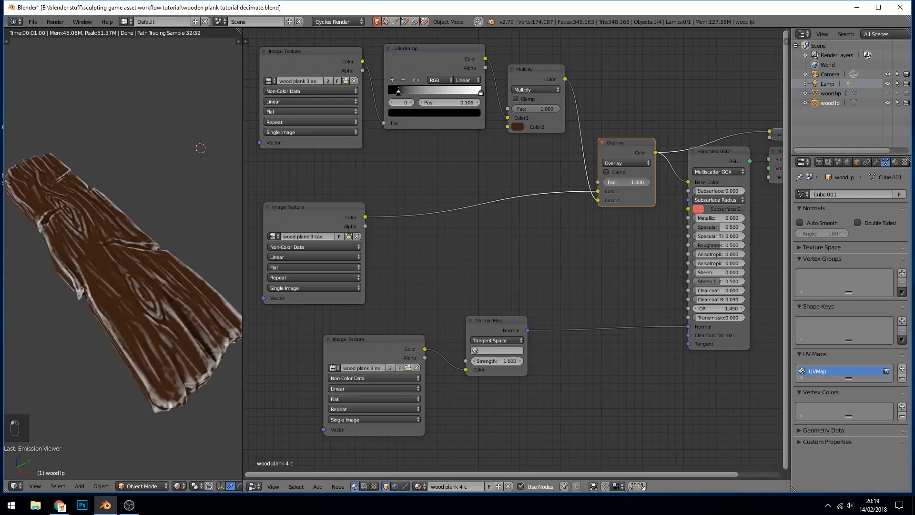
pyautogui.click(626, 181)
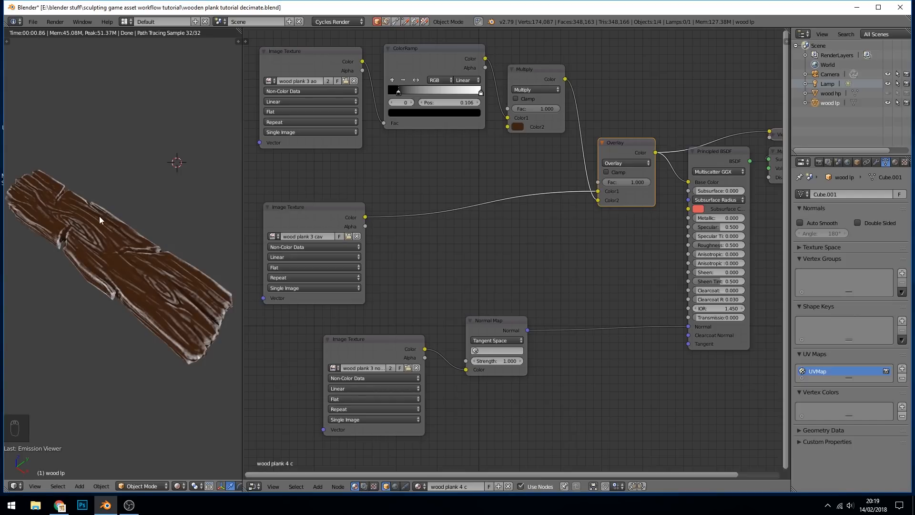
pyautogui.moveTo(186, 275)
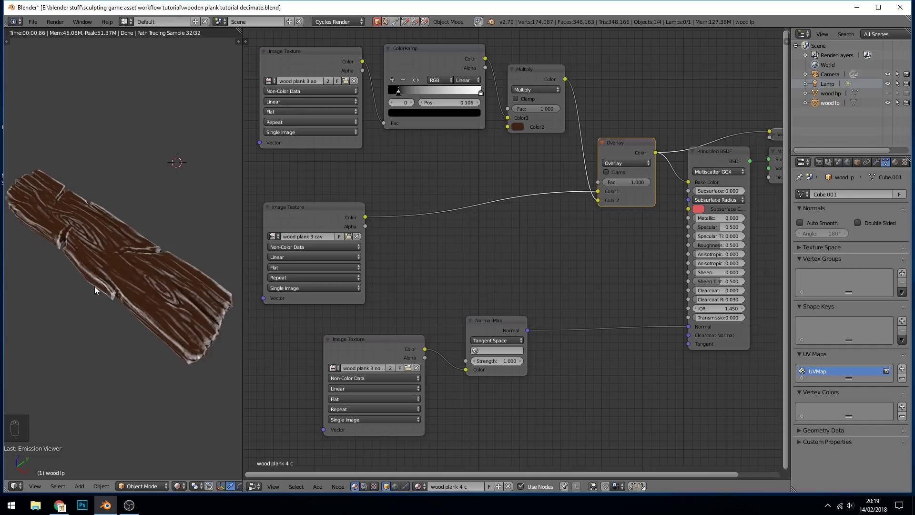
pyautogui.moveTo(168, 273)
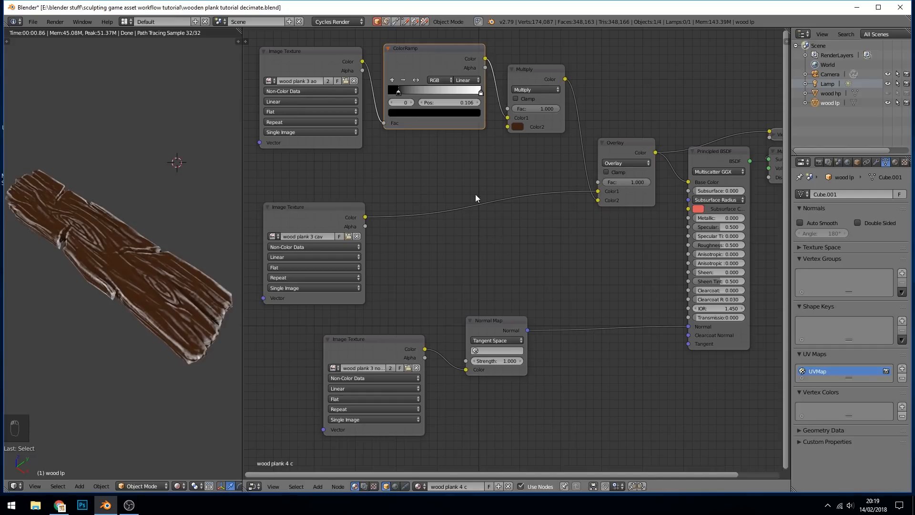
pyautogui.moveTo(192, 321)
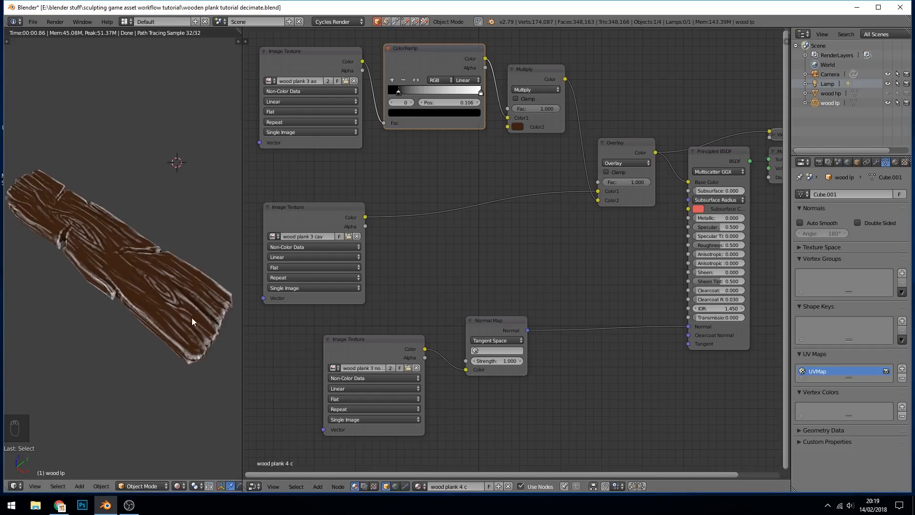
pyautogui.moveTo(439, 72)
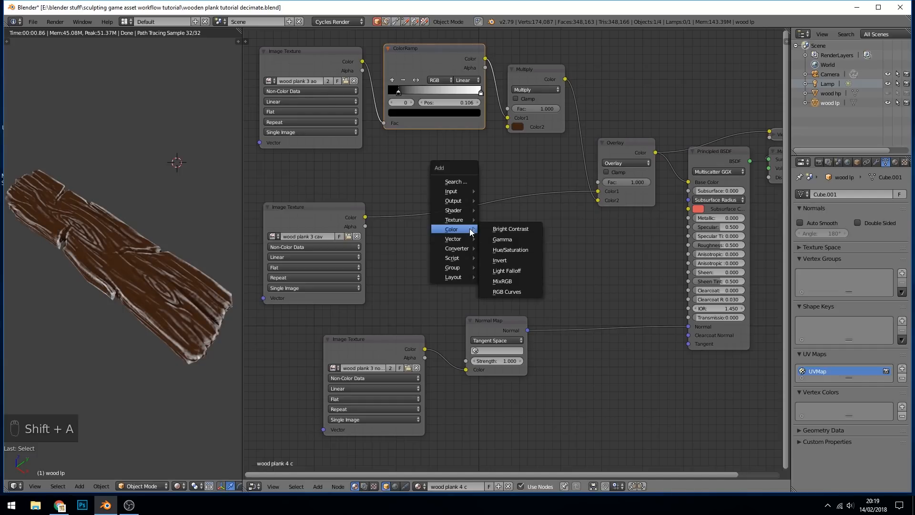
pyautogui.moveTo(456, 248)
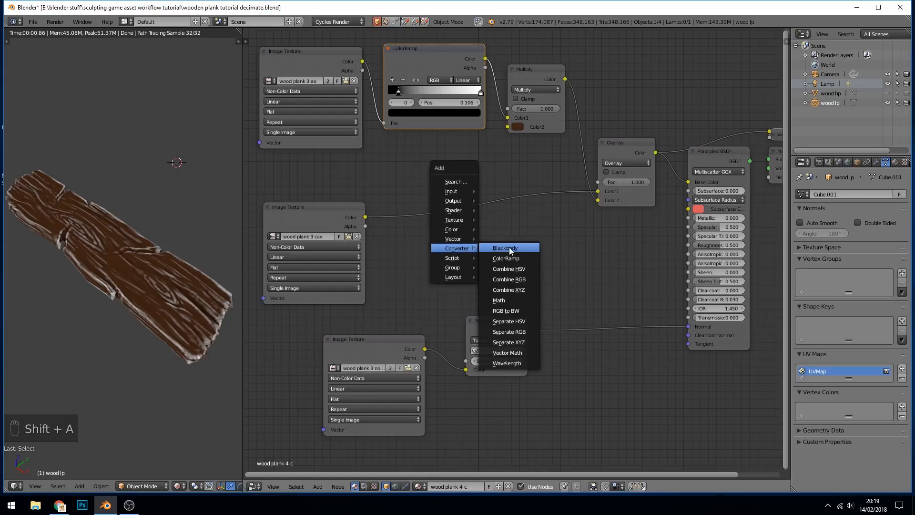
# Step: Add a second ColorRamp between the cavity Image Texture and the Overlay node
pyautogui.click(505, 258)
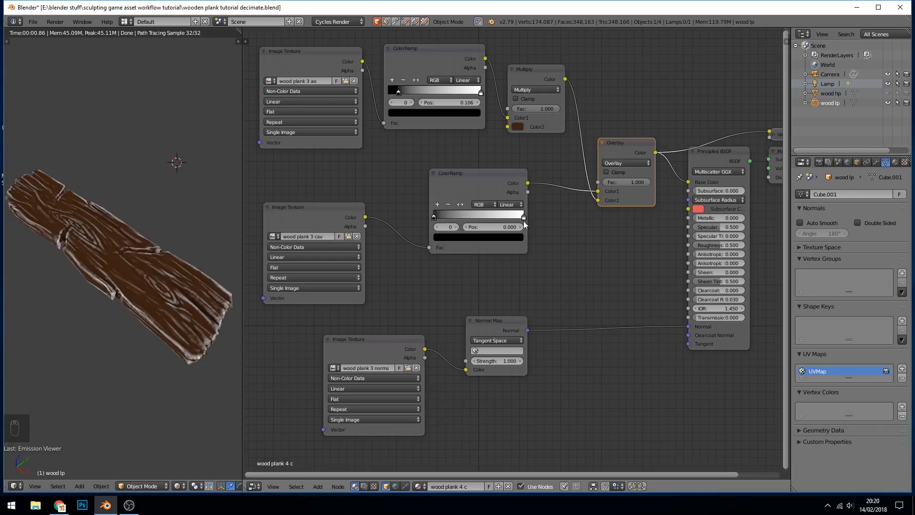
# Step: Change the ColorRamp's white end stop to a pale peach-tan colour
pyautogui.scroll(3)
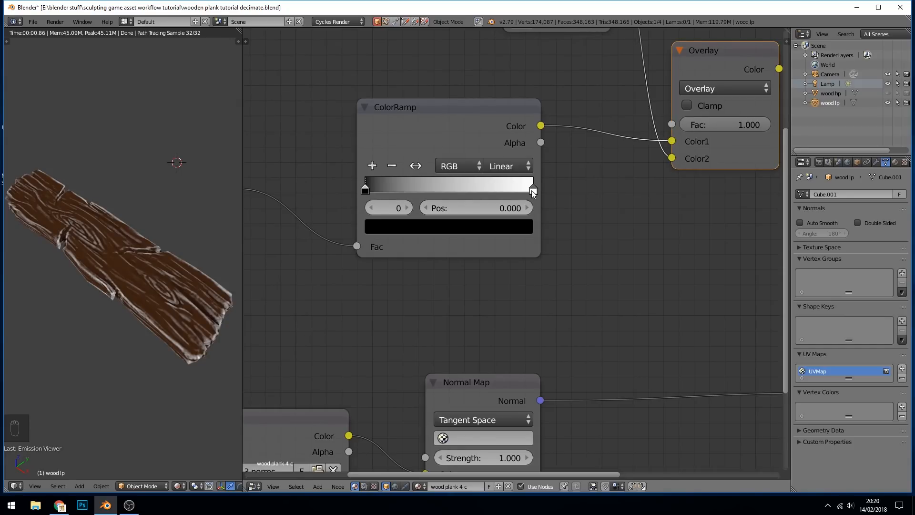
pyautogui.click(531, 187)
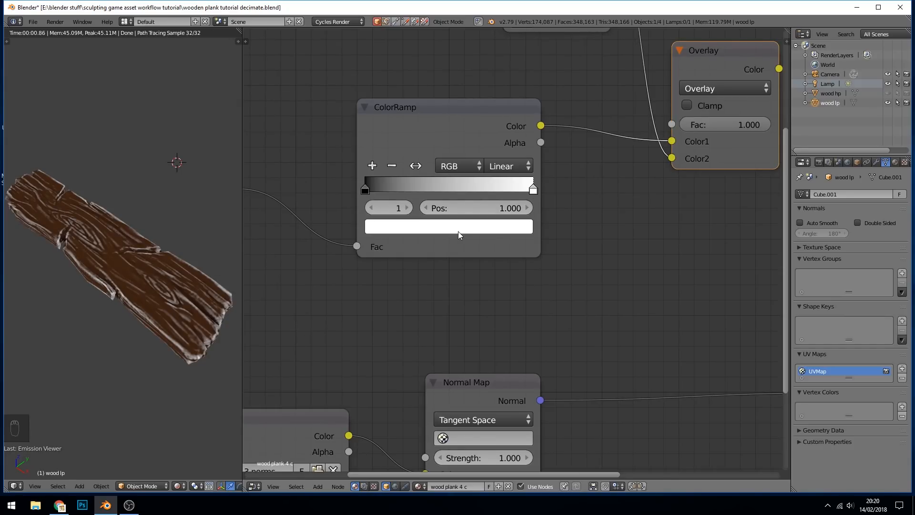
pyautogui.click(447, 227)
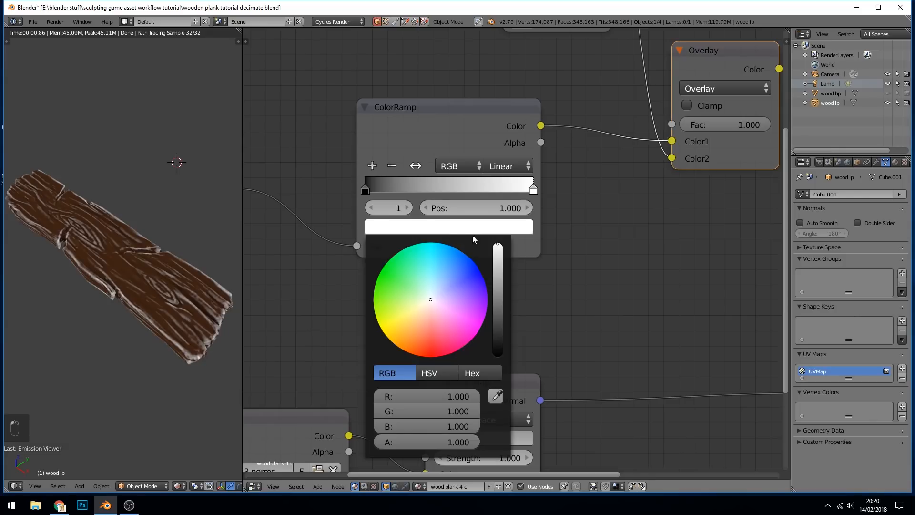
pyautogui.moveTo(430, 319)
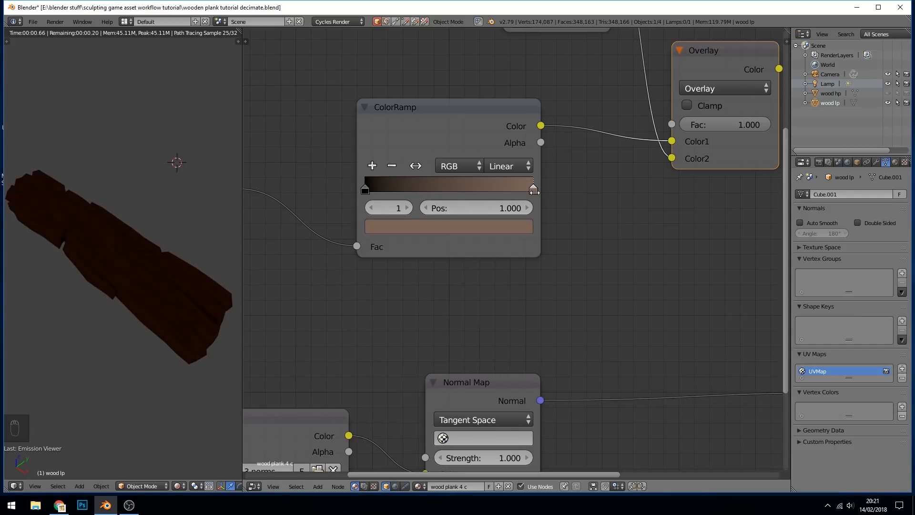
pyautogui.click(448, 227)
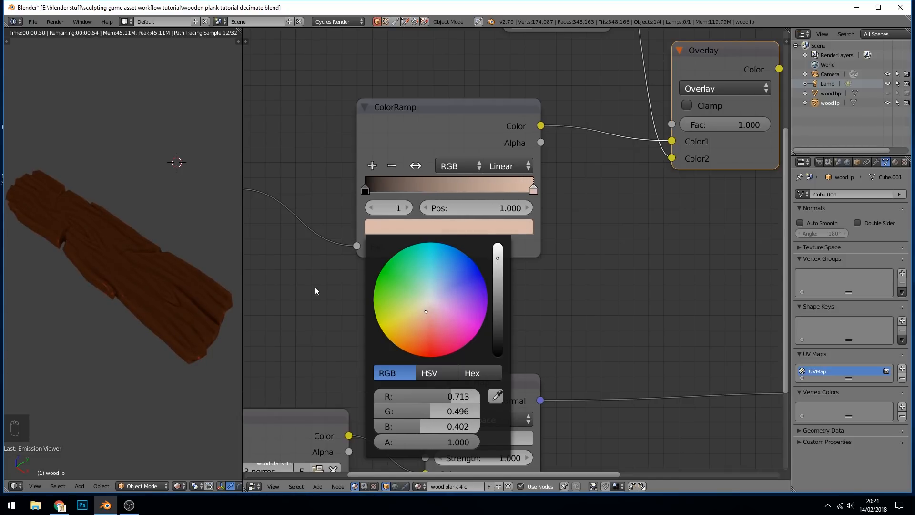
pyautogui.click(315, 291)
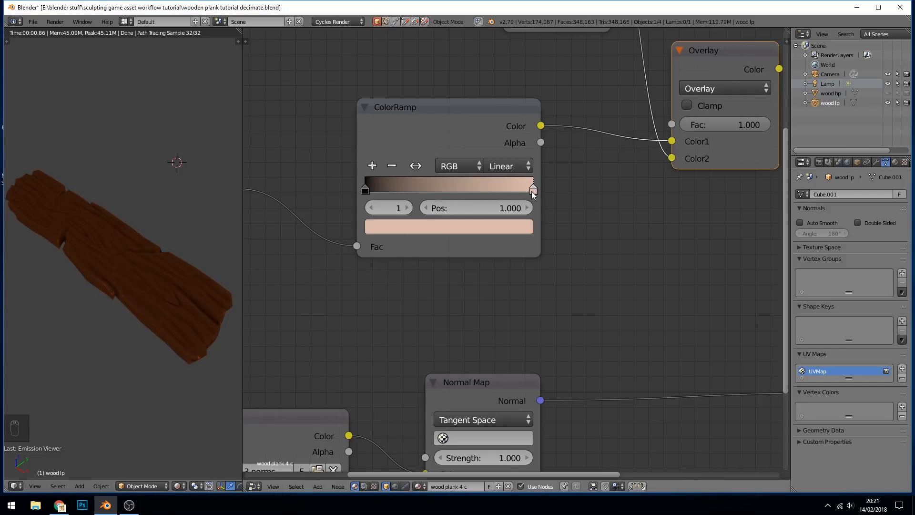
pyautogui.click(448, 227)
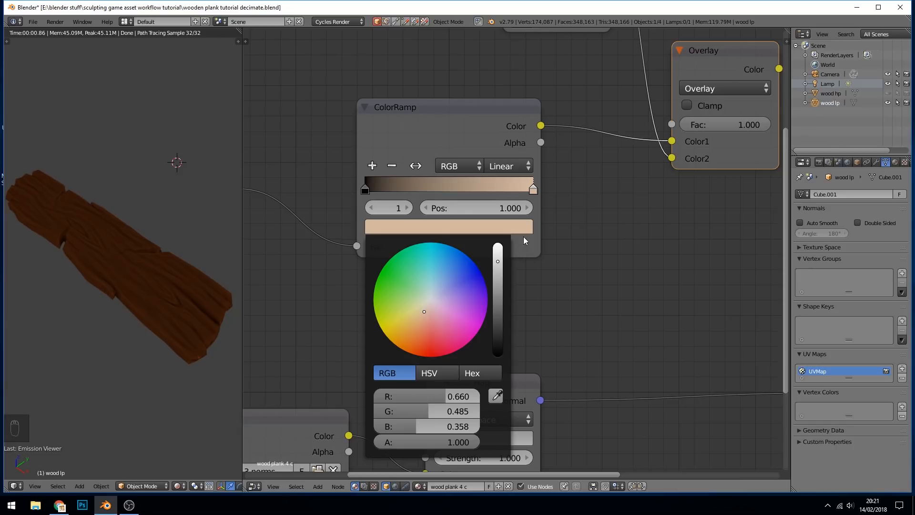
pyautogui.click(82, 303)
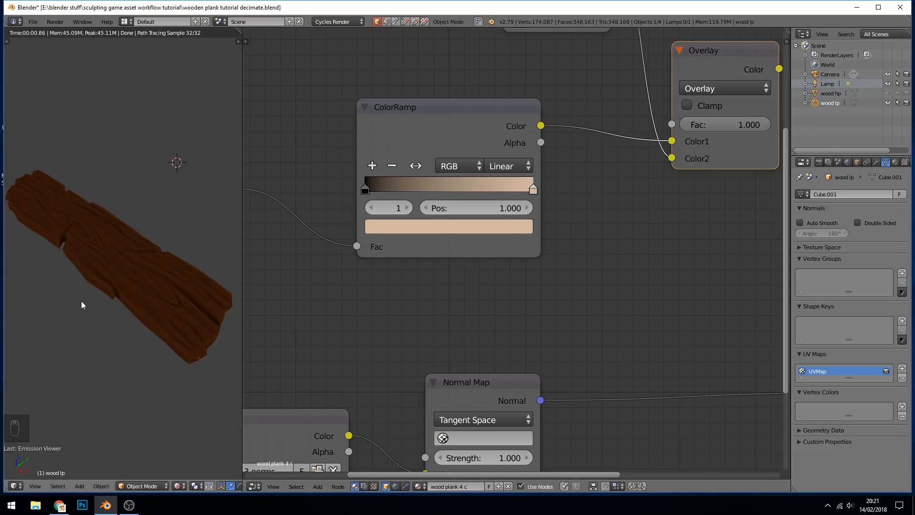
pyautogui.moveTo(127, 283)
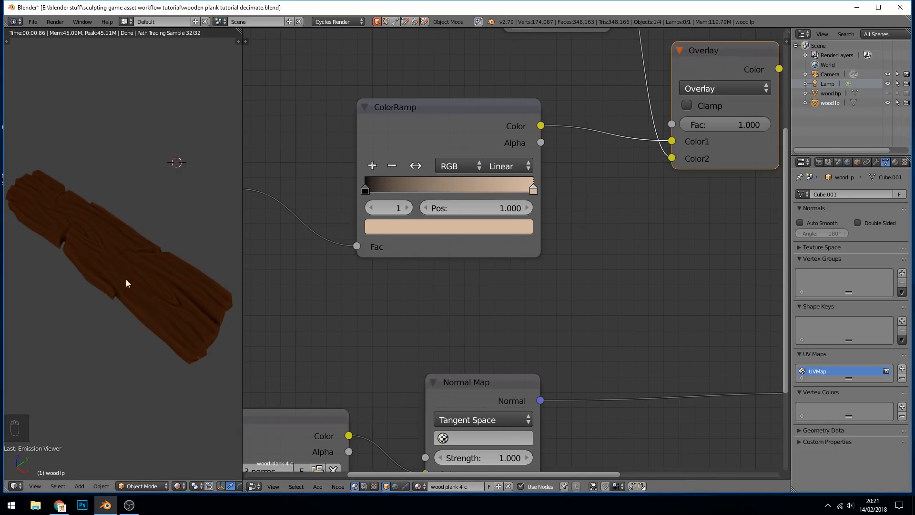
pyautogui.moveTo(83, 270)
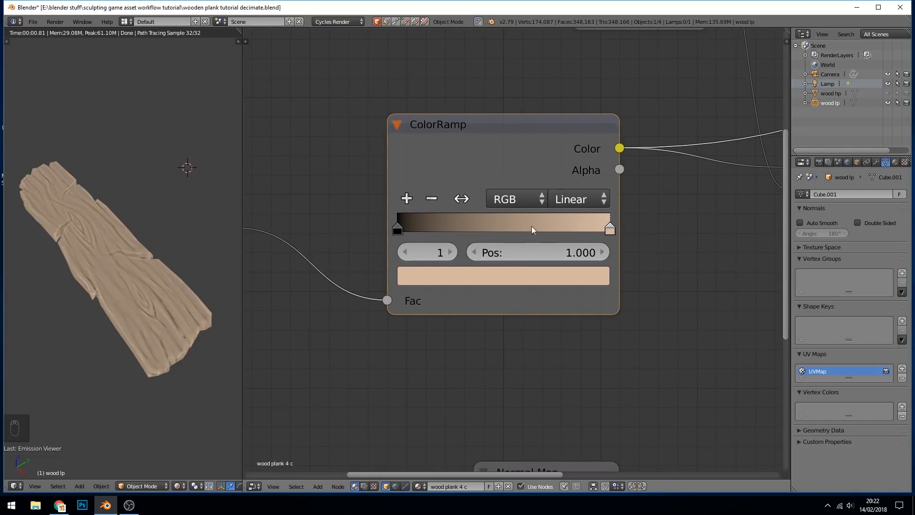
pyautogui.moveTo(406, 198)
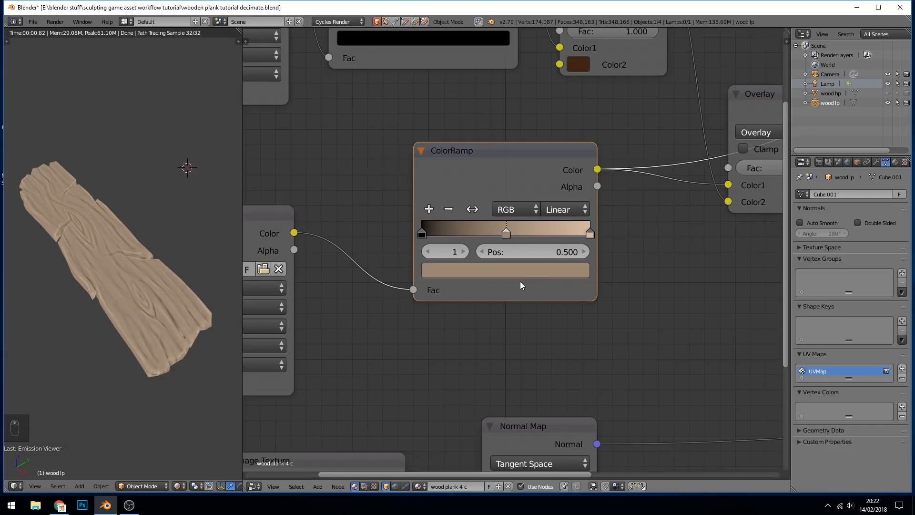
# Step: Colour the ramp's middle stops orange-brown and darker brown for warm orange wood
pyautogui.click(504, 270)
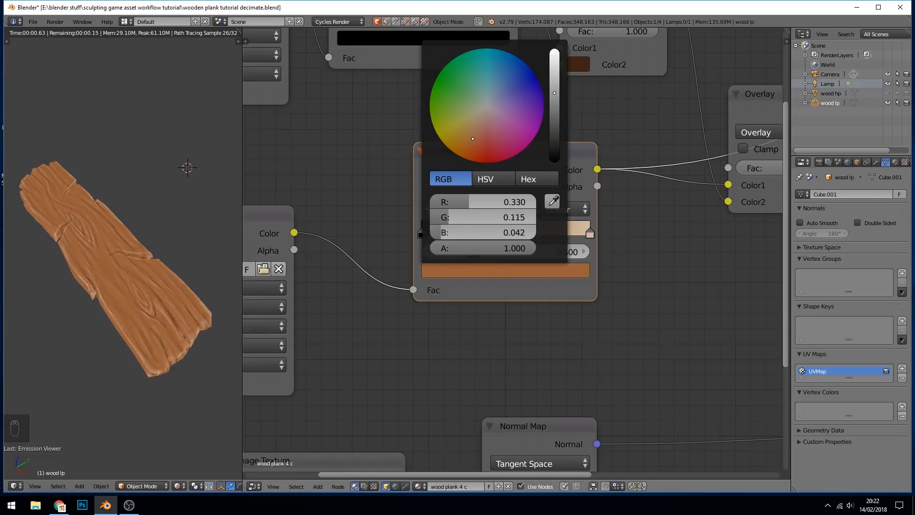
pyautogui.click(76, 303)
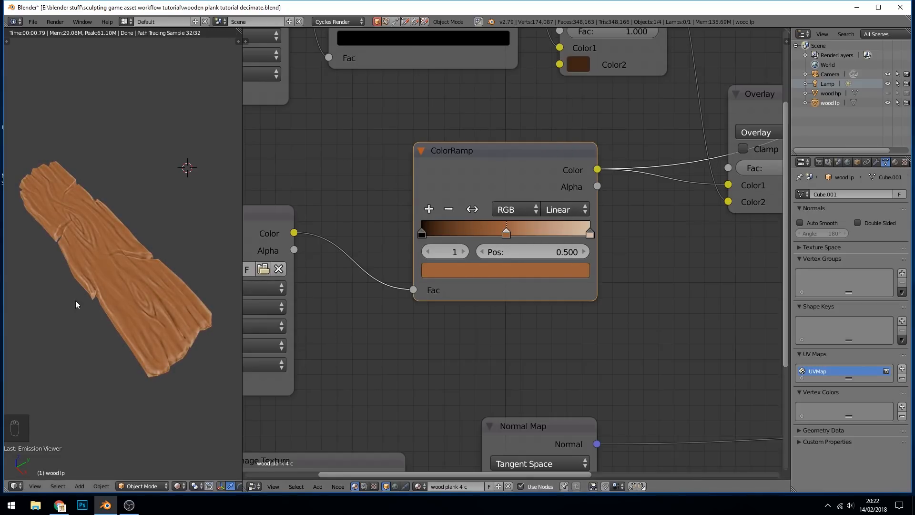
pyautogui.moveTo(441, 220)
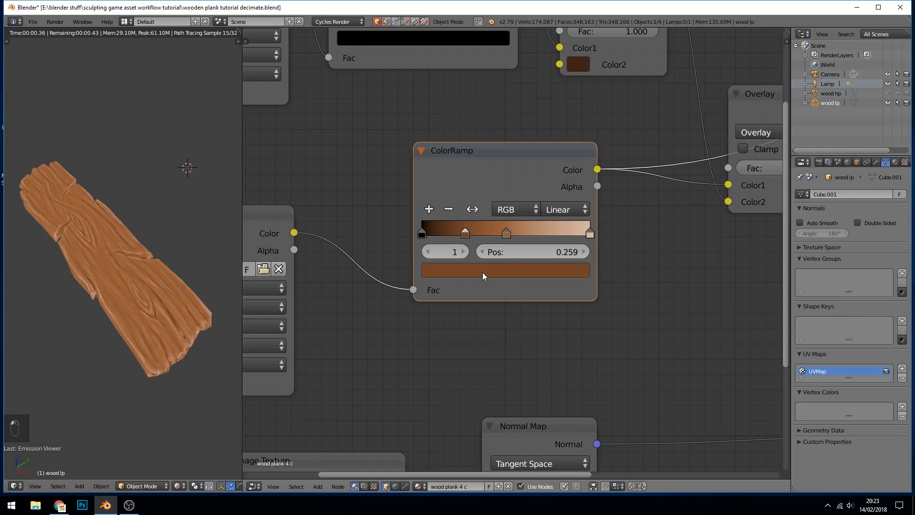
pyautogui.click(505, 269)
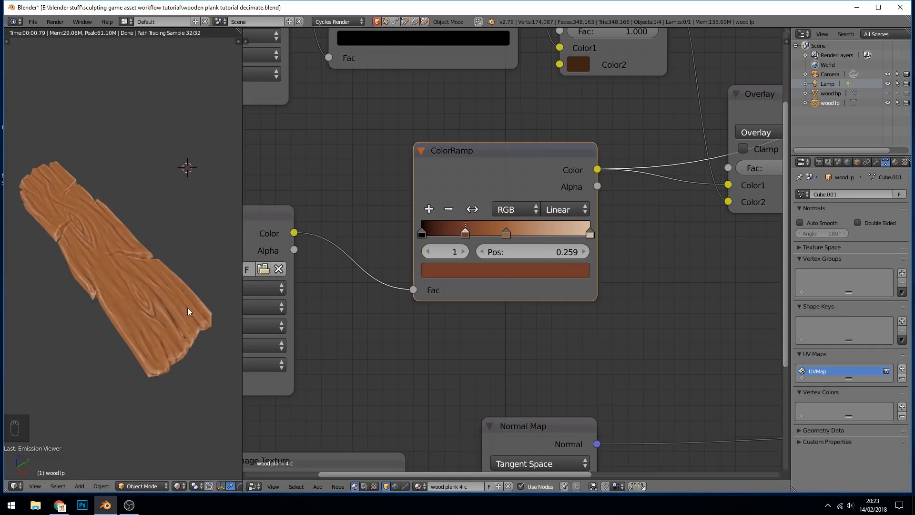
pyautogui.click(505, 270)
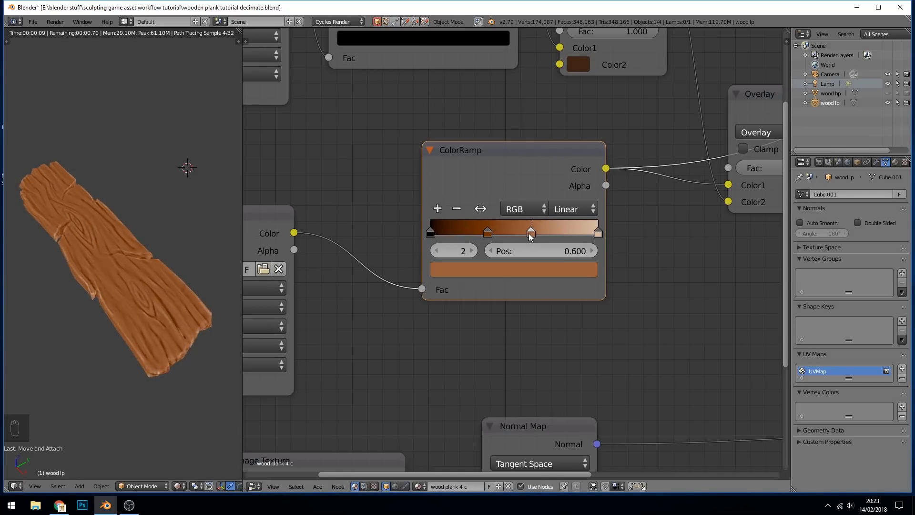
# Step: Add a light tan stop 3 at position 0.615 in the ramp's lighter range
pyautogui.press('ctrl+z')
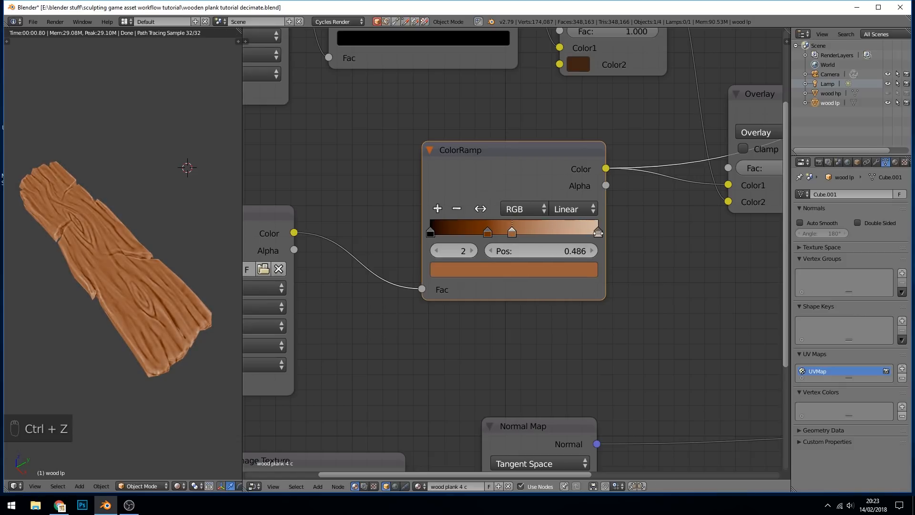
pyautogui.click(555, 232)
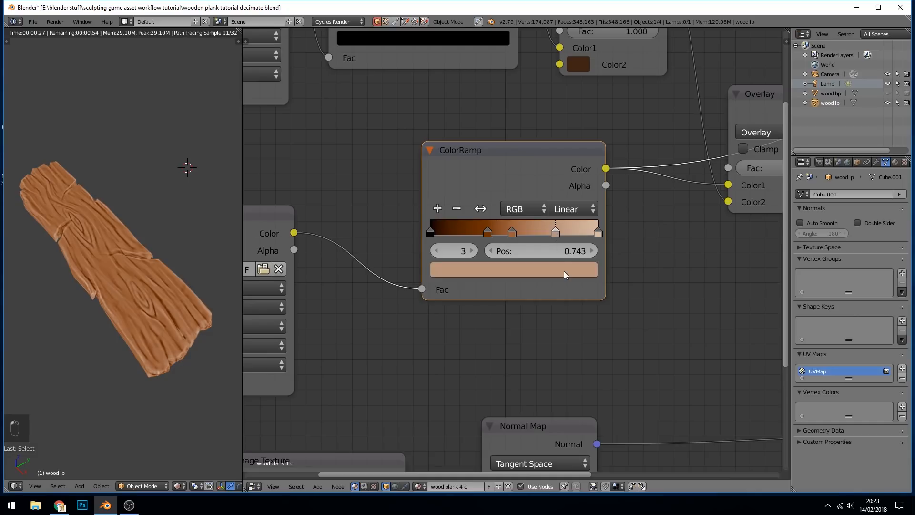
pyautogui.click(513, 268)
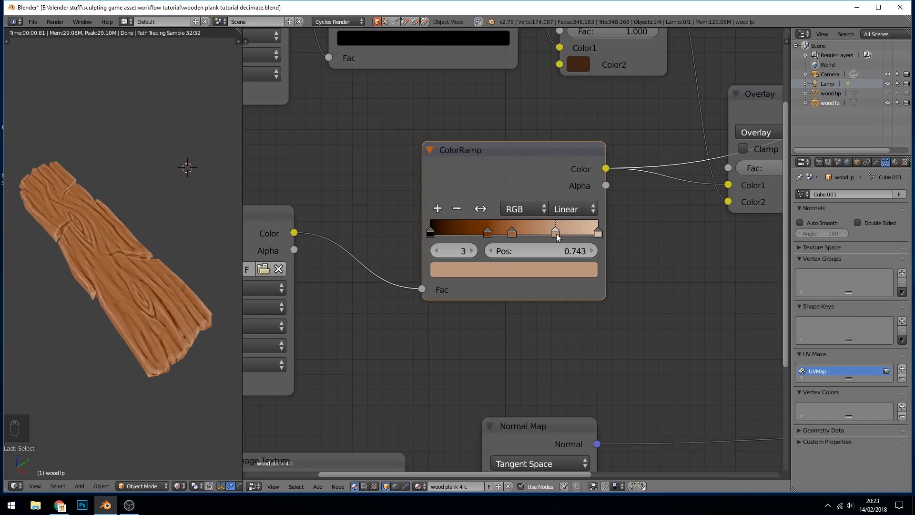
pyautogui.click(429, 232)
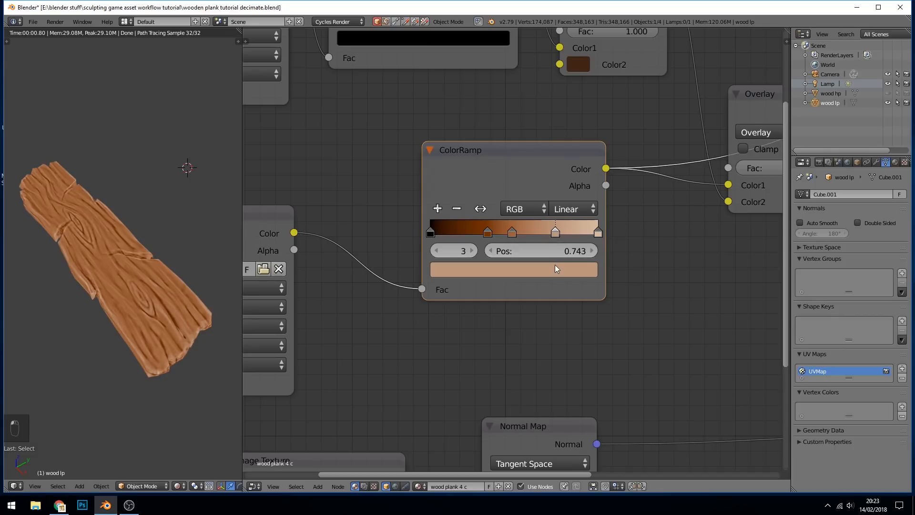
pyautogui.click(513, 269)
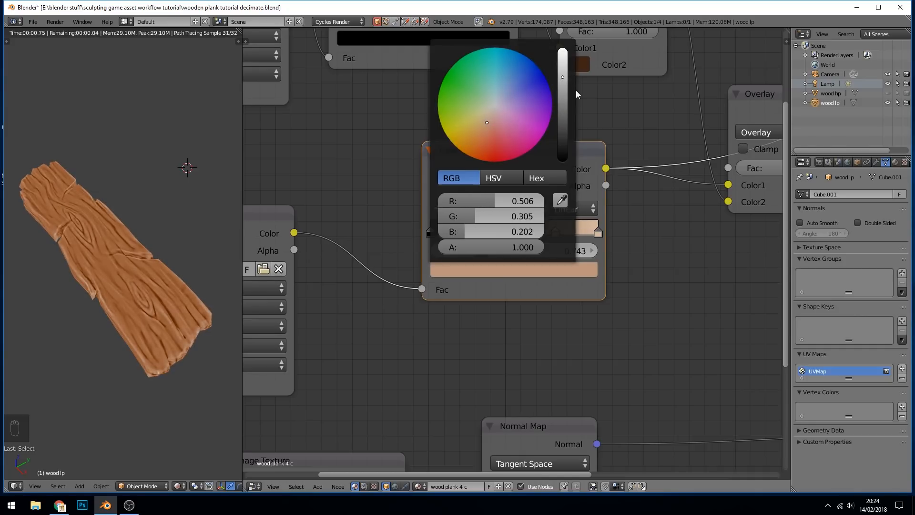
pyautogui.press('ctrl+z')
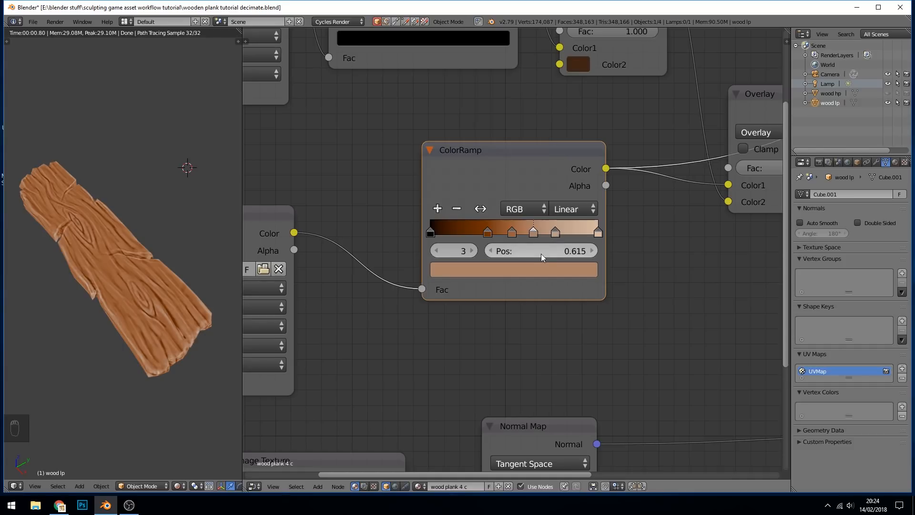
pyautogui.click(512, 269)
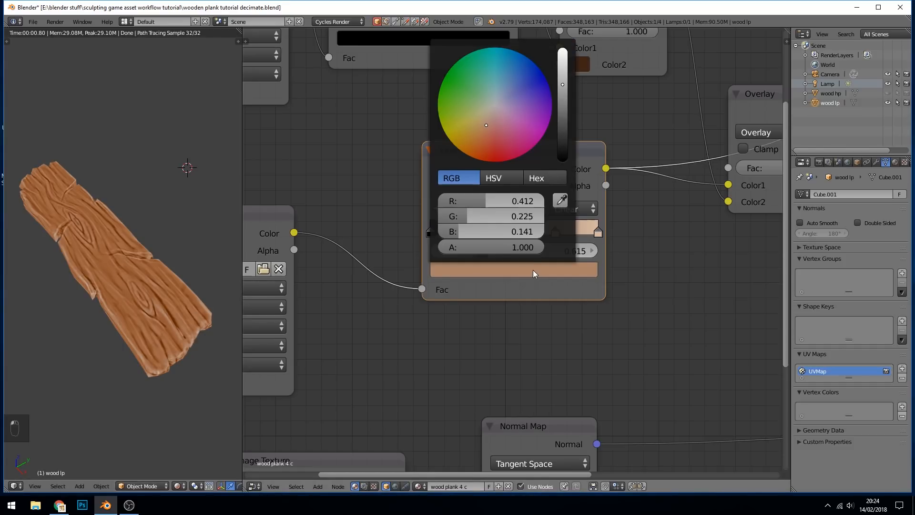
pyautogui.moveTo(483, 99)
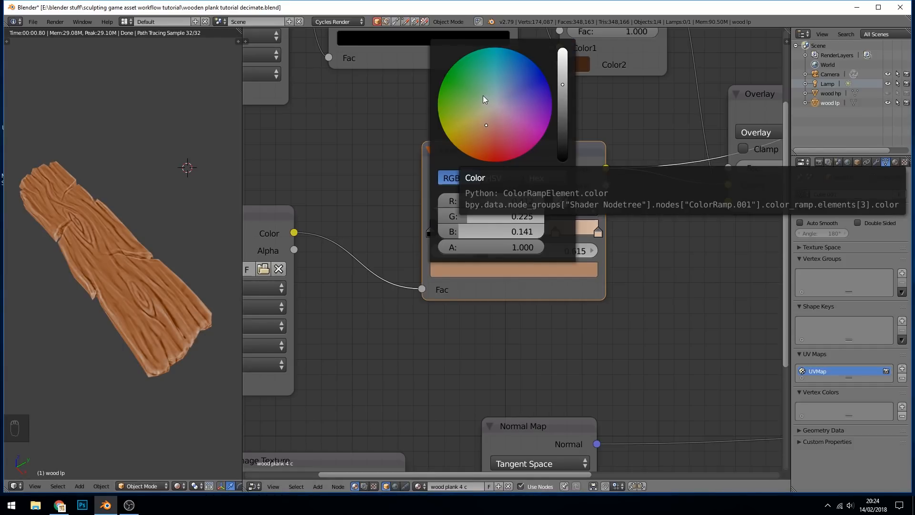
# Step: Cycle the ramp stop through grey-blue, green, pink and blue tints, ending on a pale green
pyautogui.click(508, 102)
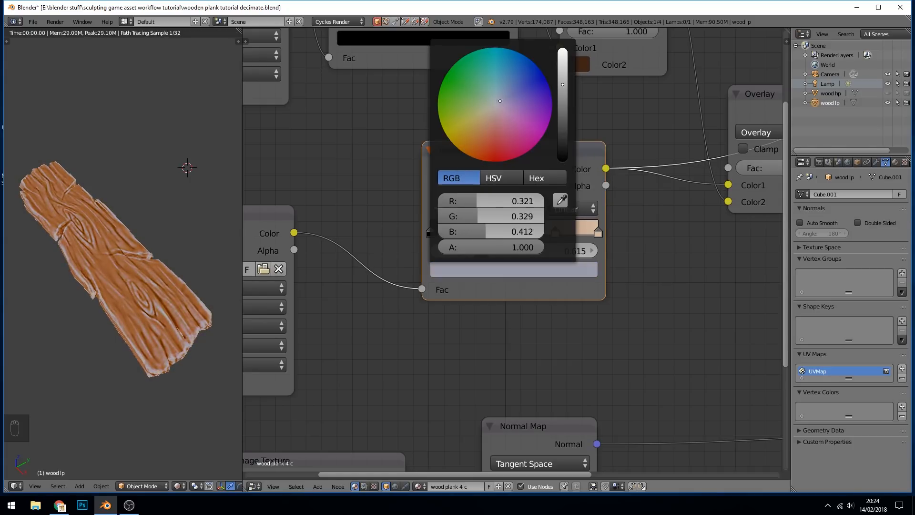
pyautogui.click(478, 95)
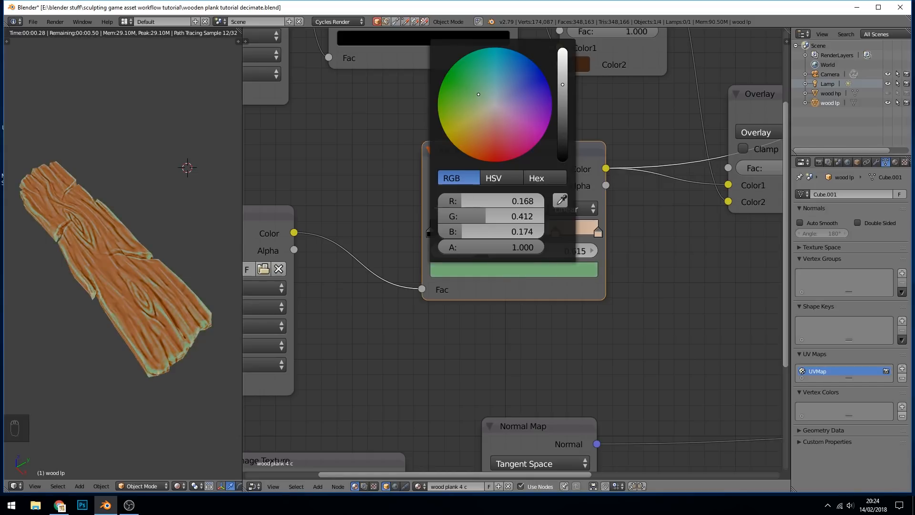
pyautogui.click(467, 111)
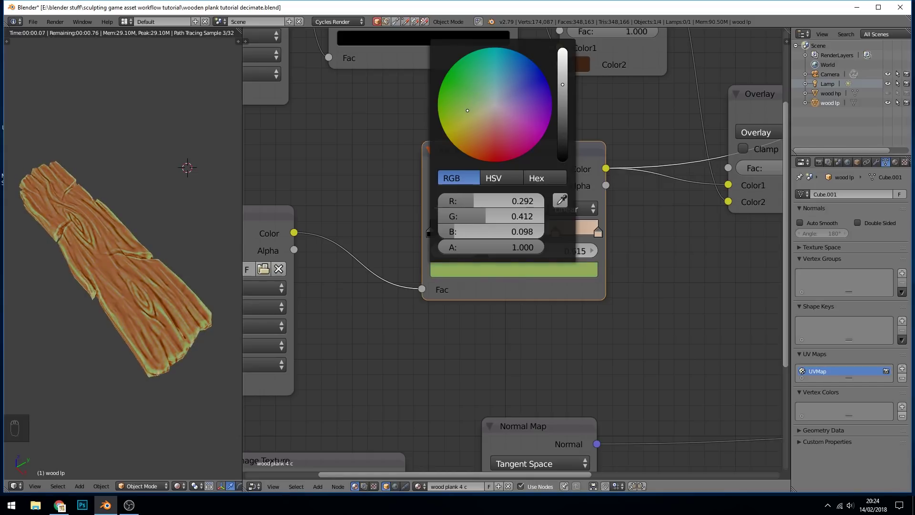
pyautogui.click(508, 135)
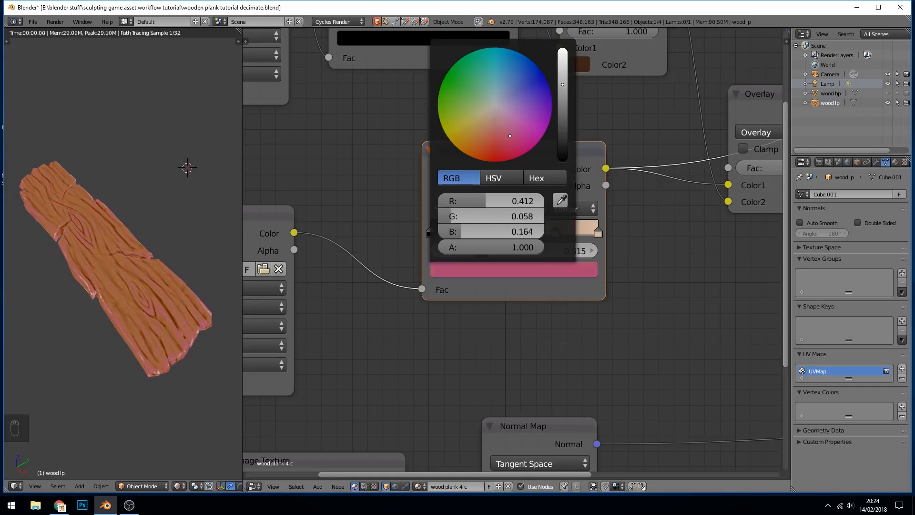
pyautogui.click(506, 86)
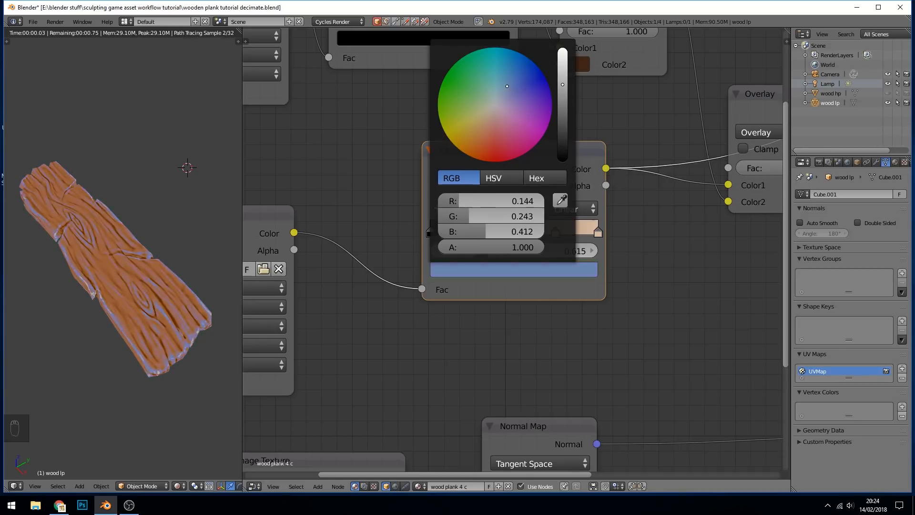
pyautogui.click(498, 87)
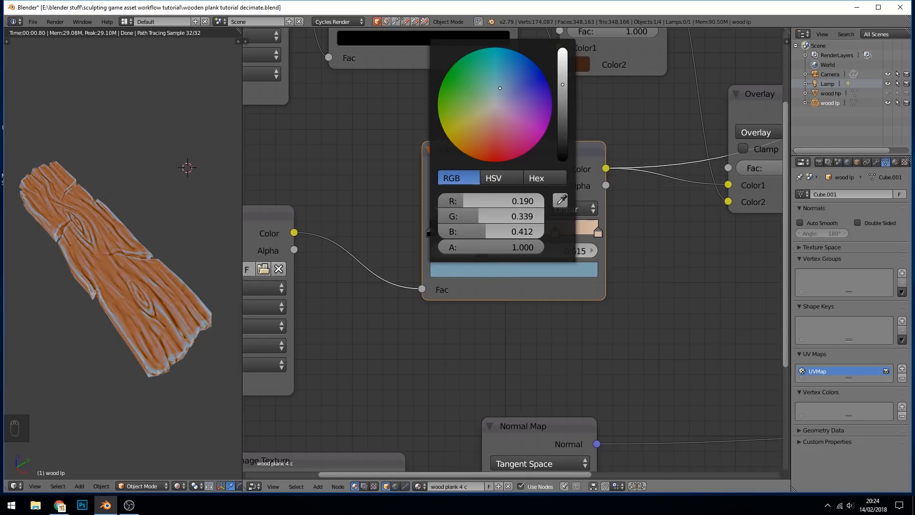
pyautogui.click(476, 100)
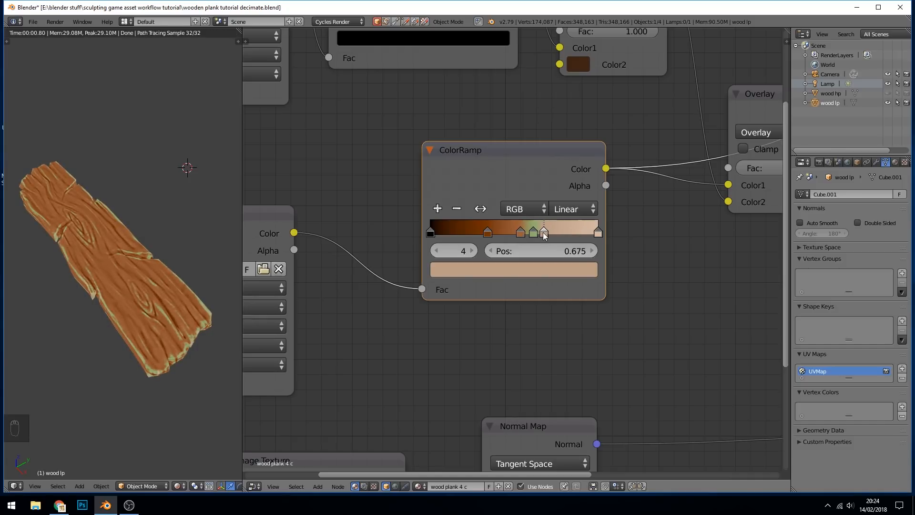
# Step: Add ramp stop 2 at position 0.405 and colour it a dark reddish brown
pyautogui.click(520, 232)
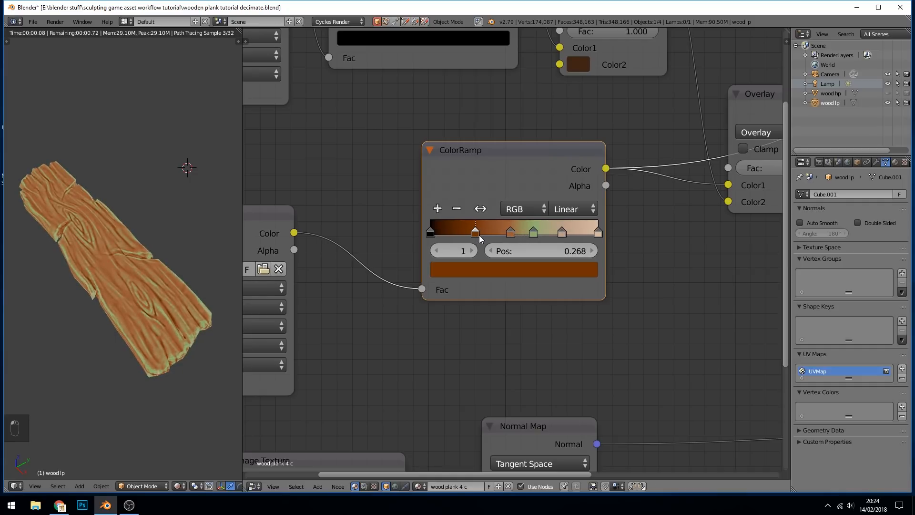
pyautogui.click(509, 233)
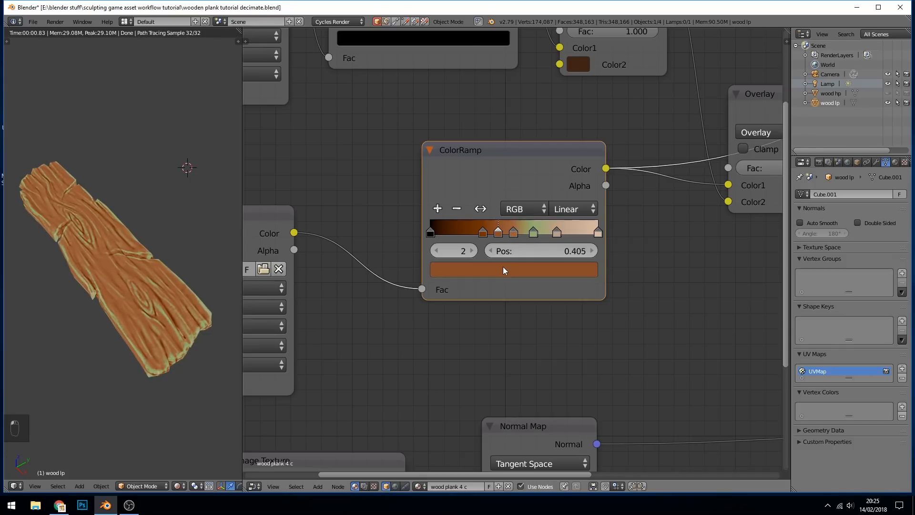
pyautogui.click(512, 269)
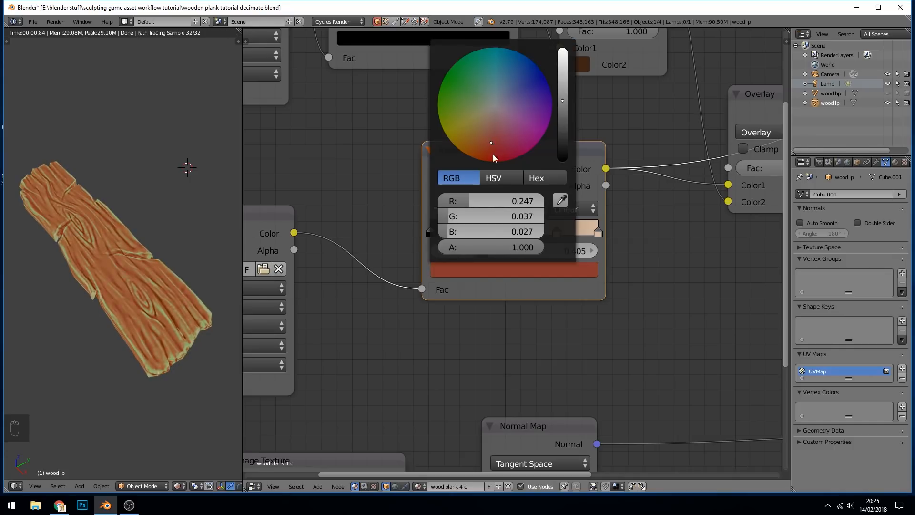
pyautogui.click(129, 350)
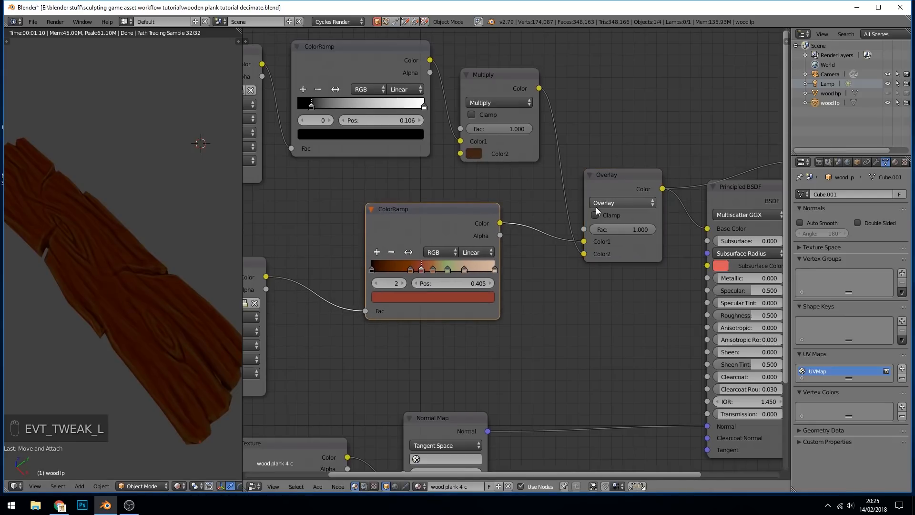
# Step: Try plain Mix blending, return to Overlay and lower its factor to about 0.718
pyautogui.click(621, 202)
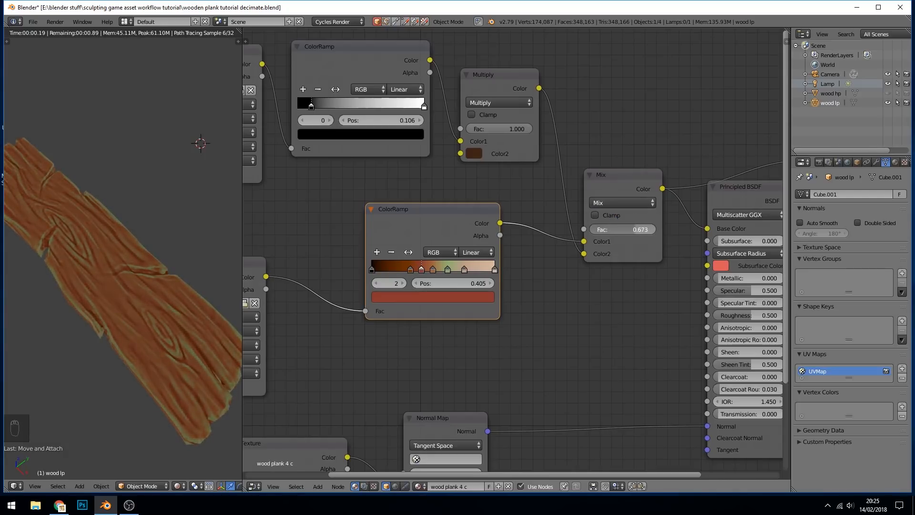
pyautogui.click(620, 202)
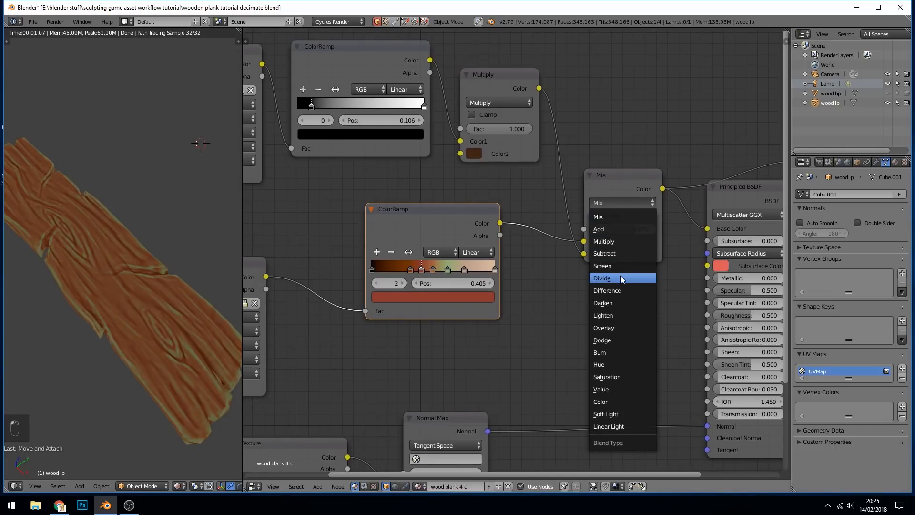
pyautogui.click(603, 327)
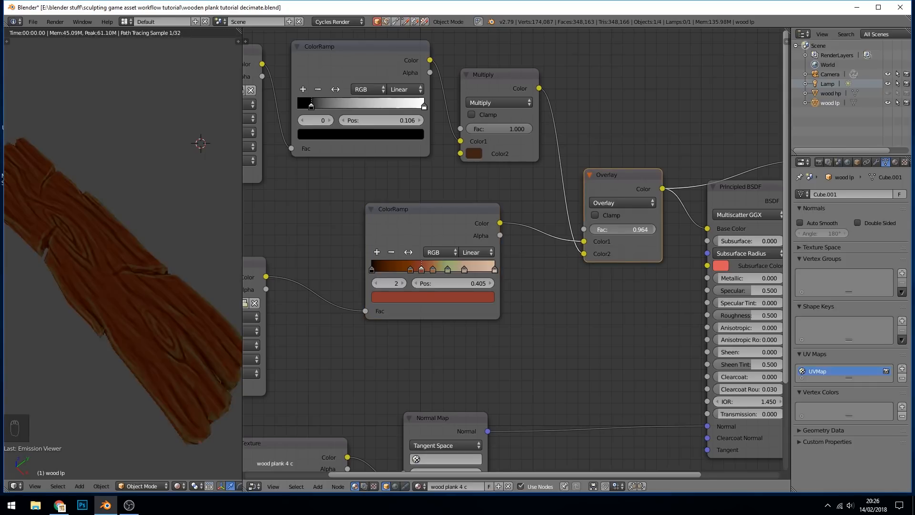
pyautogui.click(622, 229)
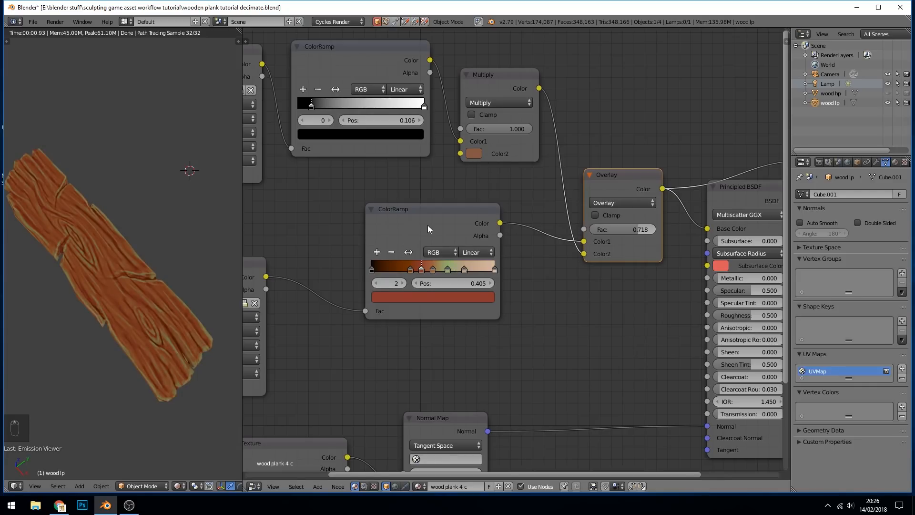
pyautogui.moveTo(441, 241)
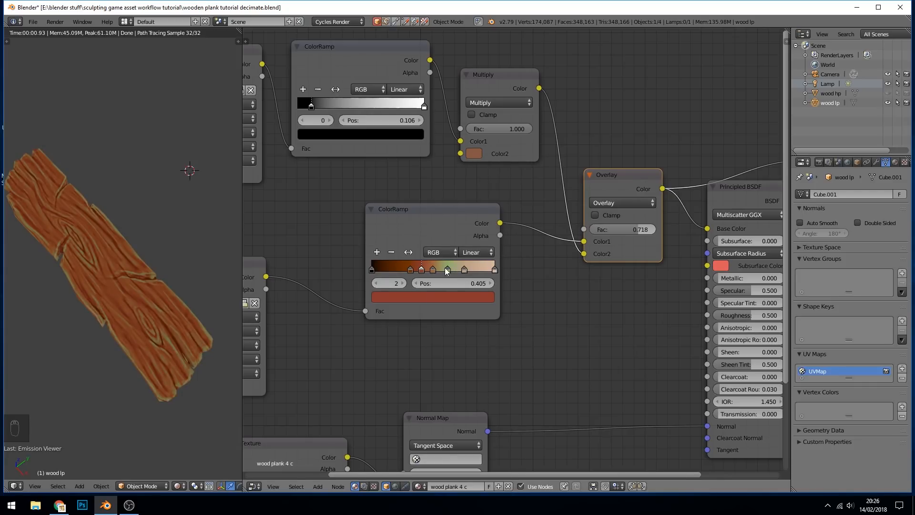
pyautogui.scroll(3)
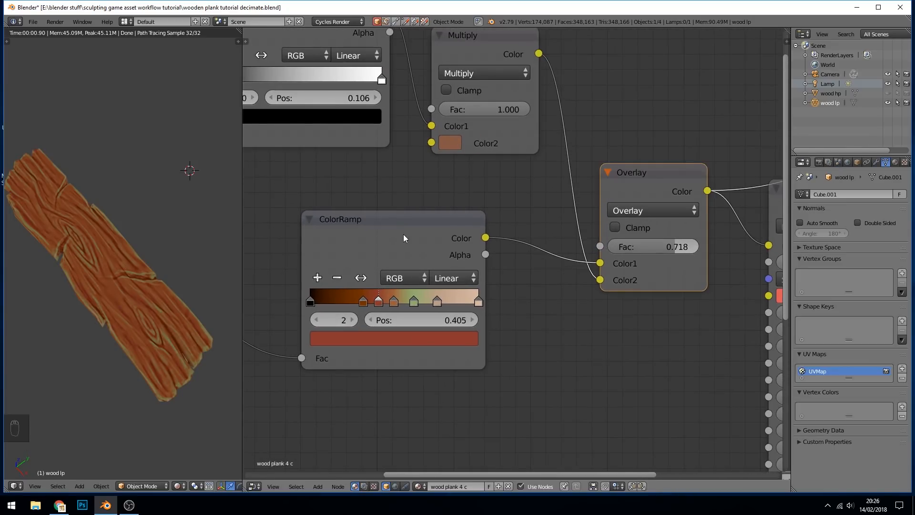
# Step: Recolour the green ramp stop to orange and drop the Overlay factor to 0
pyautogui.scroll(-3)
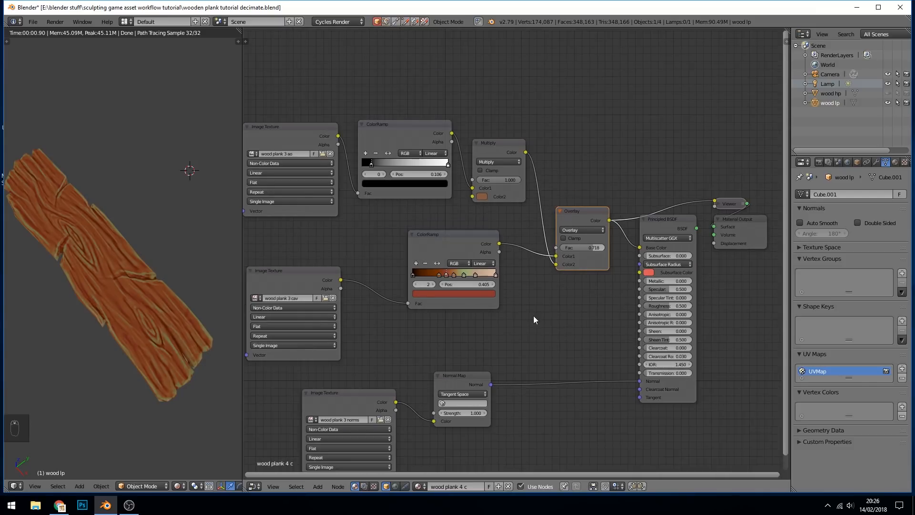
pyautogui.moveTo(445, 368)
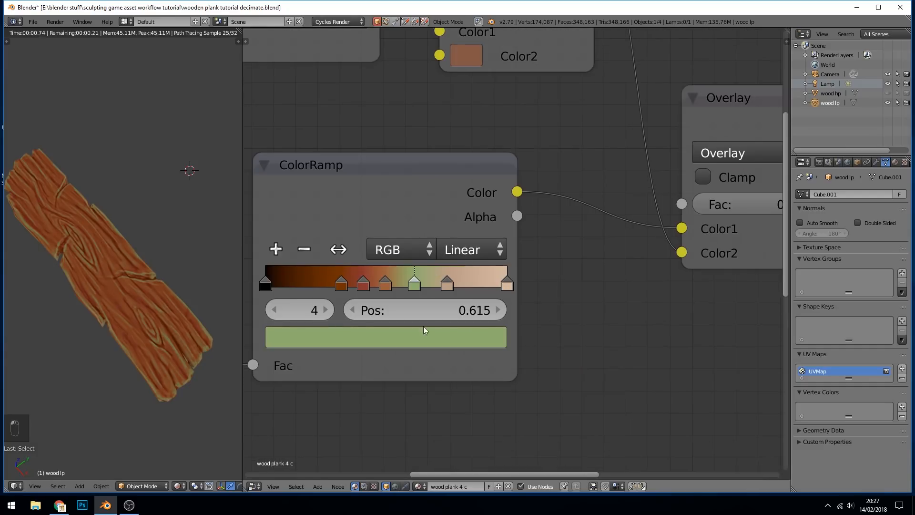
pyautogui.click(385, 336)
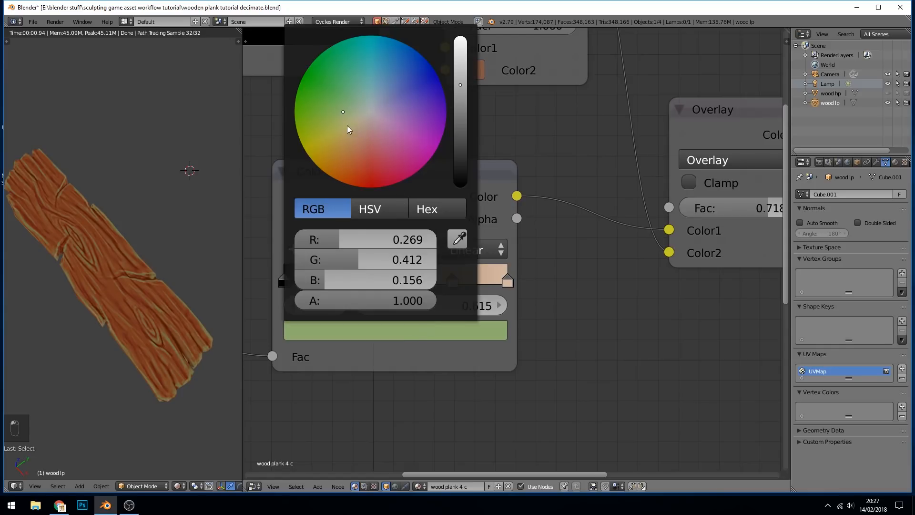
pyautogui.click(333, 157)
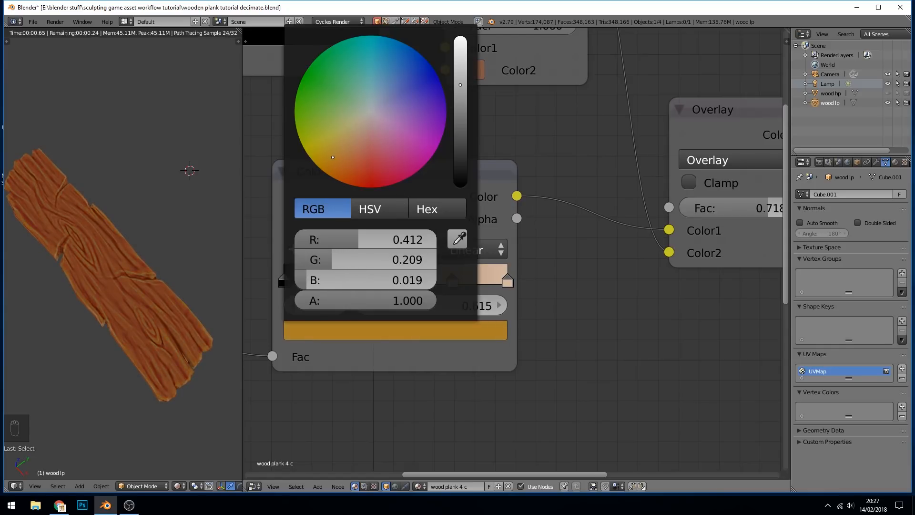
pyautogui.click(347, 163)
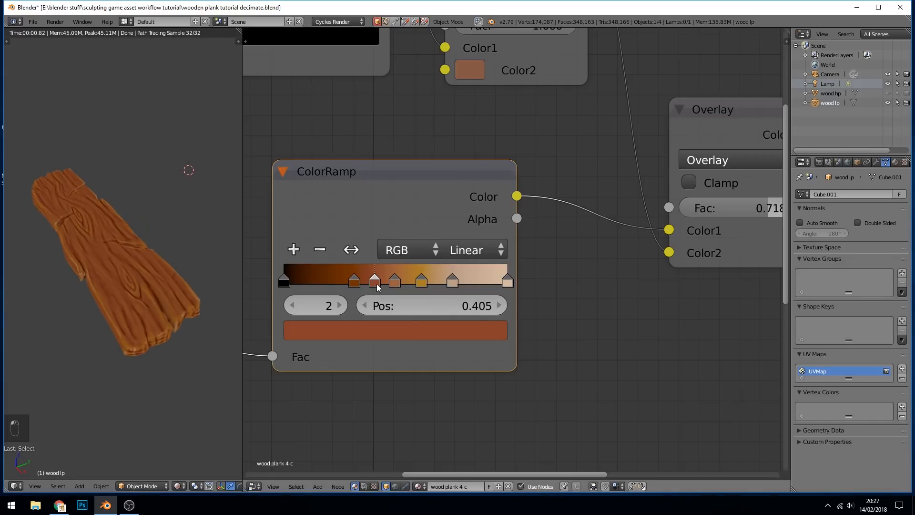
pyautogui.click(442, 282)
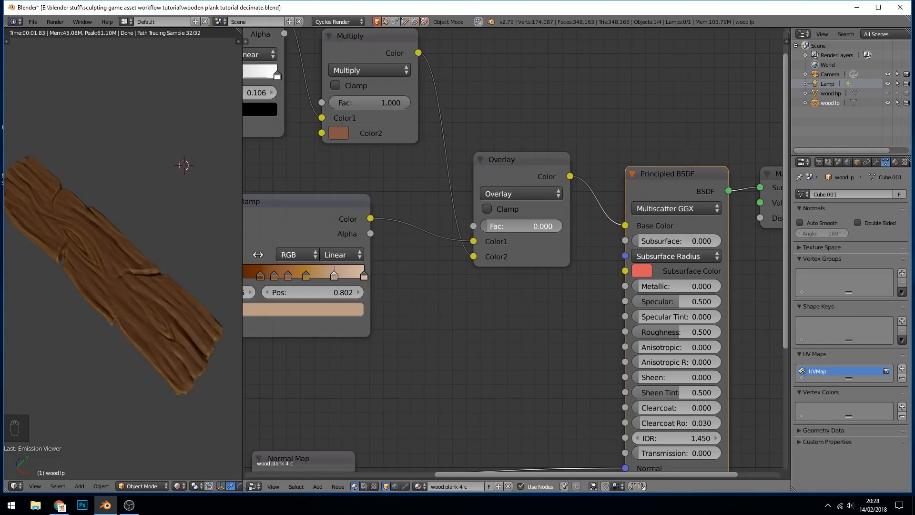
# Step: Warm the Multiply node's tint colour and slide a wood ramp stop along the gradient
pyautogui.click(521, 226)
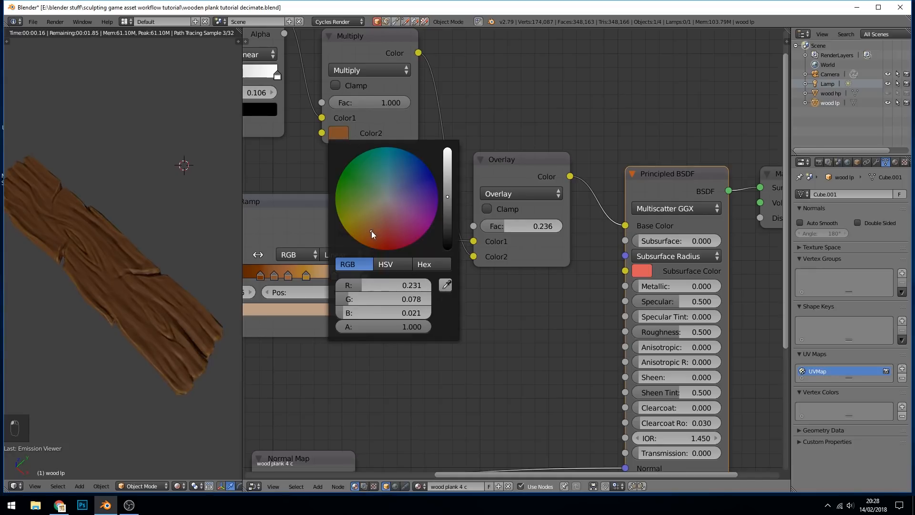
pyautogui.click(380, 226)
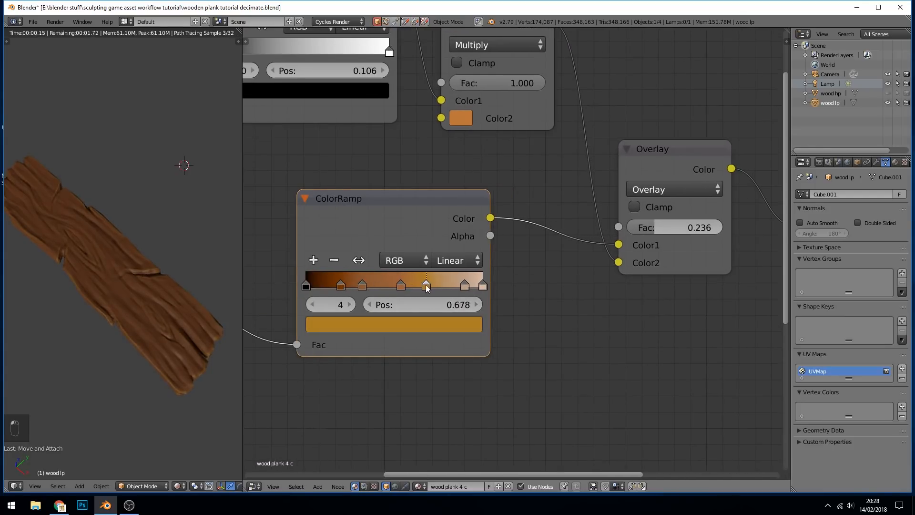
pyautogui.click(394, 324)
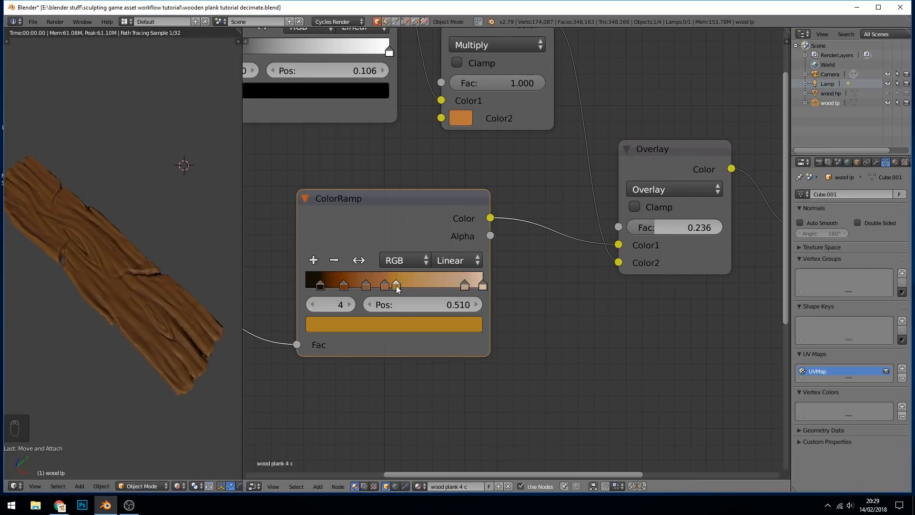
pyautogui.click(393, 324)
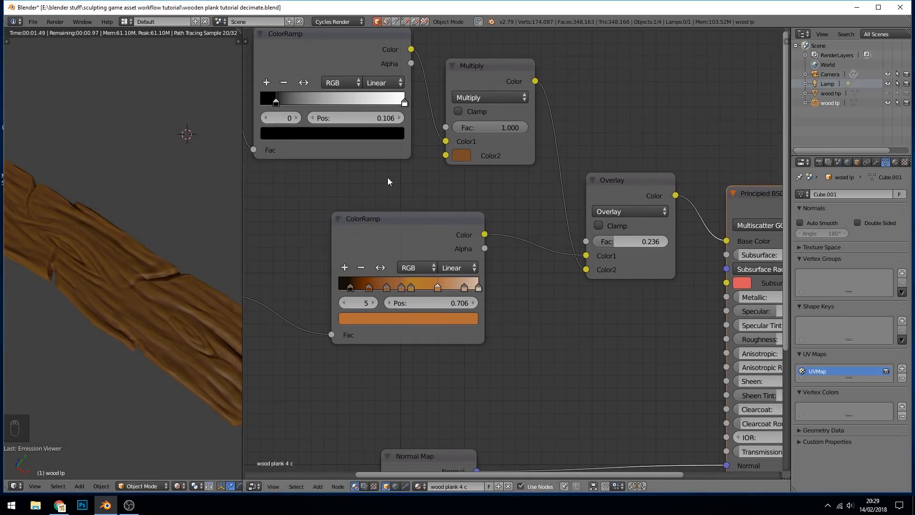
pyautogui.moveTo(276, 102); pyautogui.dragTo(303, 102)
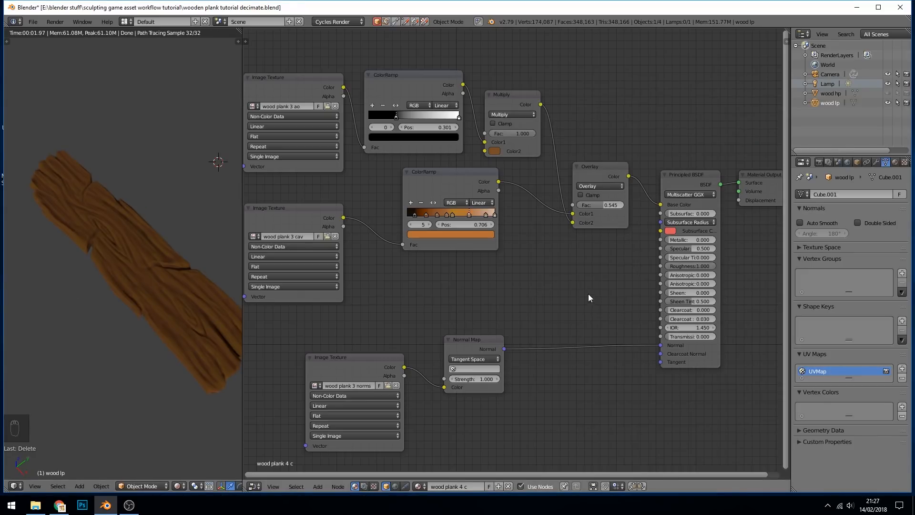
pyautogui.moveTo(617, 285)
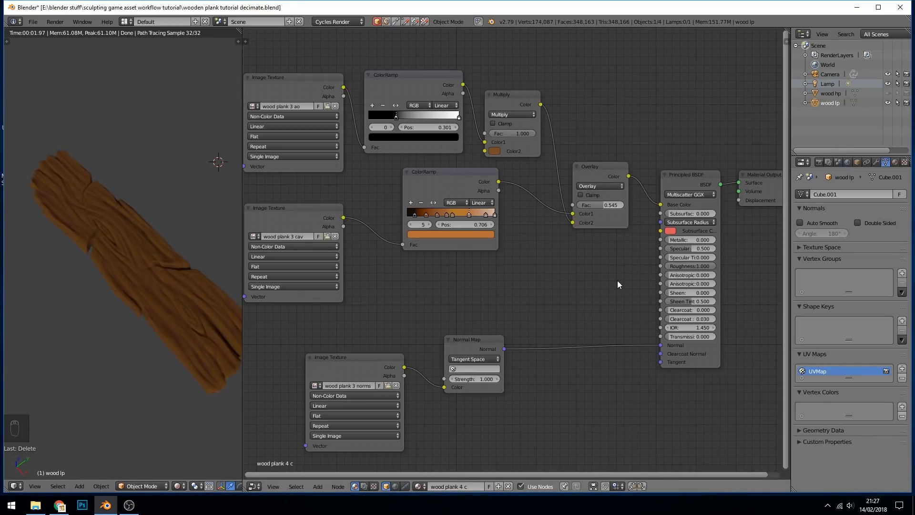
pyautogui.moveTo(555, 292)
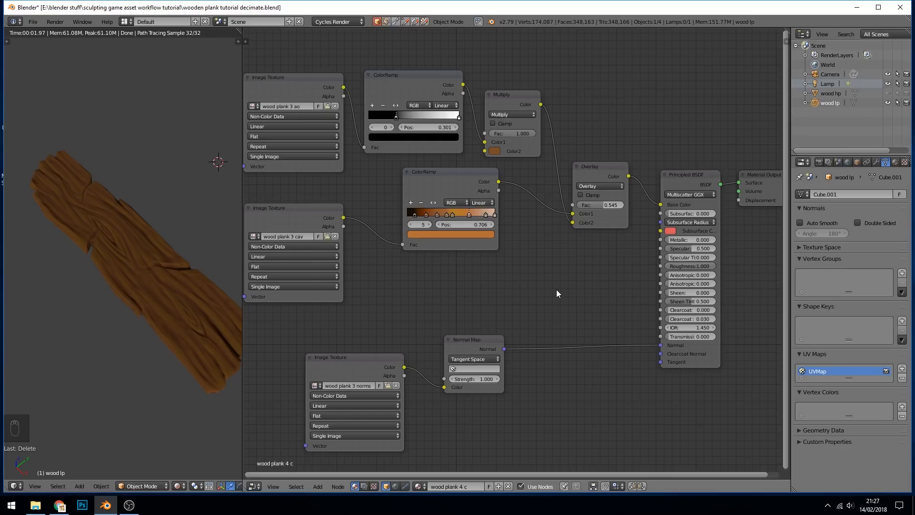
pyautogui.moveTo(230, 296)
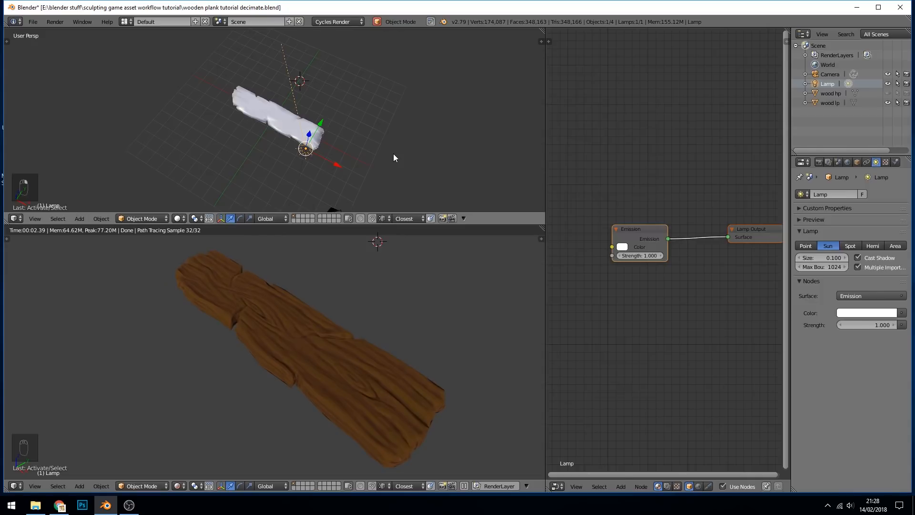
pyautogui.moveTo(366, 161)
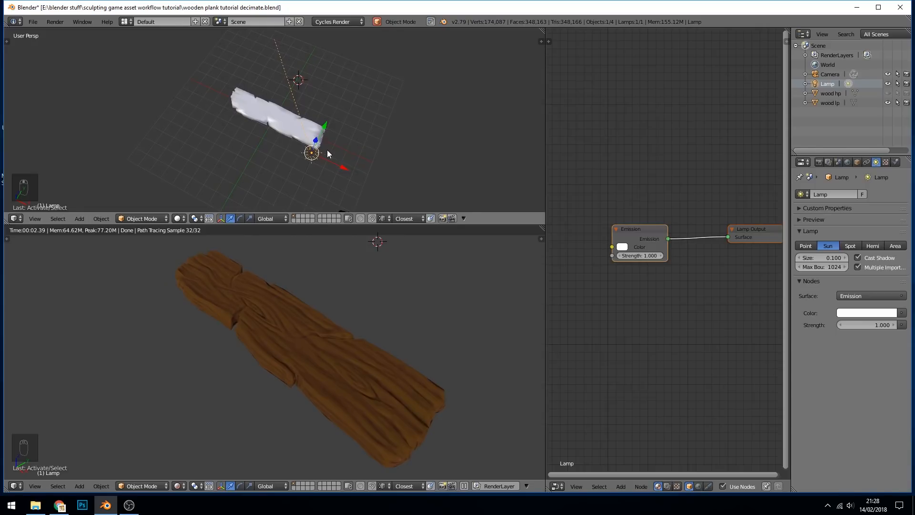
# Step: Duplicate the sun lamp twice and rotate each copy to light the plank from a new angle
pyautogui.press('shift+d')
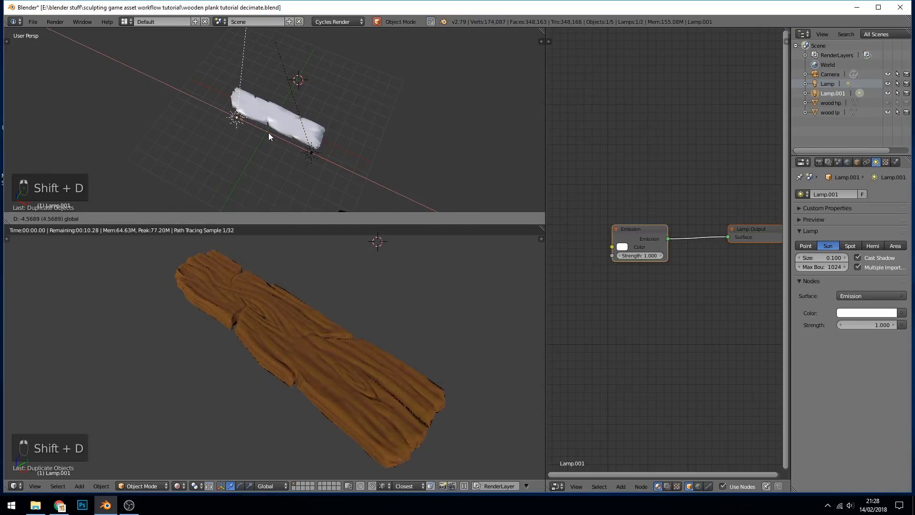
pyautogui.press('r')
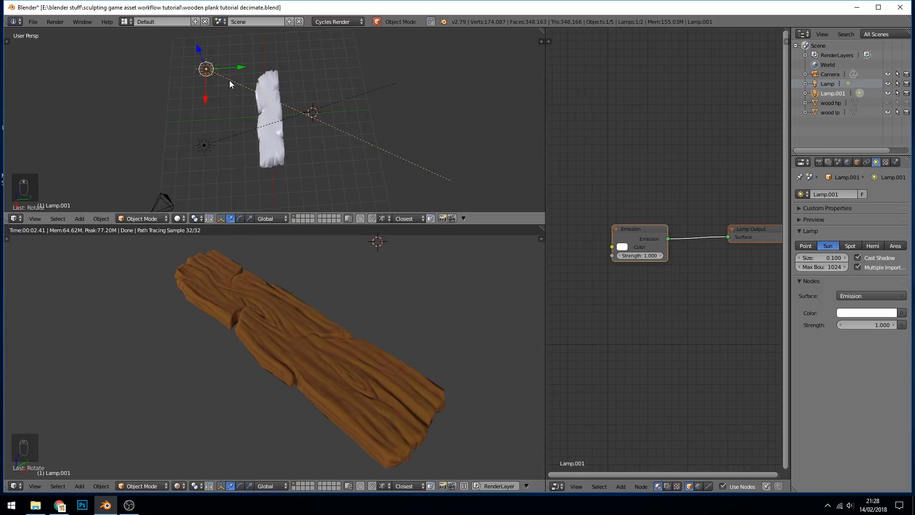
pyautogui.press('shift+d')
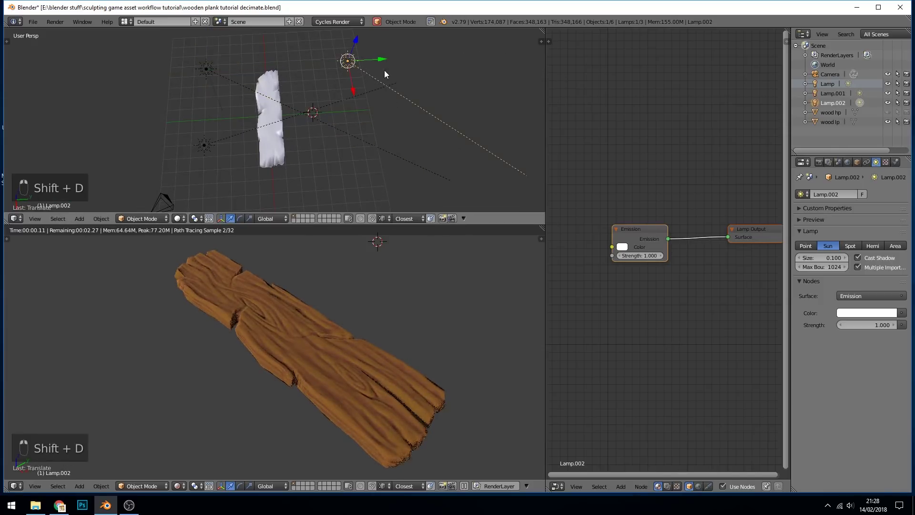
pyautogui.press('r')
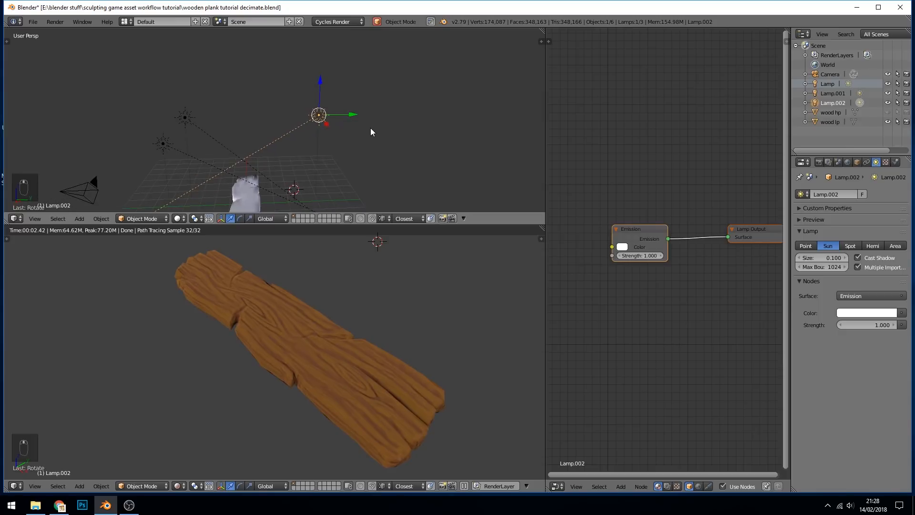
pyautogui.press('r')
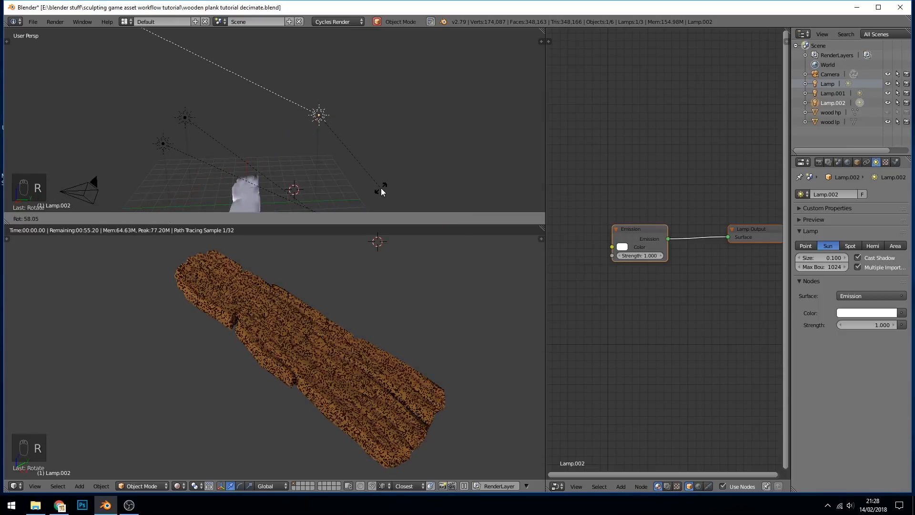
pyautogui.click(319, 115)
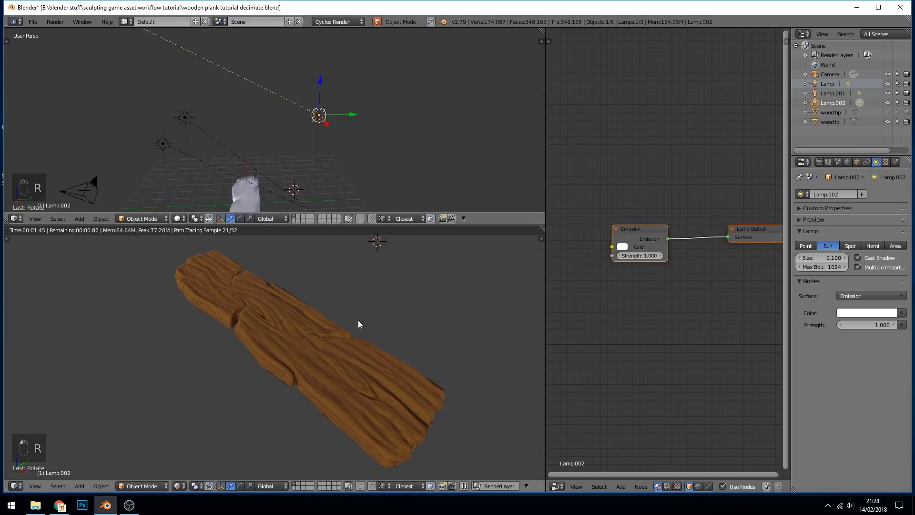
pyautogui.moveTo(418, 405)
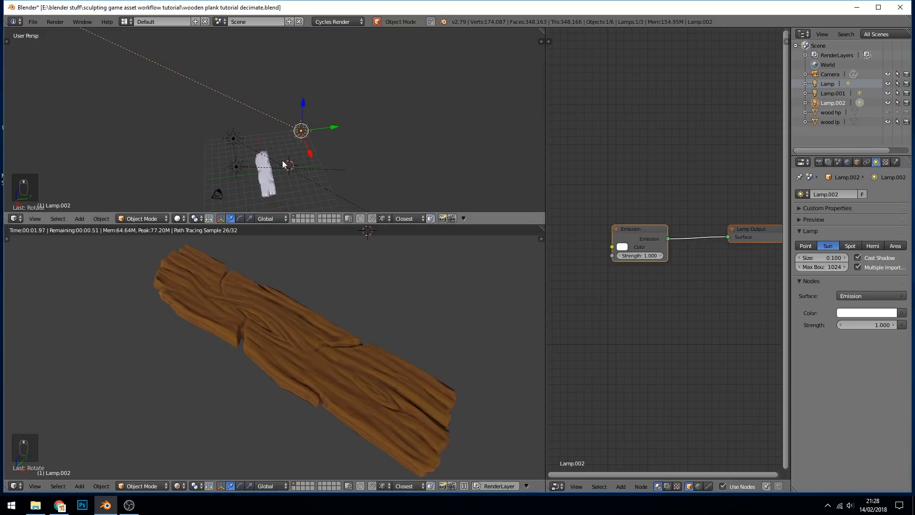
# Step: Check the lamp's white colour swatch, then reselect the plank to show its material nodes
pyautogui.click(234, 166)
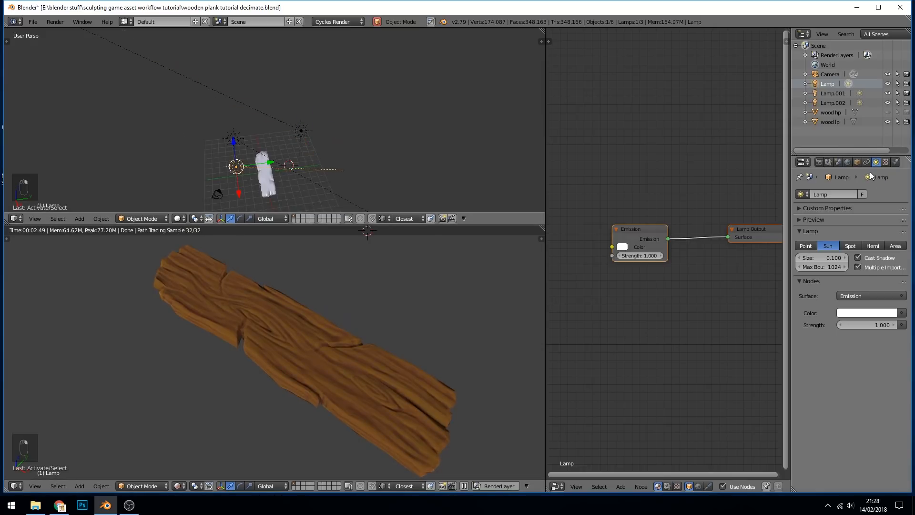
pyautogui.click(867, 313)
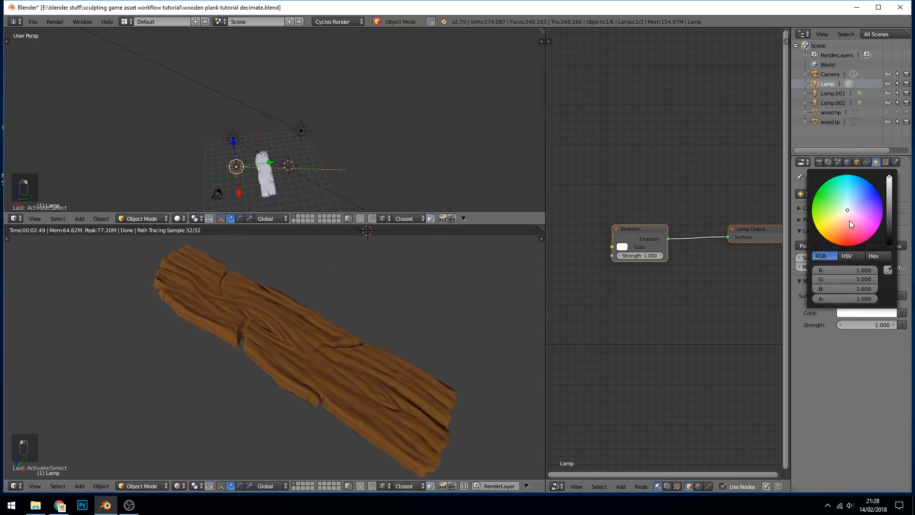
pyautogui.click(832, 92)
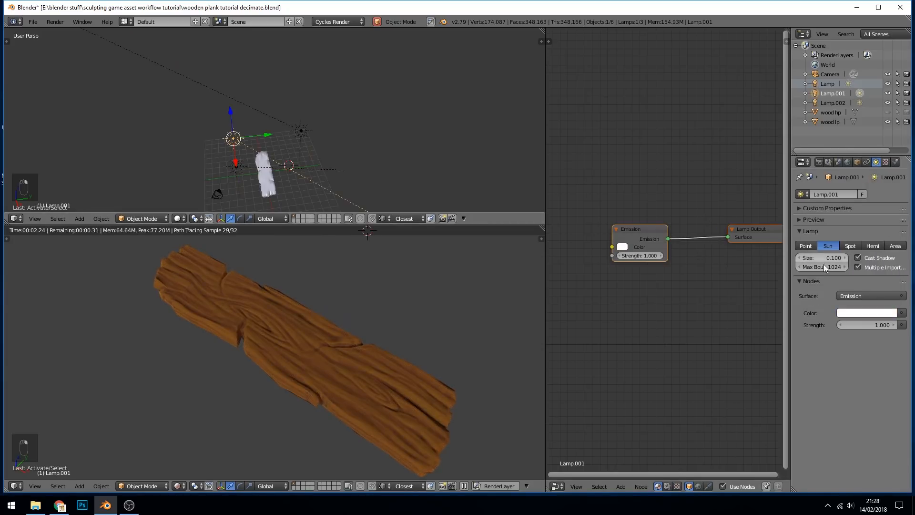
pyautogui.click(866, 313)
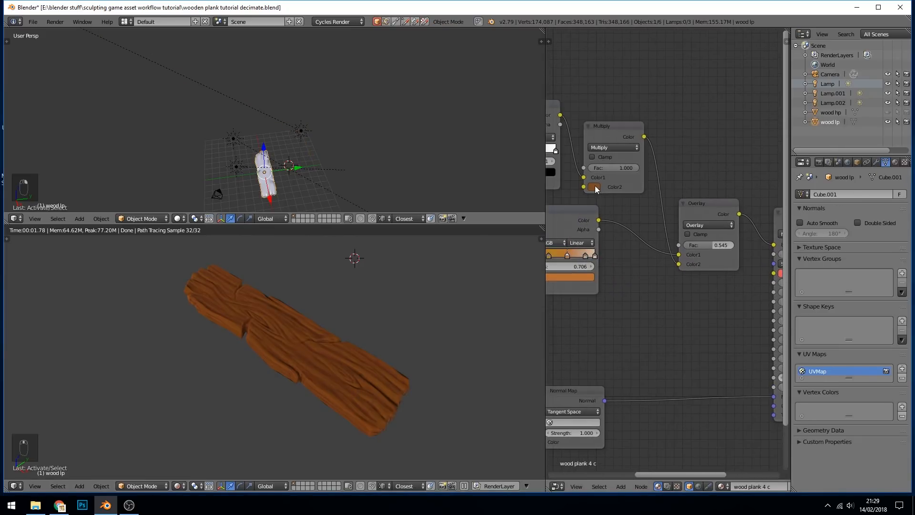
# Step: Try Subtract, Dodge and Value blend modes on the second mix node, settling on Add
pyautogui.click(592, 186)
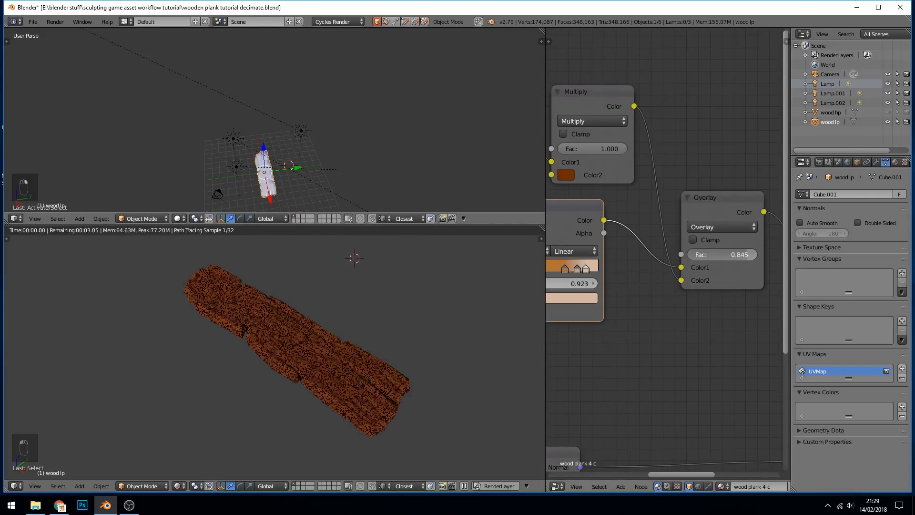
pyautogui.click(721, 227)
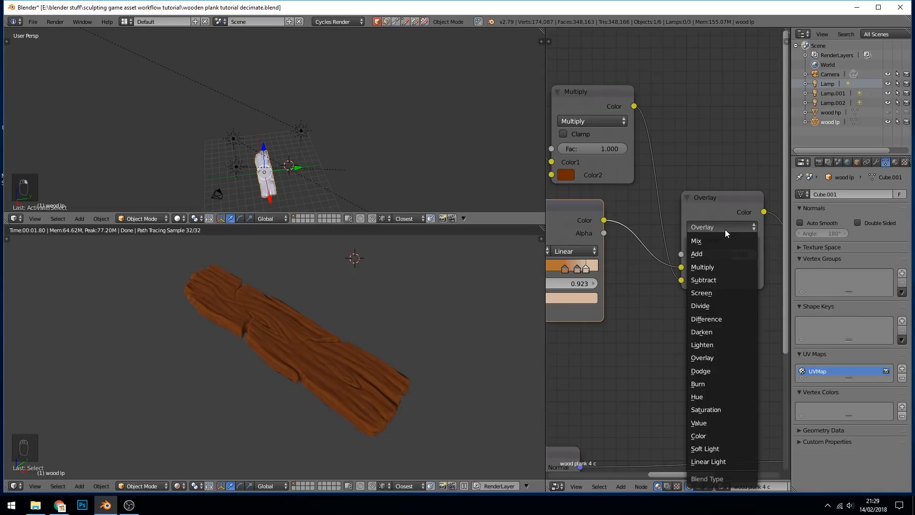
pyautogui.click(697, 383)
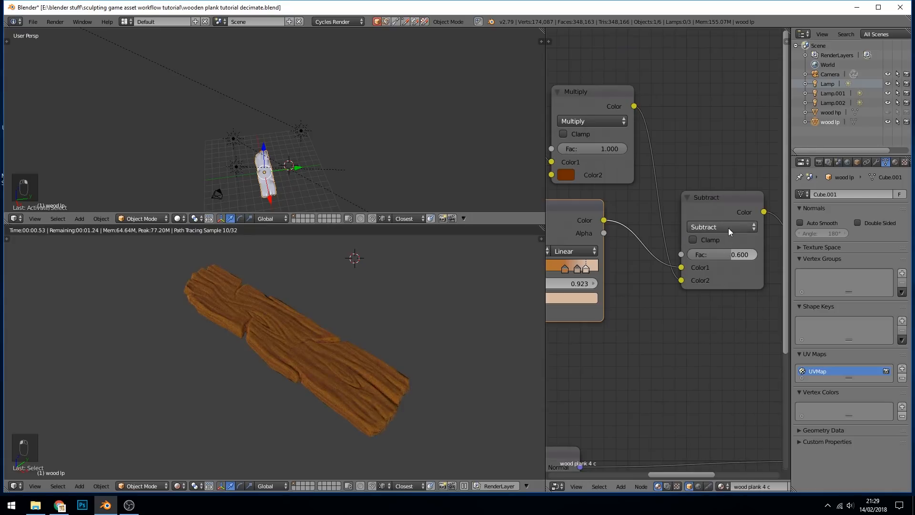
pyautogui.click(722, 226)
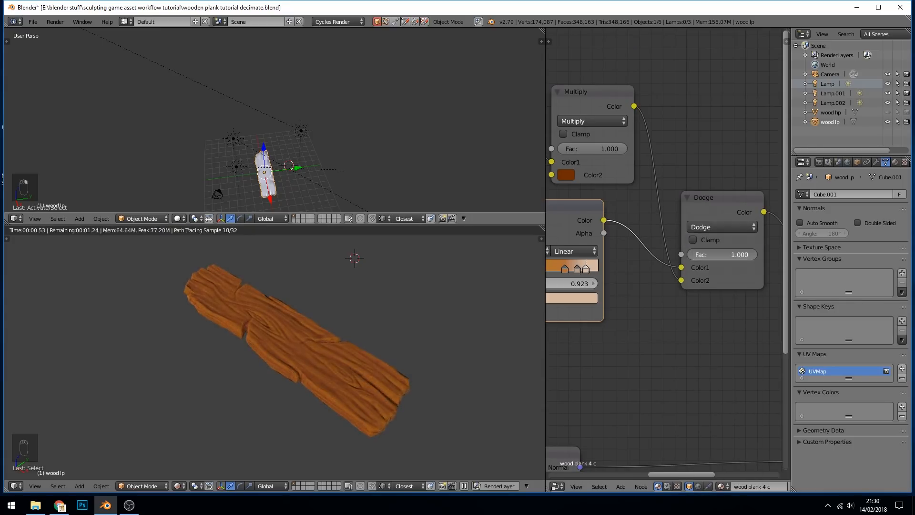
pyautogui.click(721, 227)
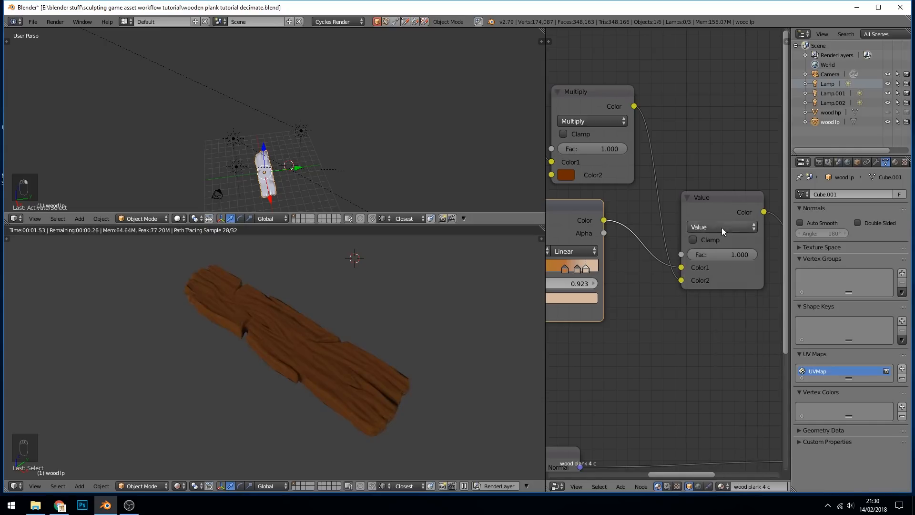
pyautogui.click(722, 227)
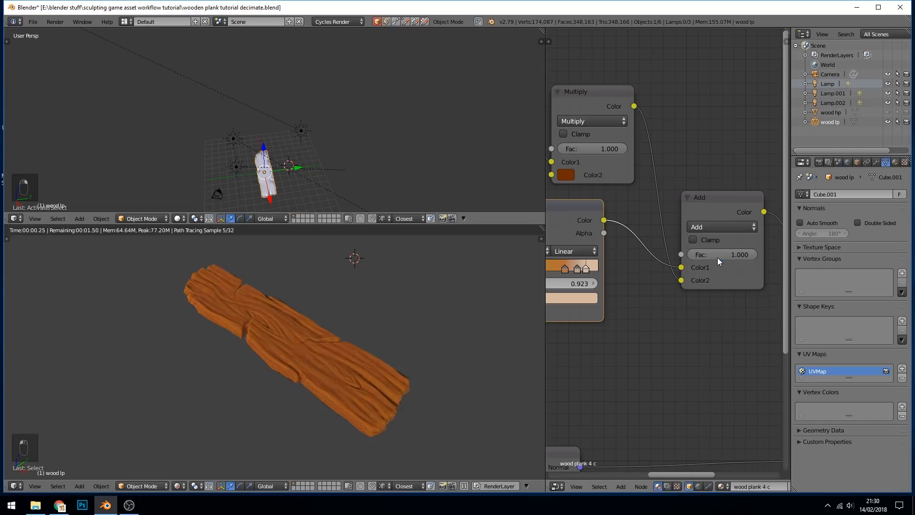